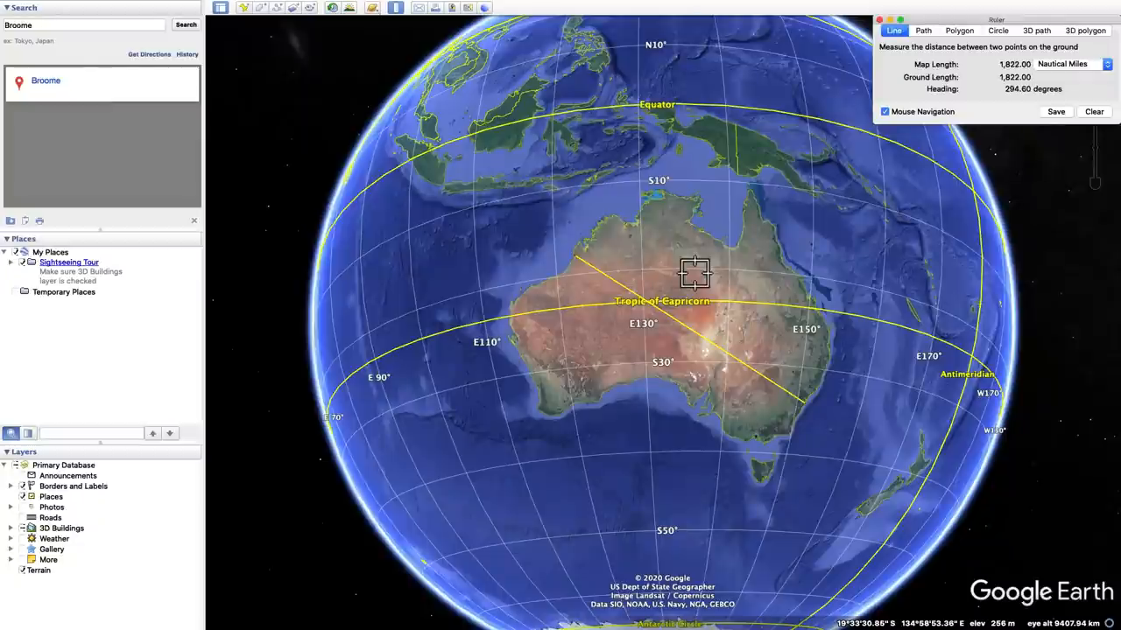
{"action": "mouse_move", "coordinate": [624, 253]}
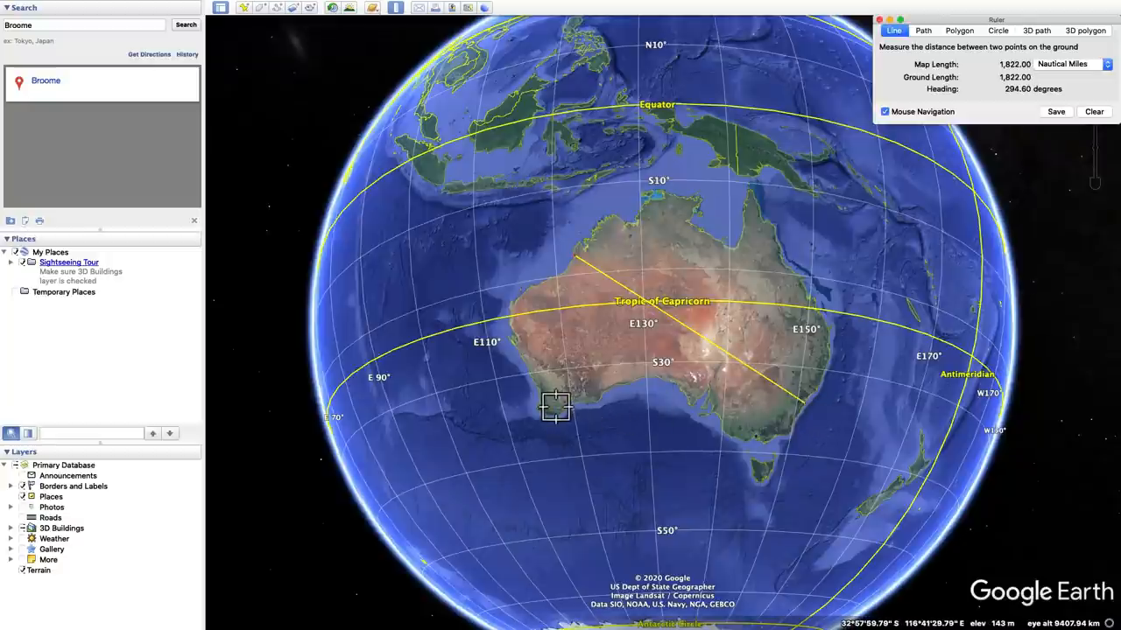
{"action": "mouse_move", "coordinate": [579, 269]}
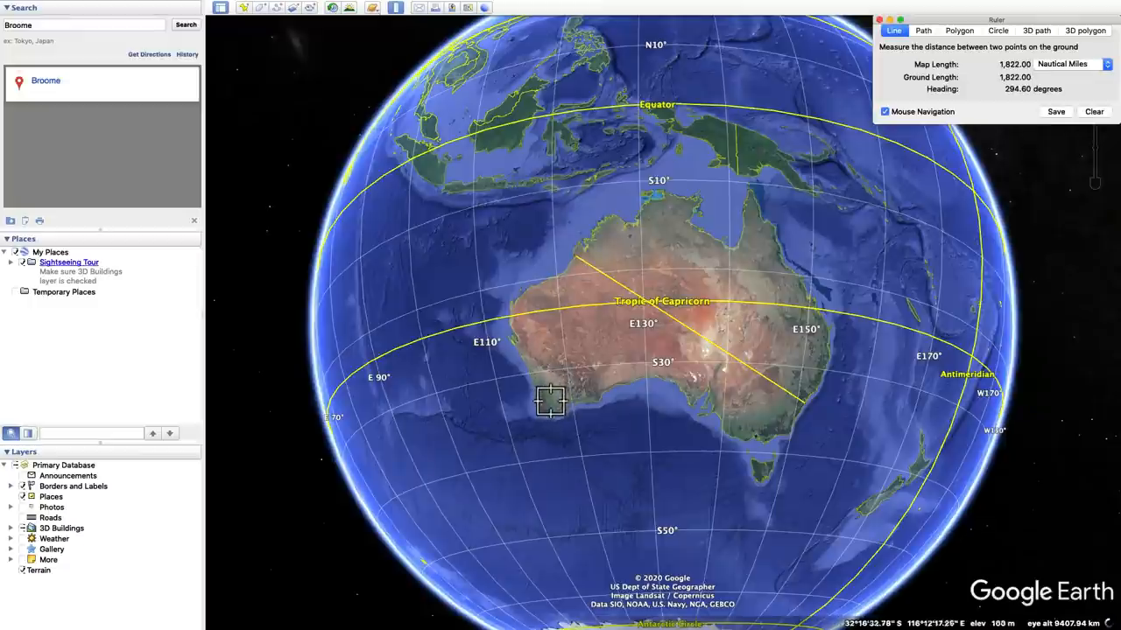
{"action": "mouse_move", "coordinate": [825, 409]}
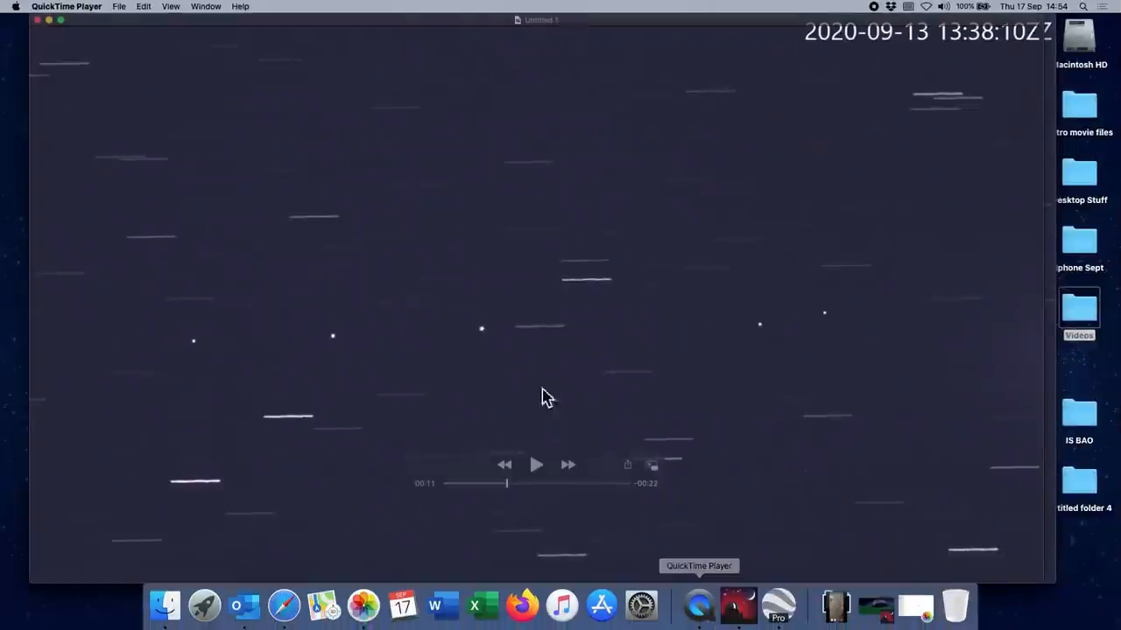
{"action": "mouse_move", "coordinate": [610, 368]}
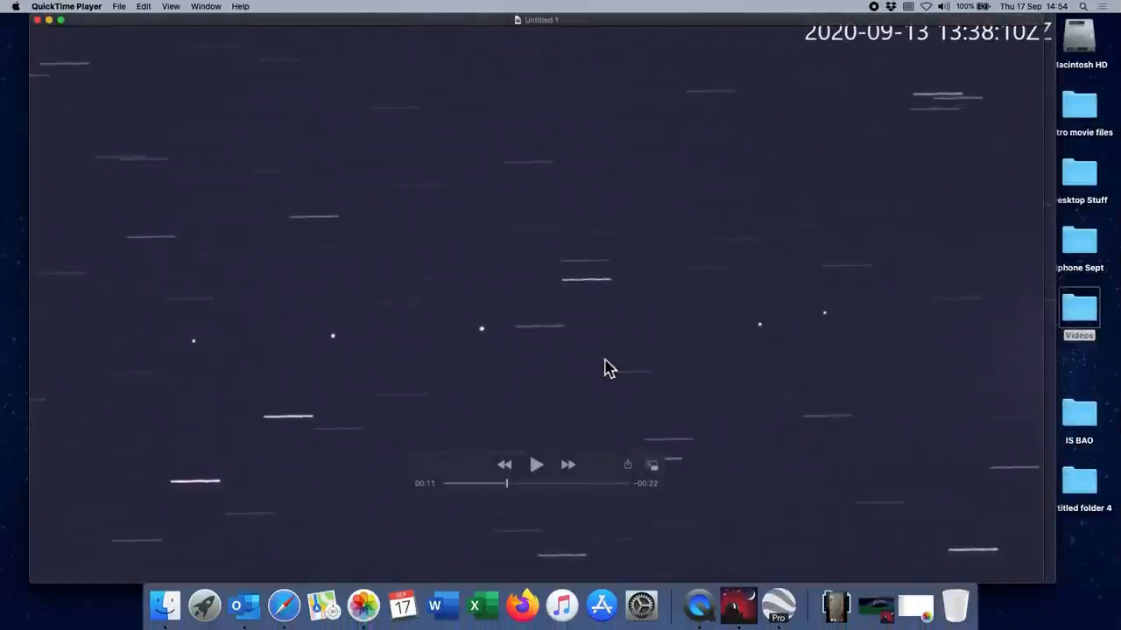
{"action": "mouse_move", "coordinate": [634, 364]}
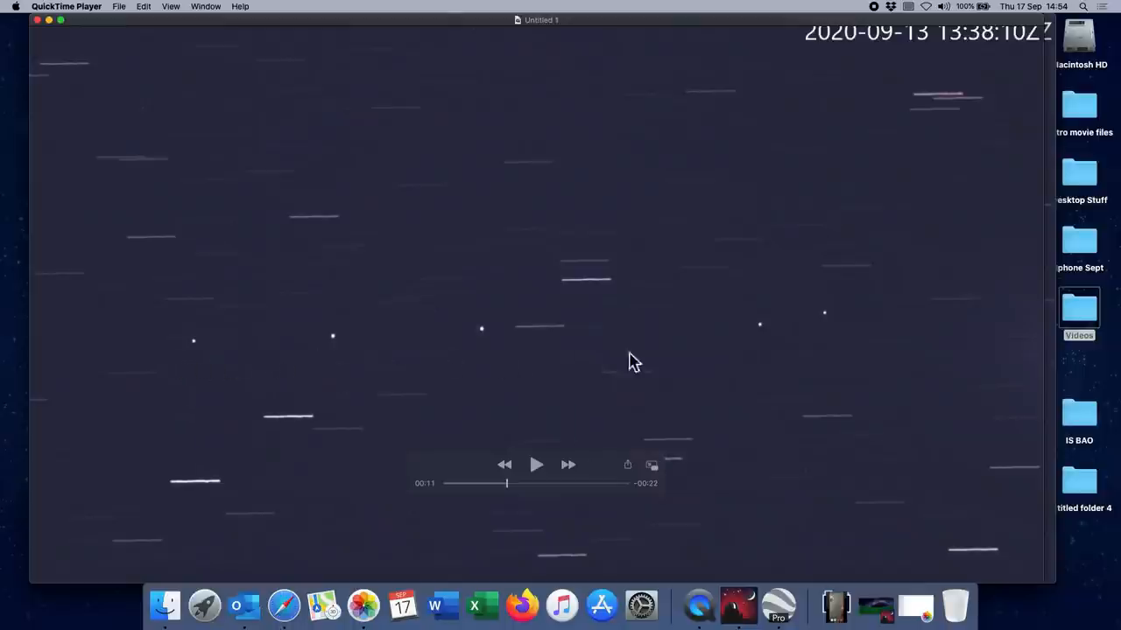
{"action": "mouse_move", "coordinate": [761, 365]}
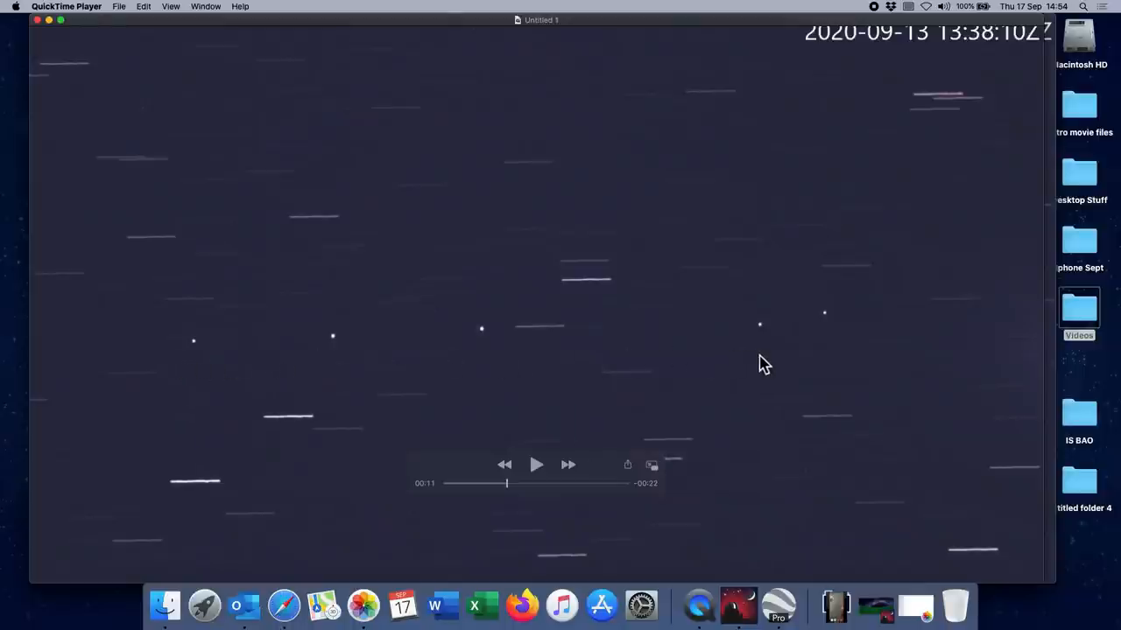
{"action": "mouse_move", "coordinate": [804, 366]}
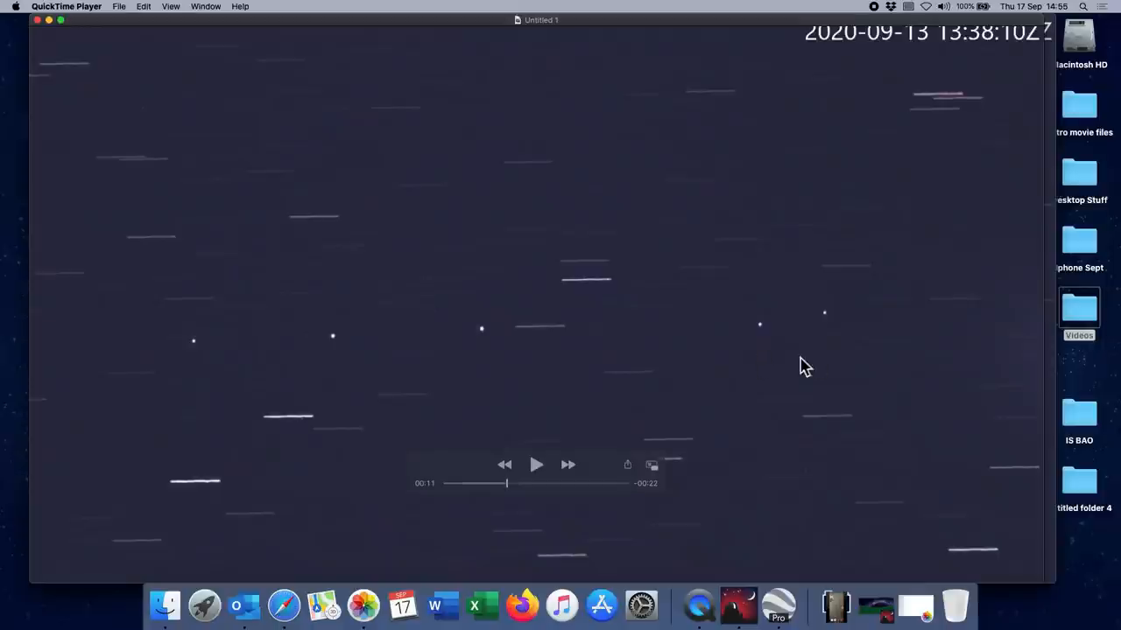
{"action": "mouse_move", "coordinate": [825, 340]}
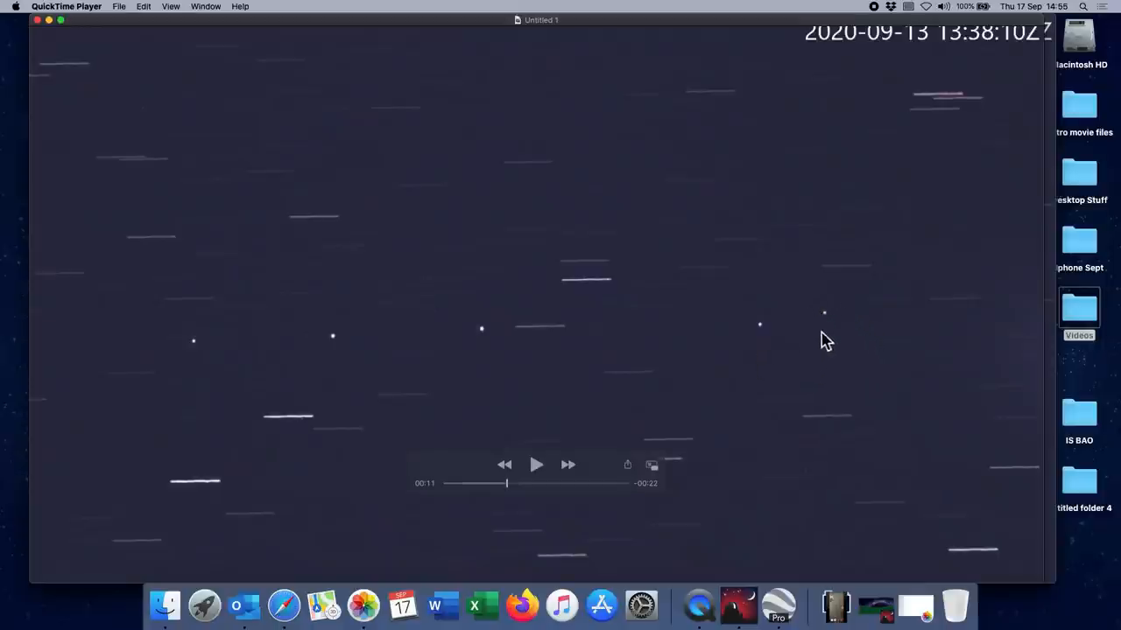
{"action": "mouse_move", "coordinate": [1041, 330]}
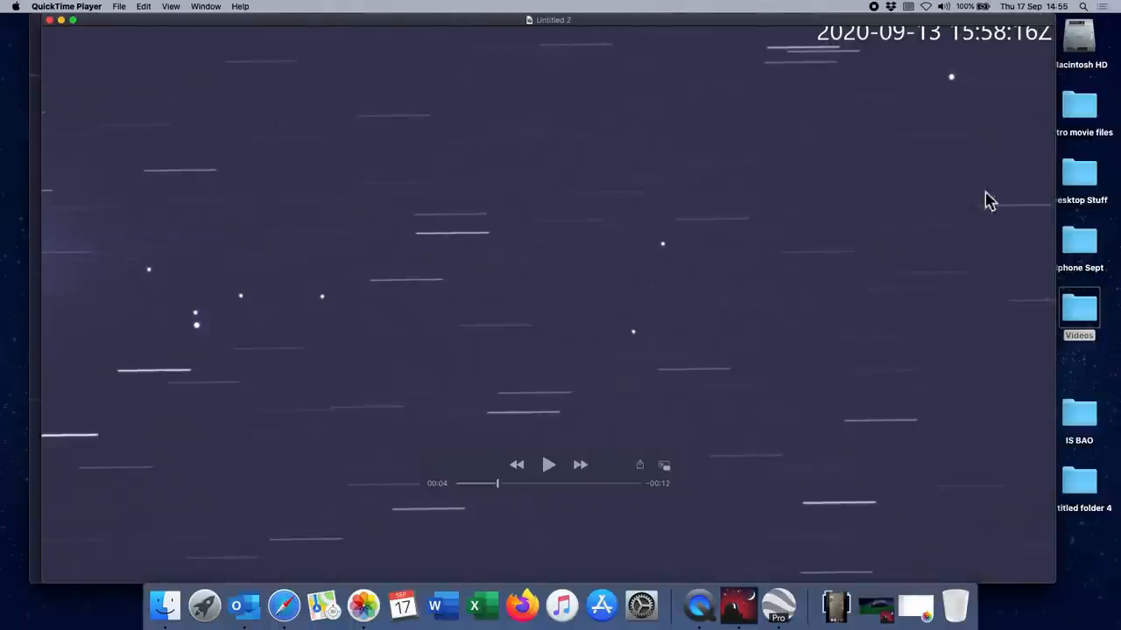
{"action": "mouse_move", "coordinate": [742, 221]}
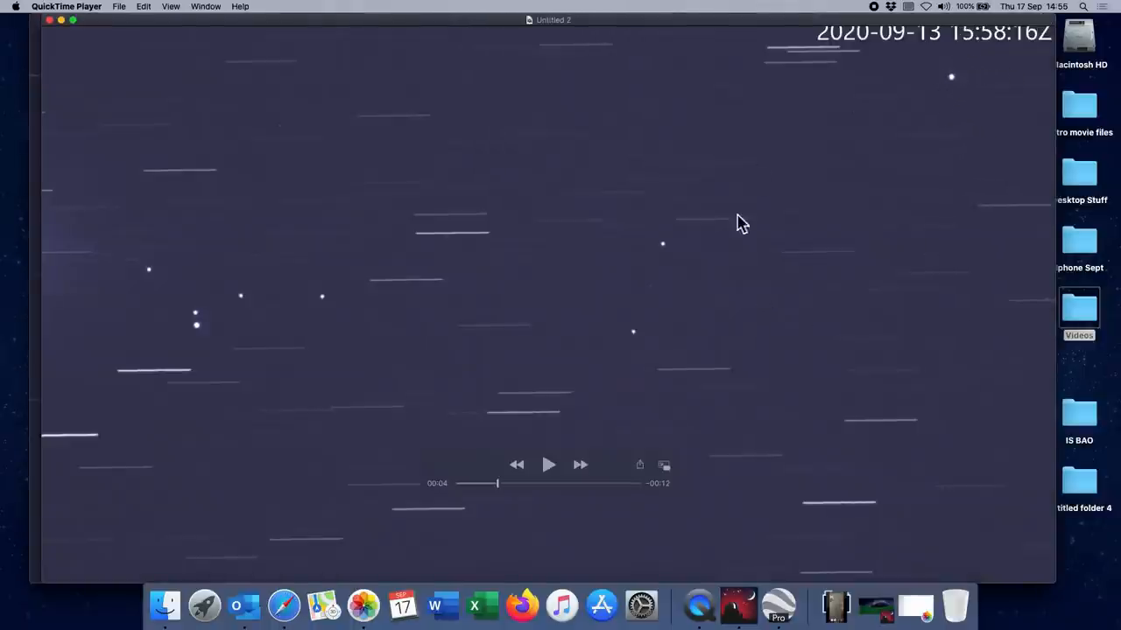
{"action": "mouse_move", "coordinate": [372, 359]}
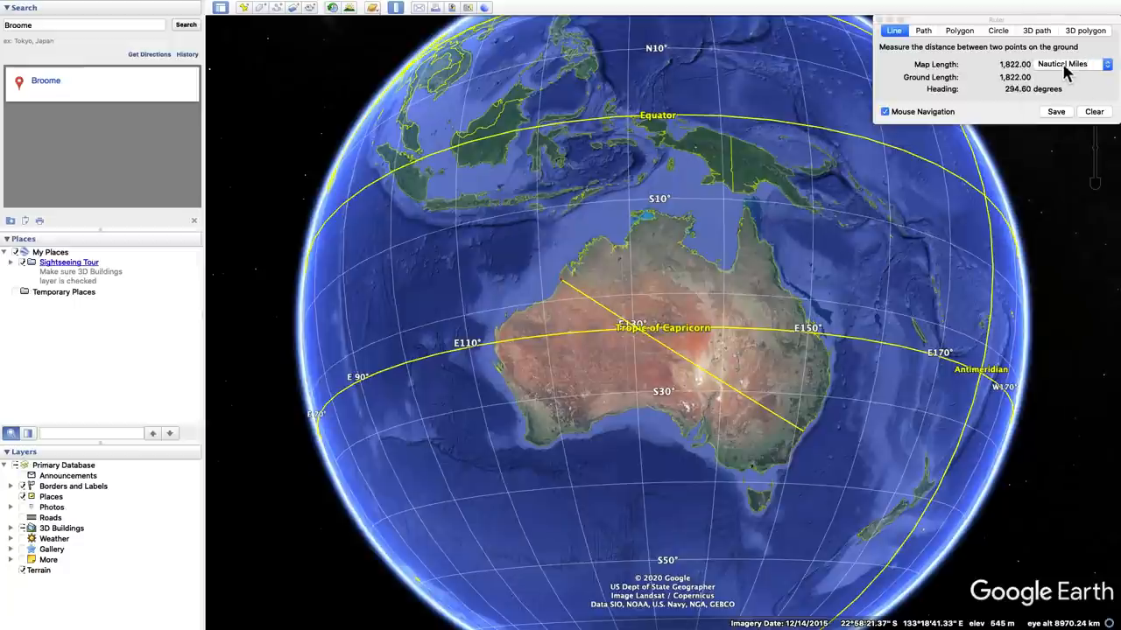
Show the ruler distance as 3,374.34 kilometres and turn the globe north to Japan.
{"action": "left_click", "coordinate": [1064, 63]}
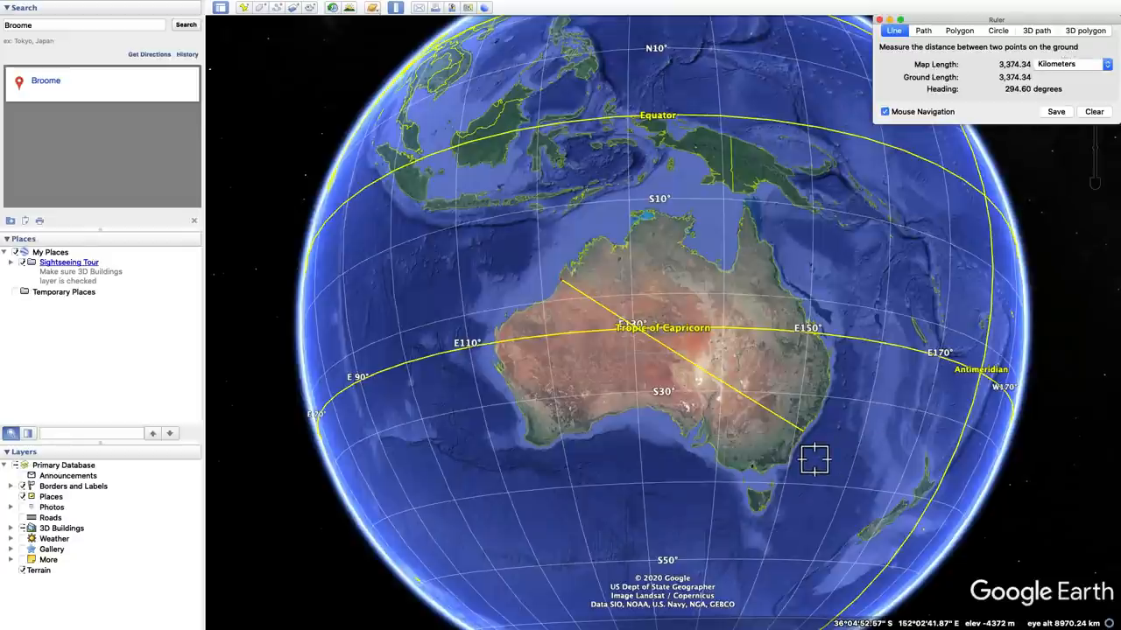
{"action": "mouse_move", "coordinate": [737, 330]}
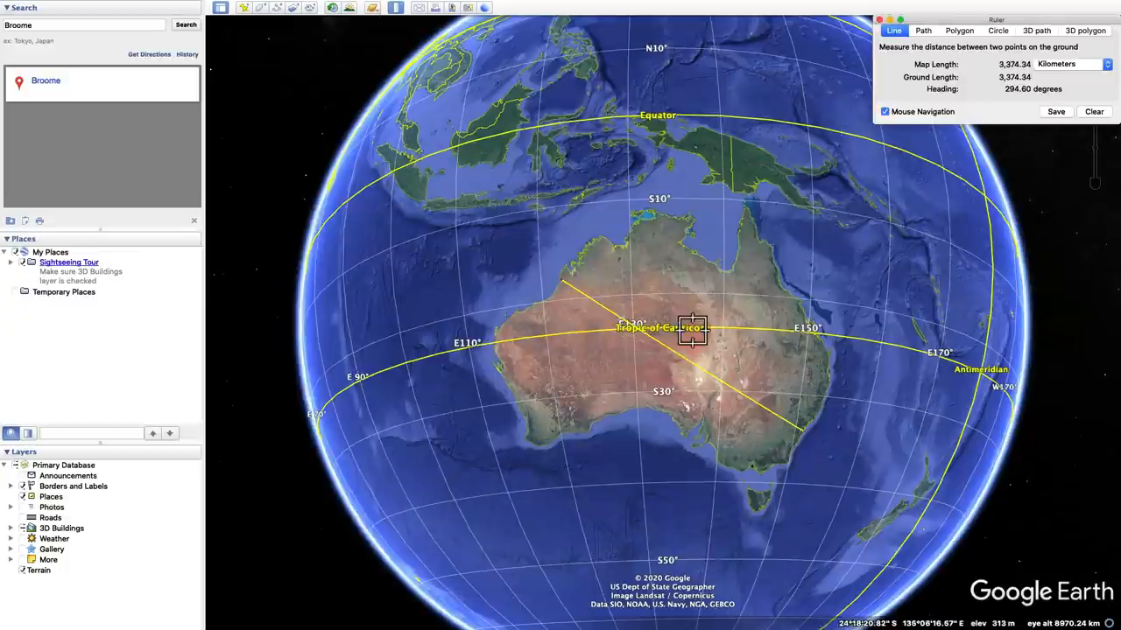
{"action": "left_click_drag", "start_coordinate": [692, 329], "coordinate": [736, 512]}
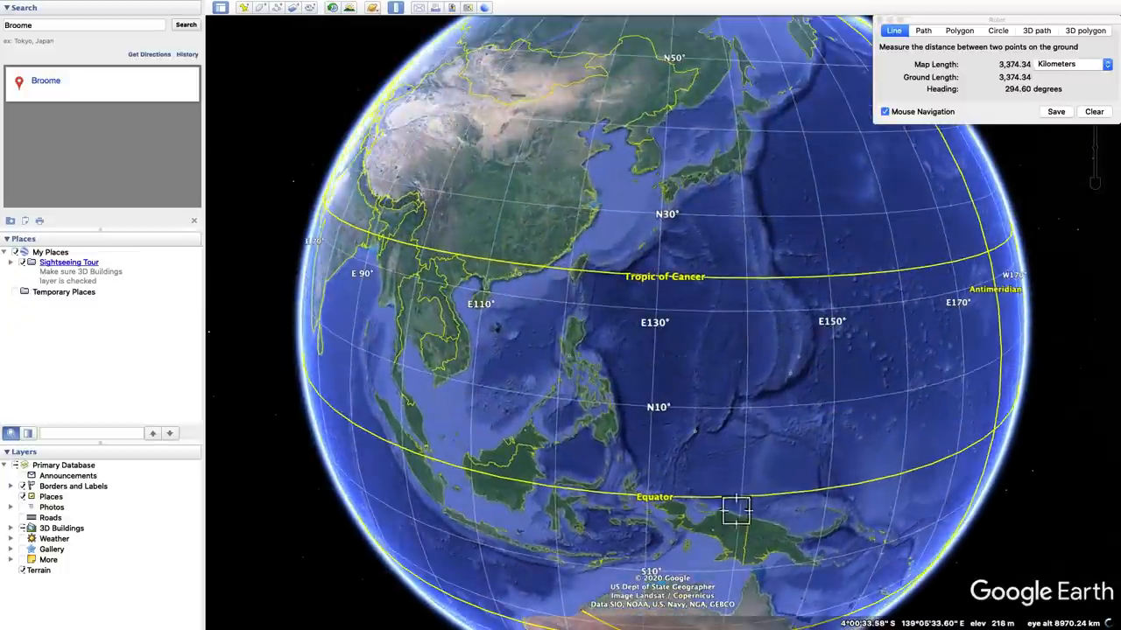
{"action": "left_click_drag", "start_coordinate": [735, 512], "coordinate": [704, 305]}
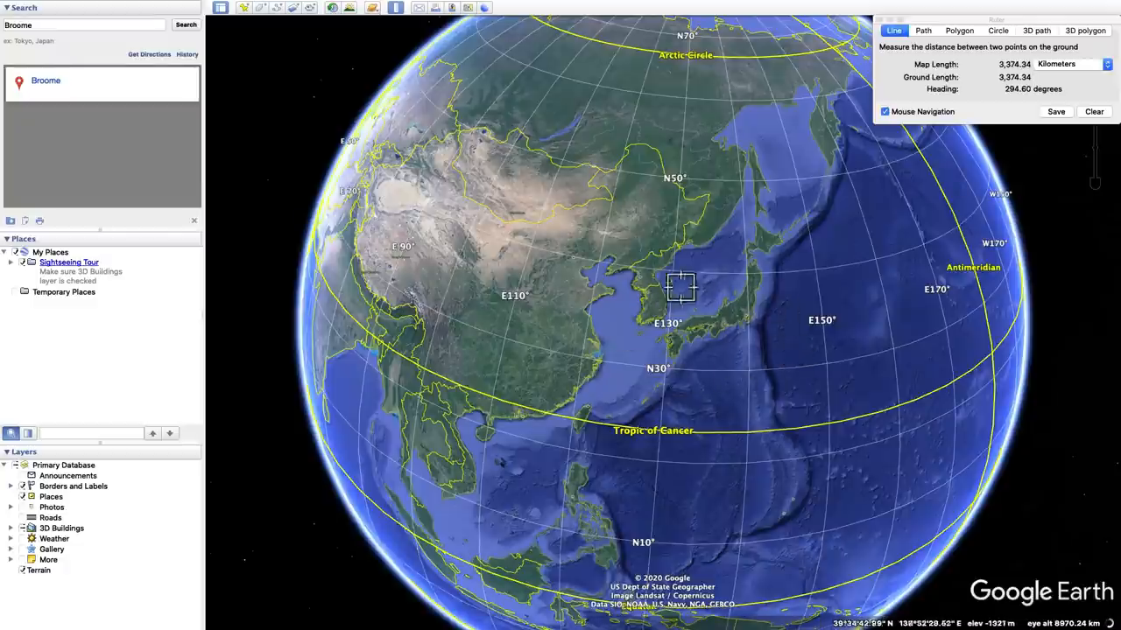
{"action": "mouse_move", "coordinate": [731, 333]}
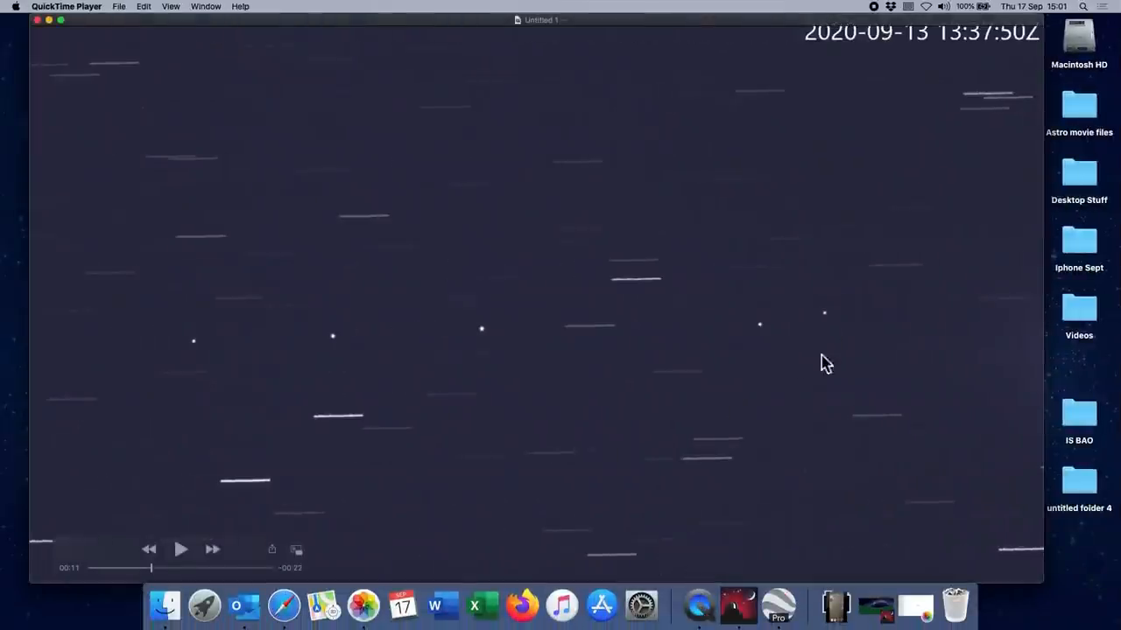
{"action": "mouse_move", "coordinate": [837, 319]}
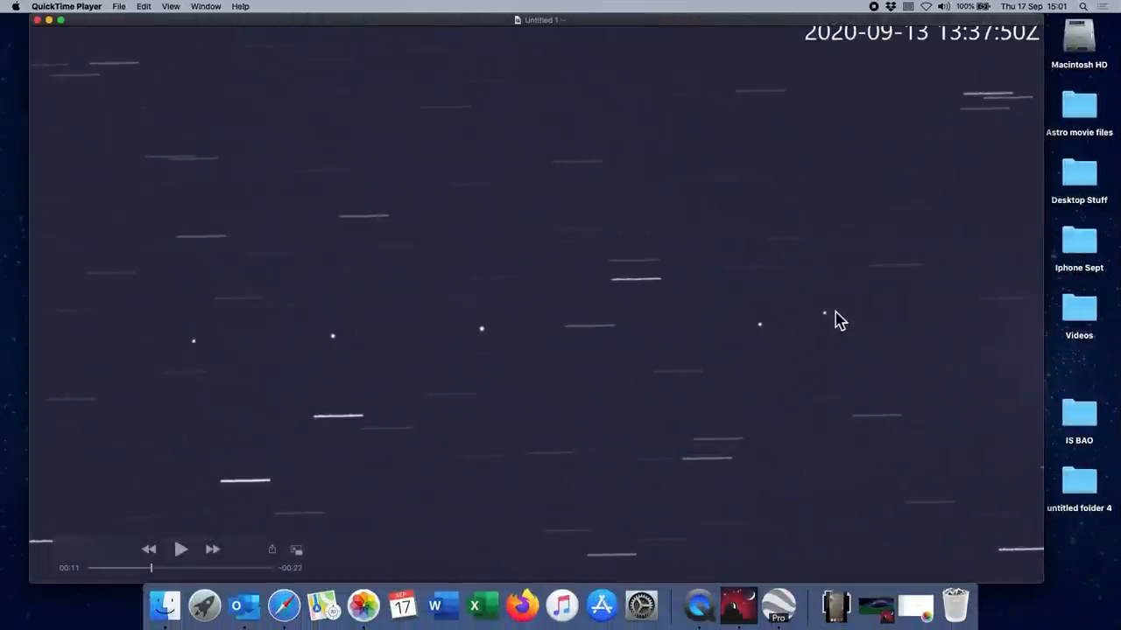
{"action": "mouse_move", "coordinate": [484, 326]}
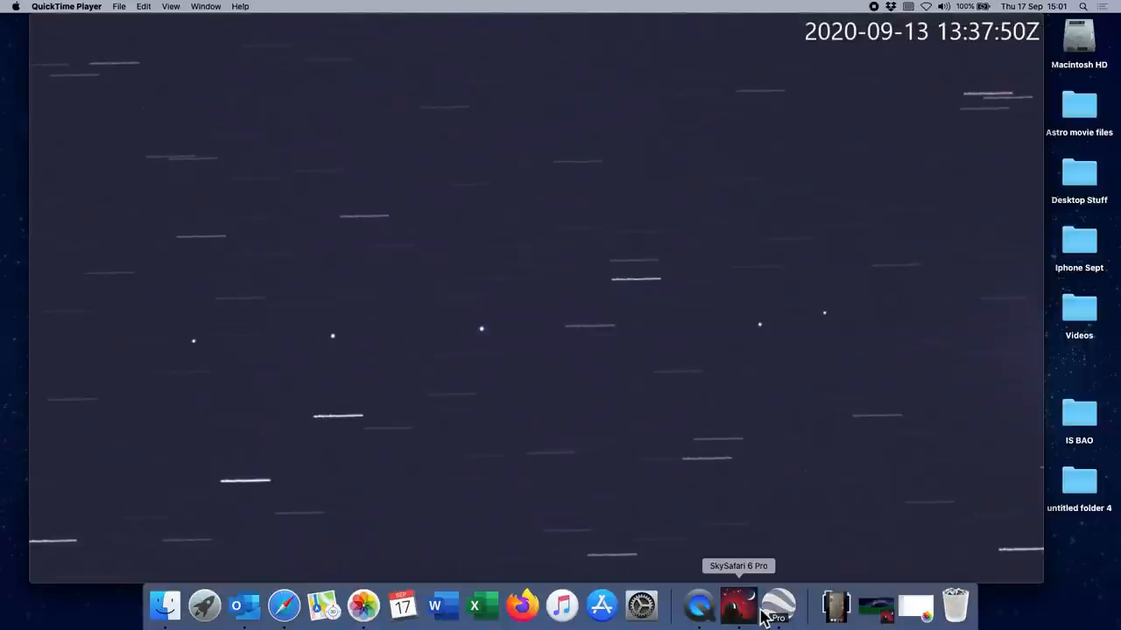
Bring up the Untitled 1 star-trail clip at its 13:37:50Z frame.
{"action": "left_click", "coordinate": [698, 604]}
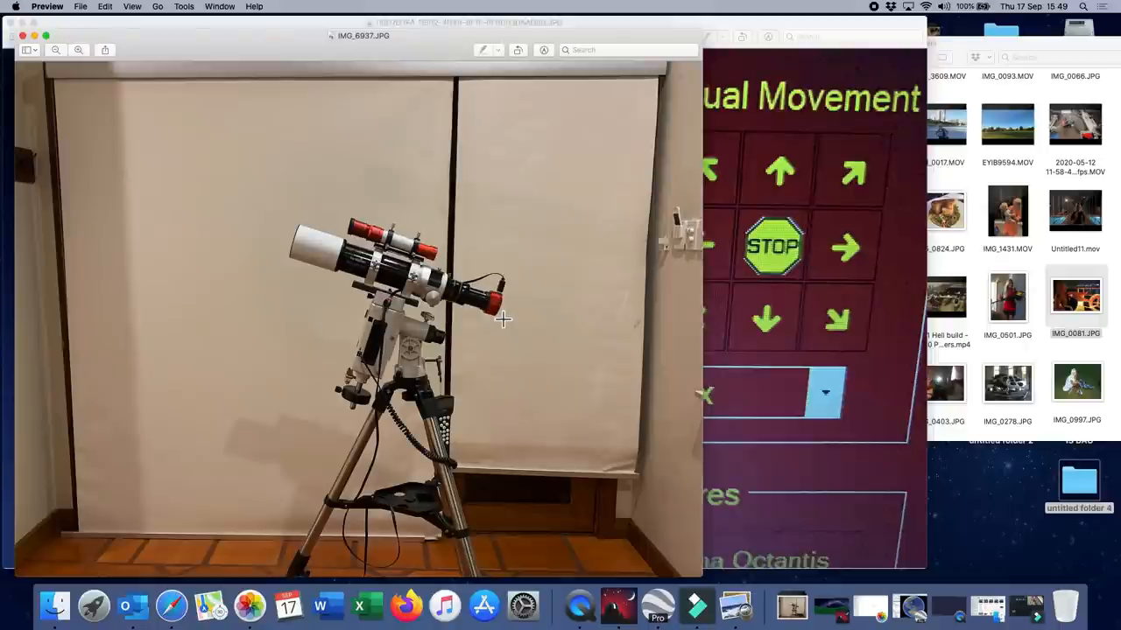
{"action": "mouse_move", "coordinate": [435, 291]}
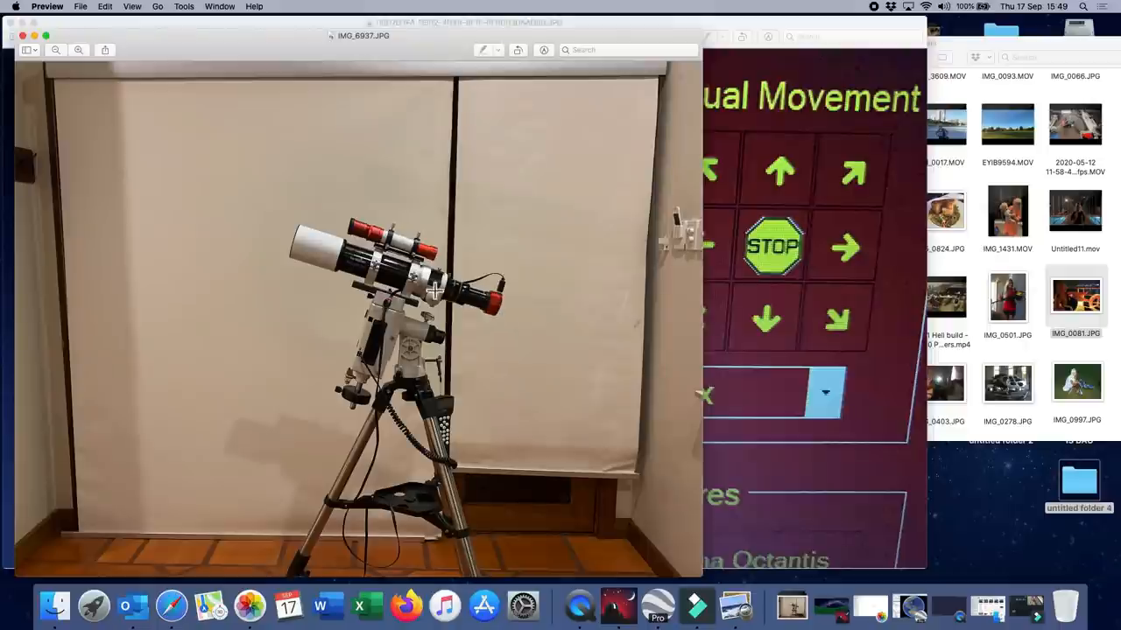
{"action": "mouse_move", "coordinate": [356, 269]}
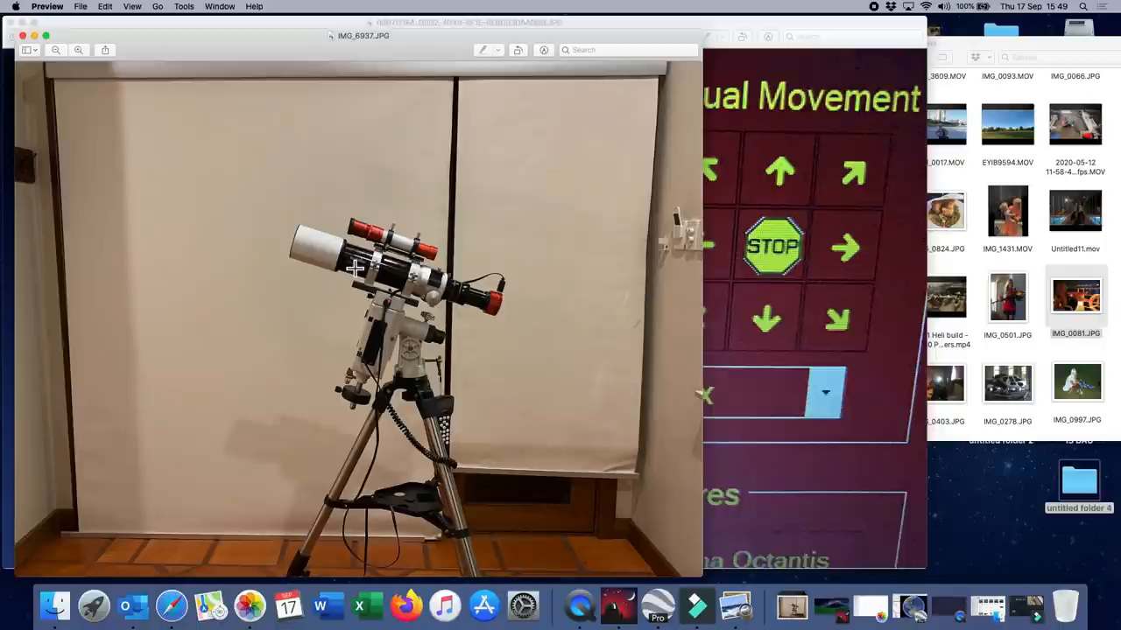
{"action": "mouse_move", "coordinate": [523, 330]}
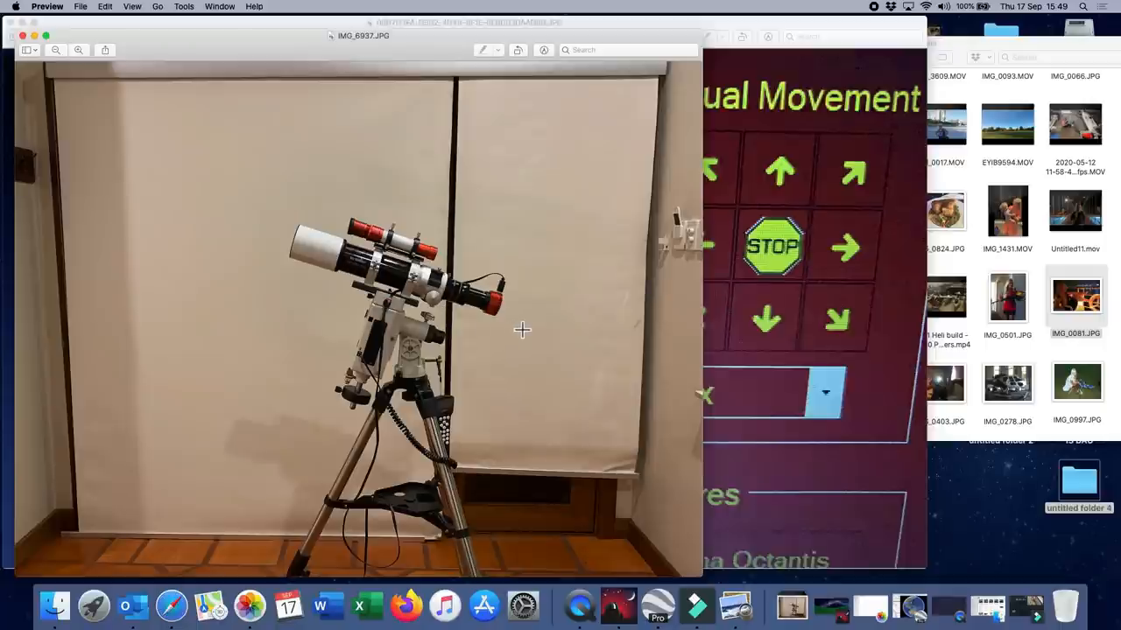
{"action": "mouse_move", "coordinate": [506, 280]}
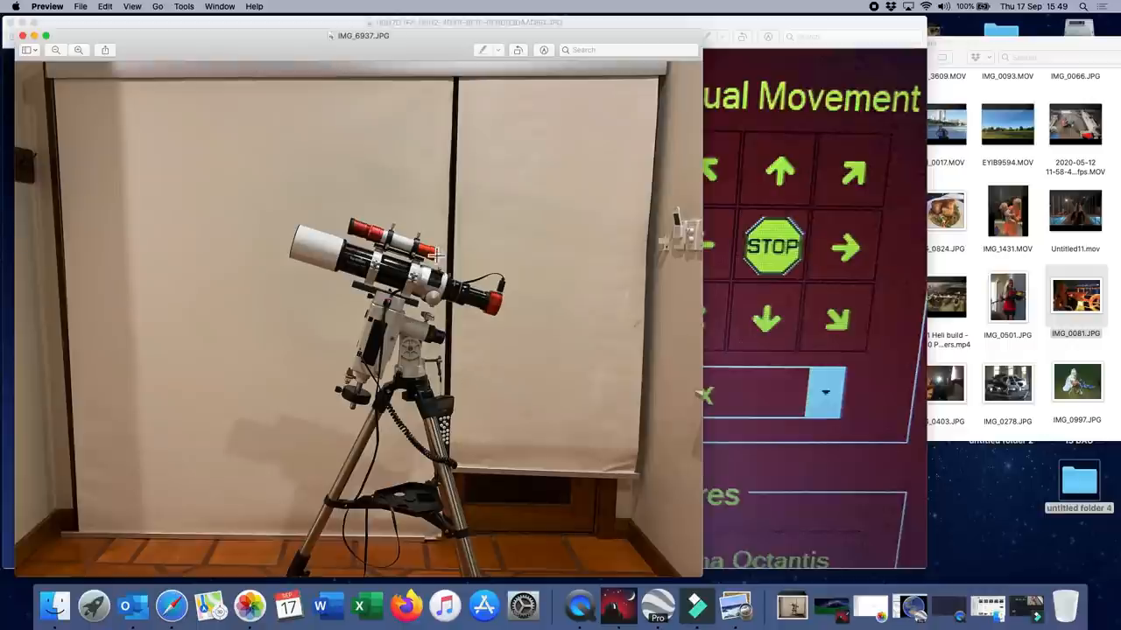
{"action": "mouse_move", "coordinate": [422, 413]}
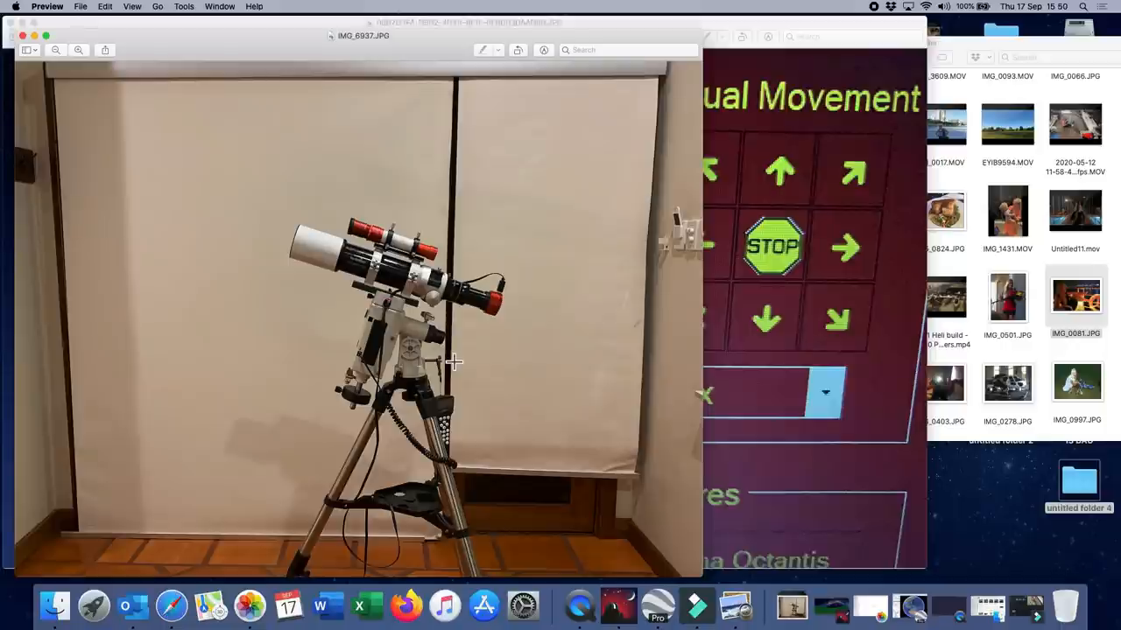
{"action": "mouse_move", "coordinate": [463, 334]}
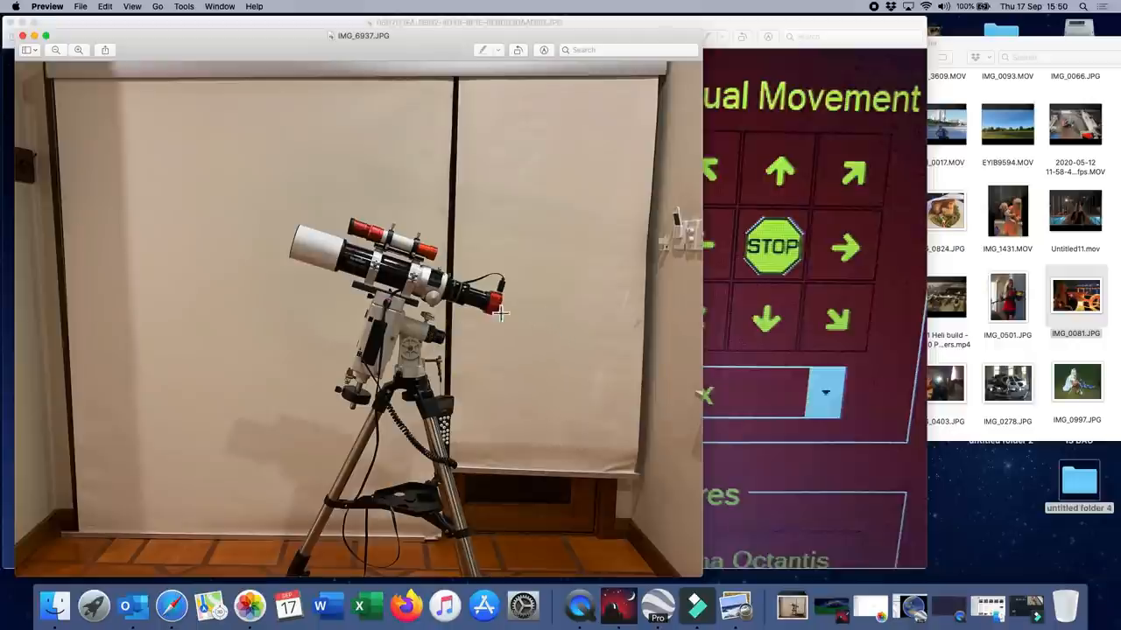
{"action": "mouse_move", "coordinate": [107, 177]}
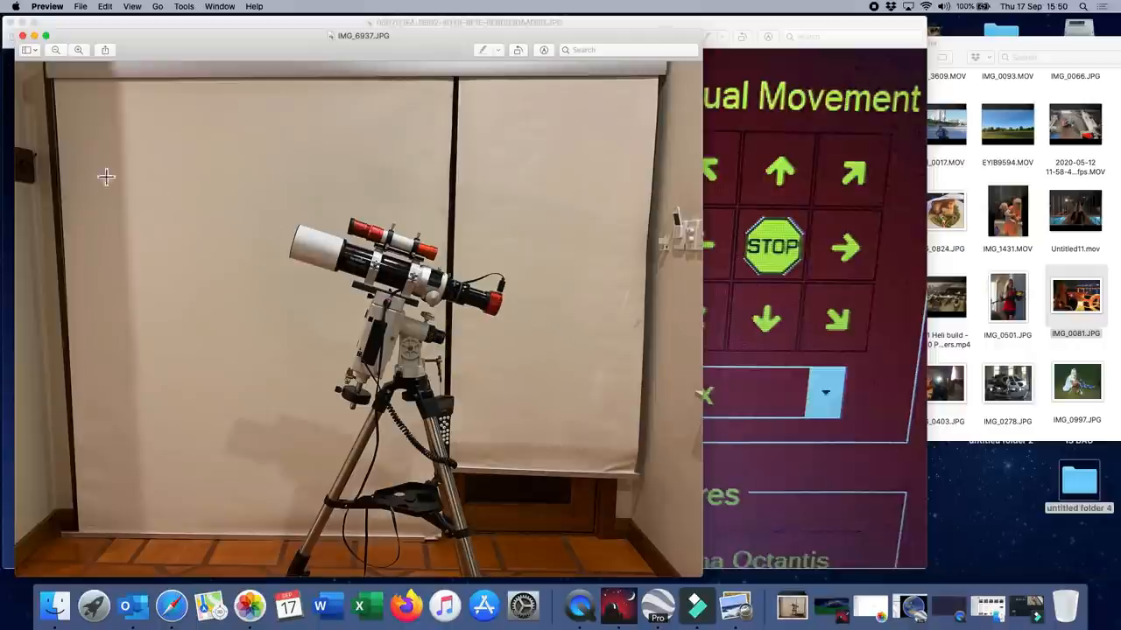
{"action": "mouse_move", "coordinate": [522, 315]}
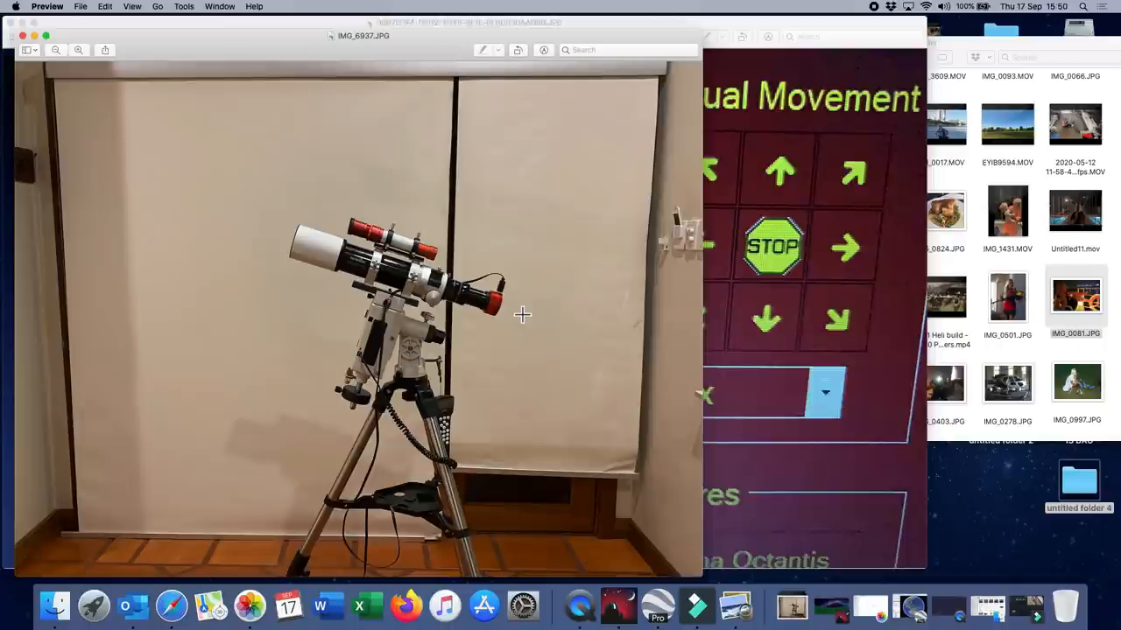
{"action": "mouse_move", "coordinate": [505, 184]}
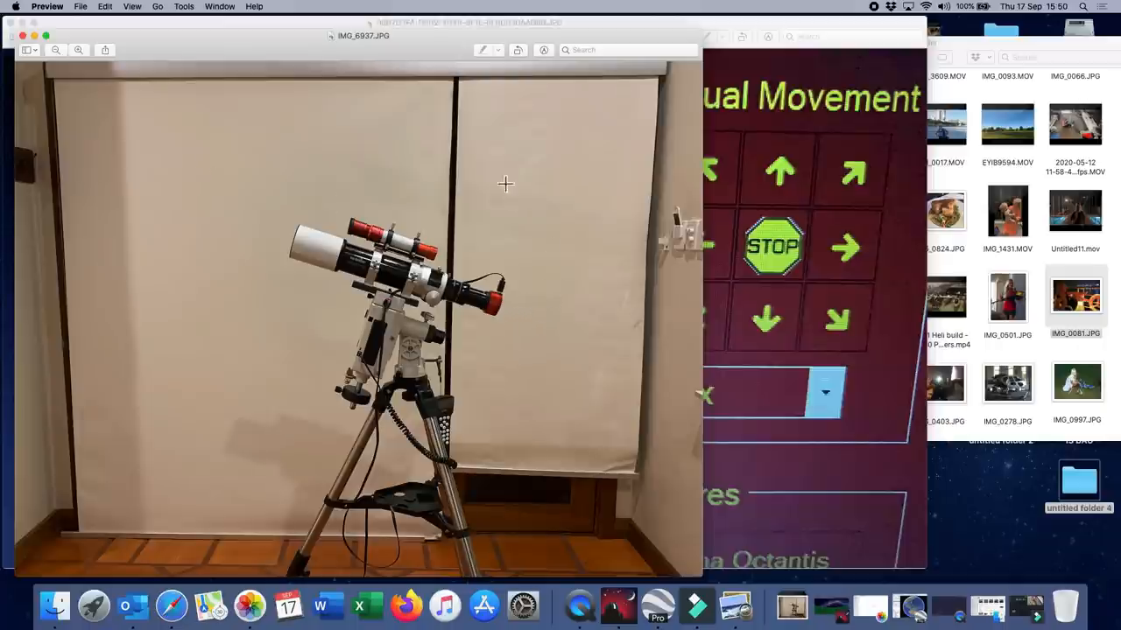
{"action": "mouse_move", "coordinate": [535, 369]}
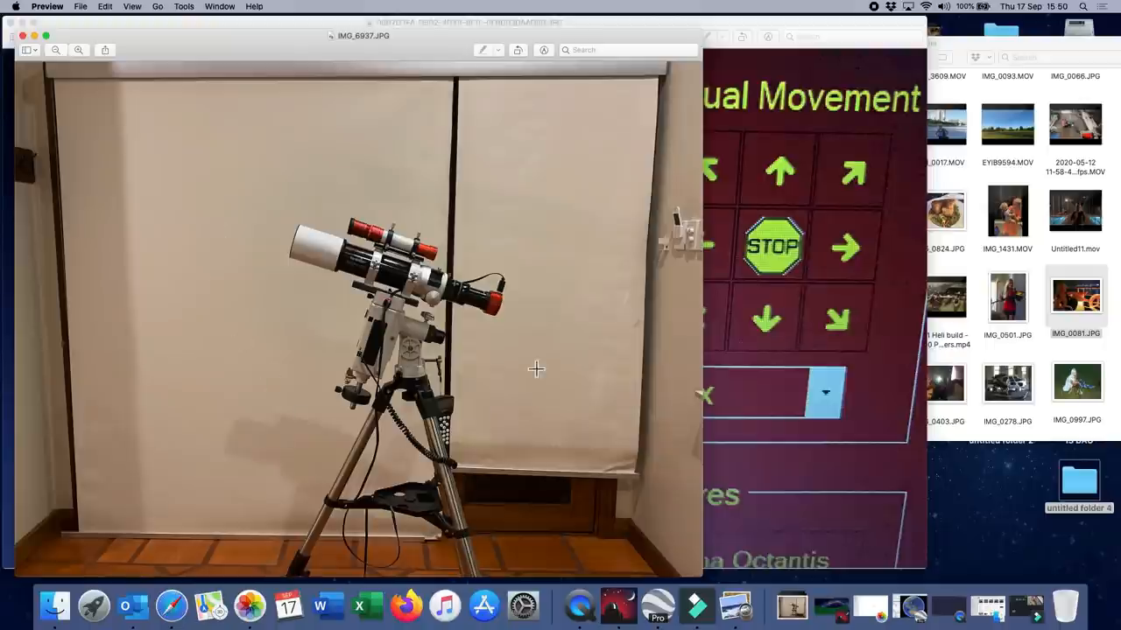
{"action": "mouse_move", "coordinate": [35, 46]}
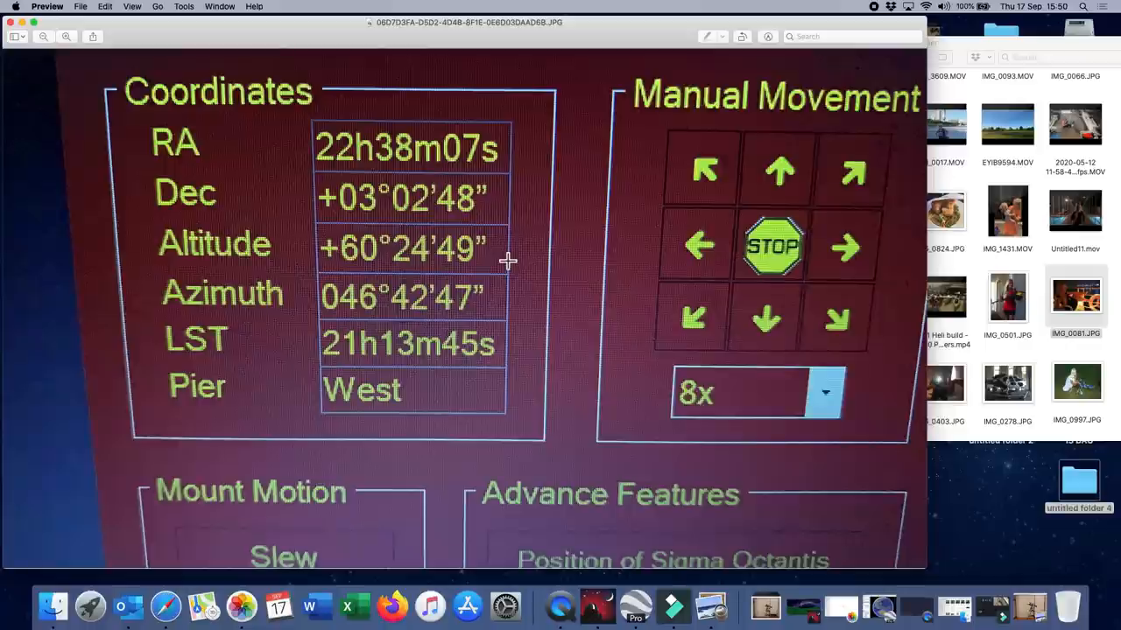
{"action": "mouse_move", "coordinate": [307, 321]}
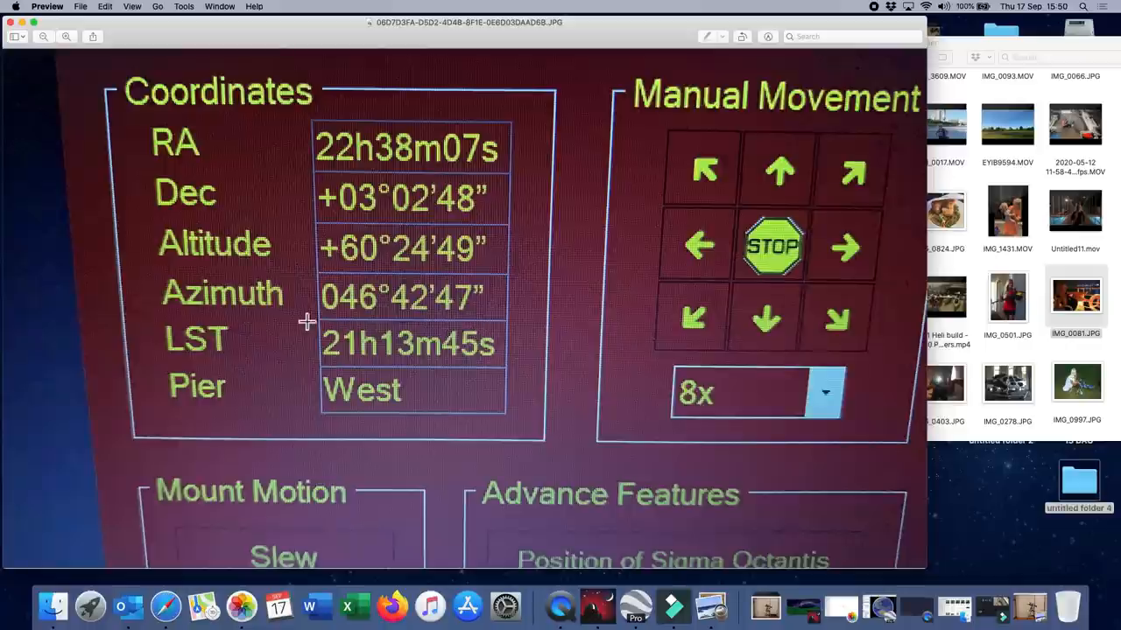
{"action": "mouse_move", "coordinate": [349, 261]}
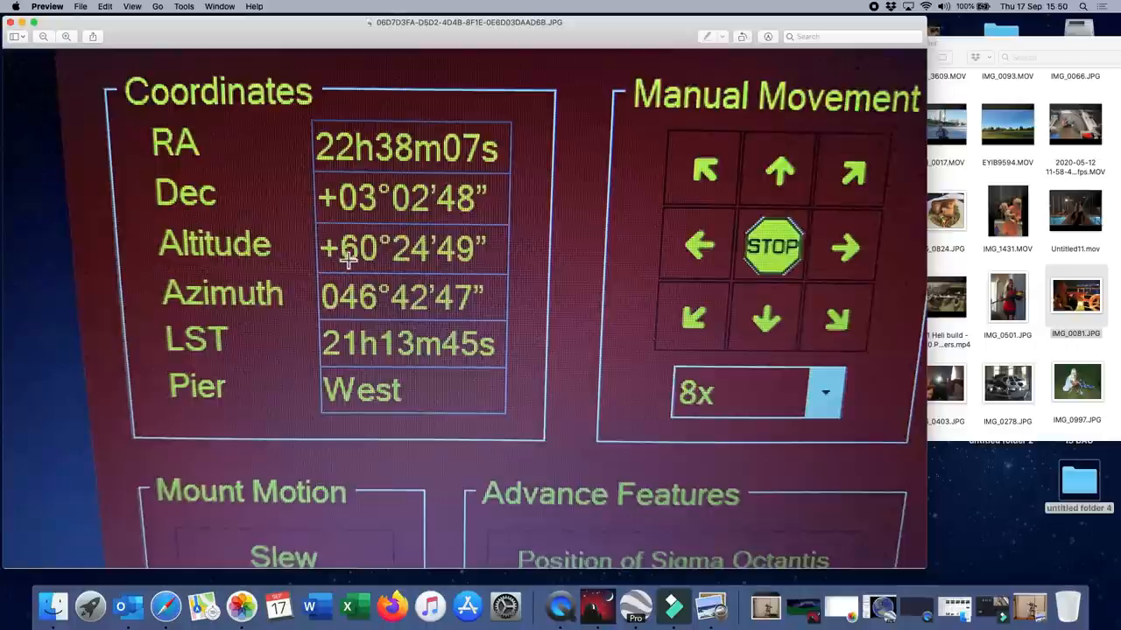
{"action": "mouse_move", "coordinate": [479, 267]}
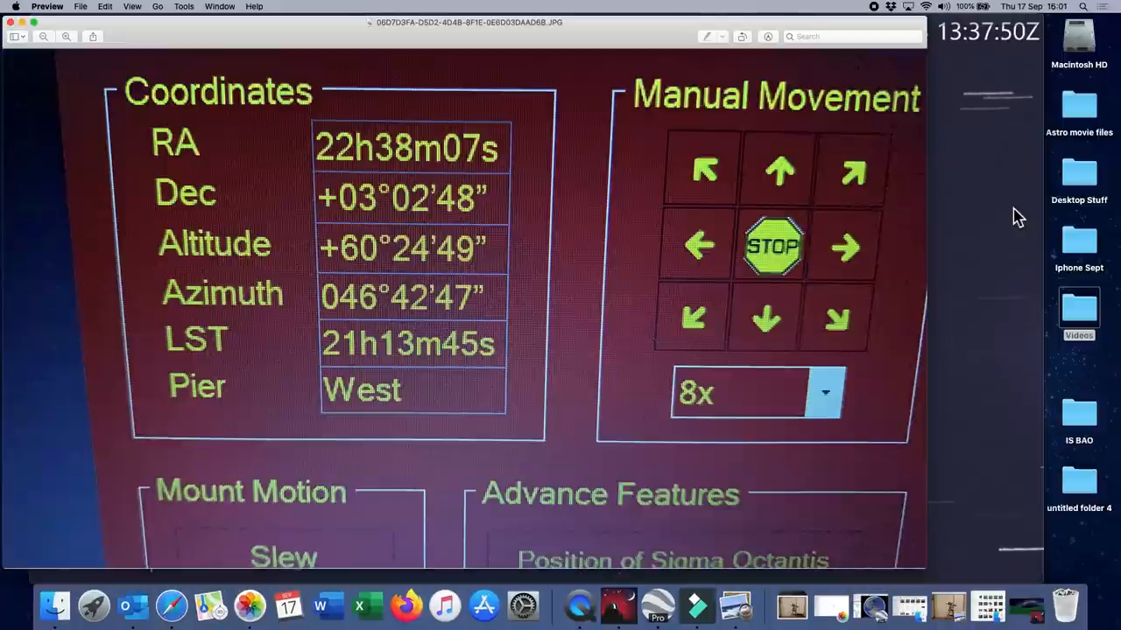
{"action": "mouse_move", "coordinate": [346, 236]}
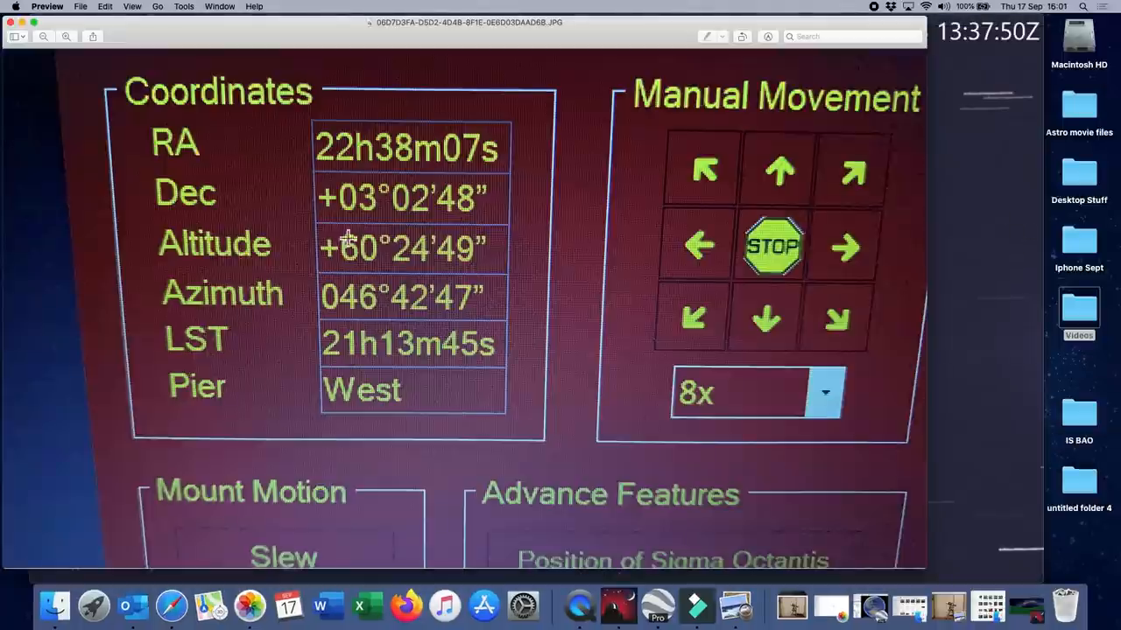
{"action": "mouse_move", "coordinate": [948, 293]}
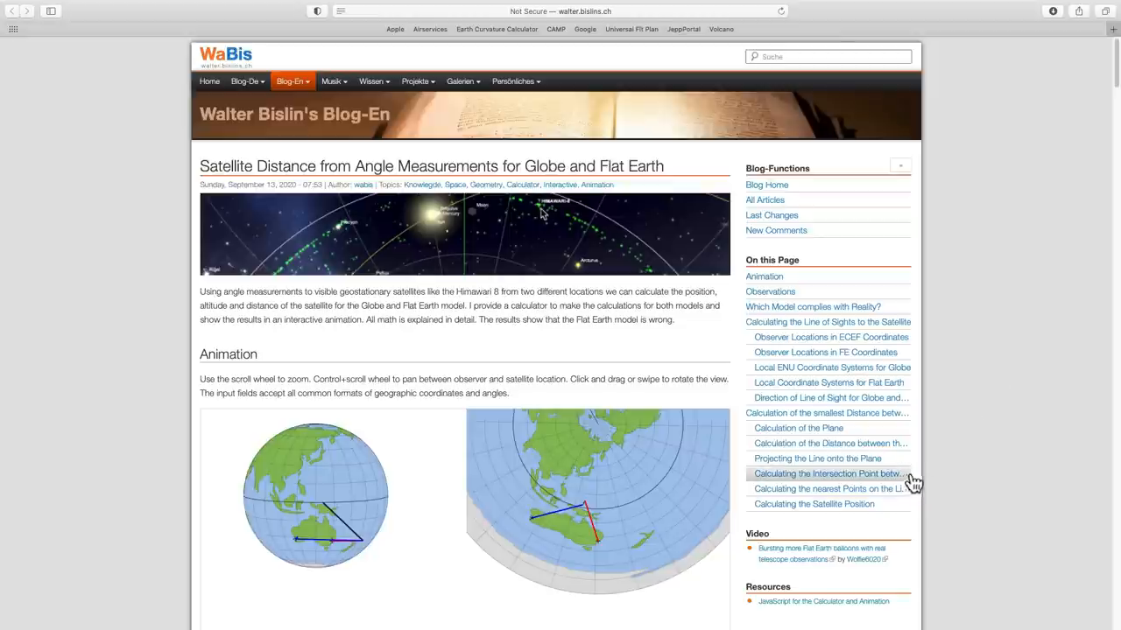
Zoom and rotate the globe to view Australia's sight lines from above.
{"action": "scroll", "scroll_direction": "down", "scroll_amount": 3}
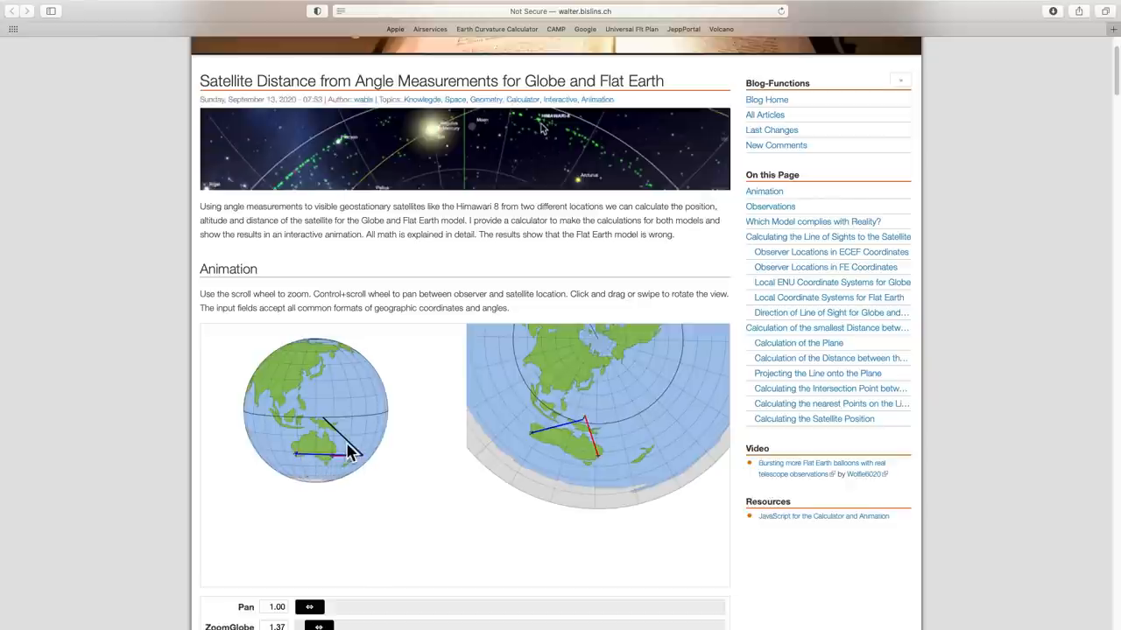
{"action": "left_click_drag", "start_coordinate": [350, 450], "coordinate": [407, 411]}
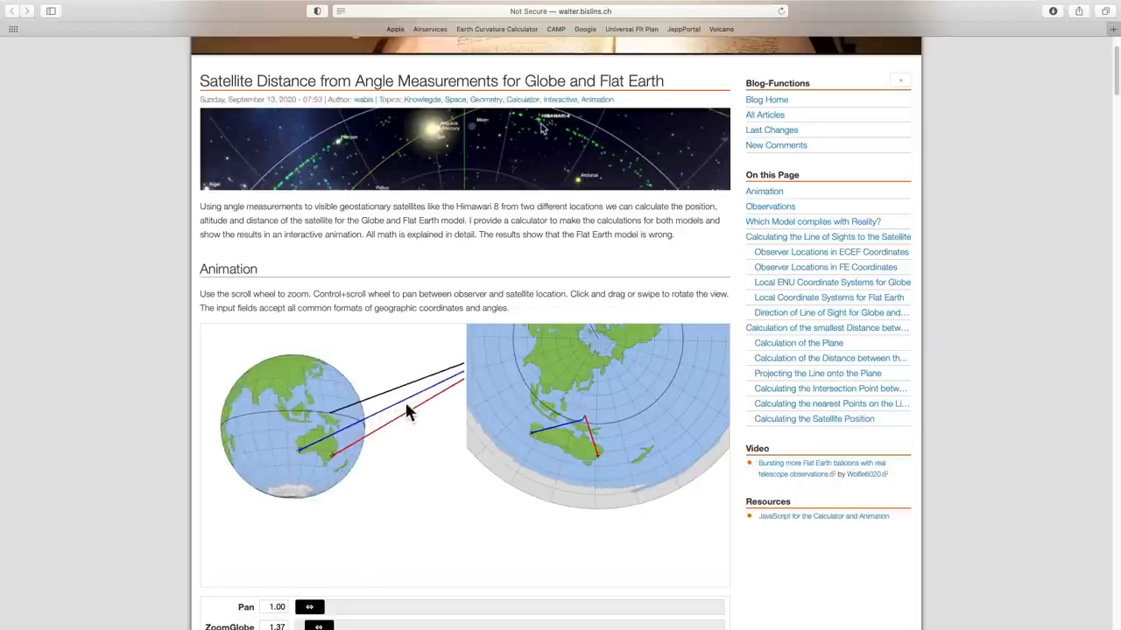
{"action": "left_click_drag", "start_coordinate": [407, 411], "coordinate": [380, 428]}
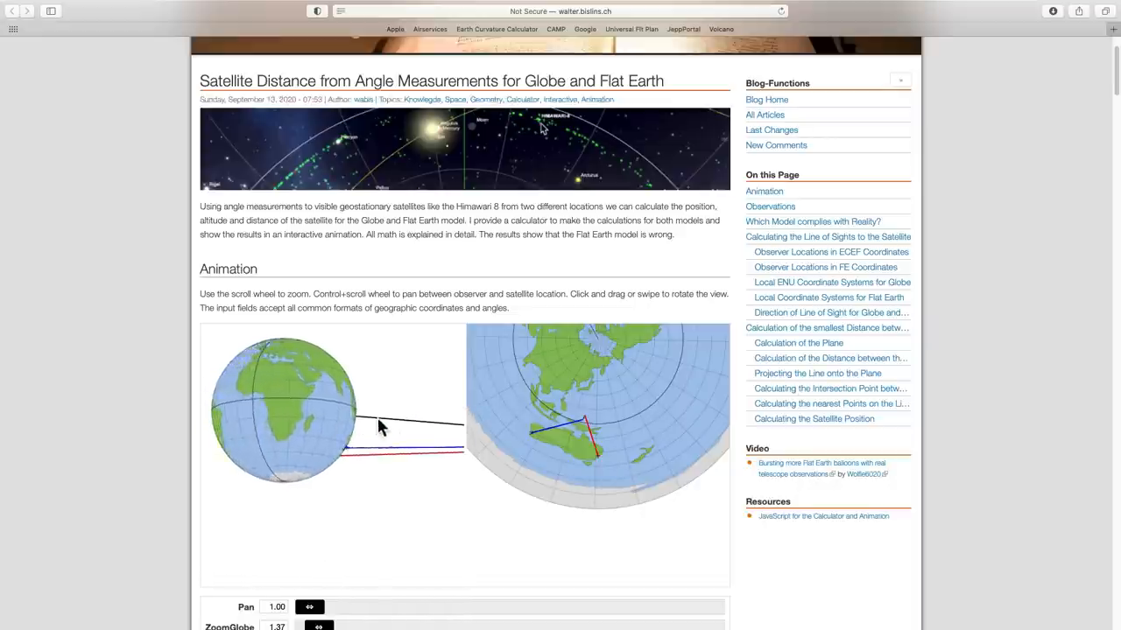
{"action": "left_click_drag", "start_coordinate": [381, 426], "coordinate": [450, 440]}
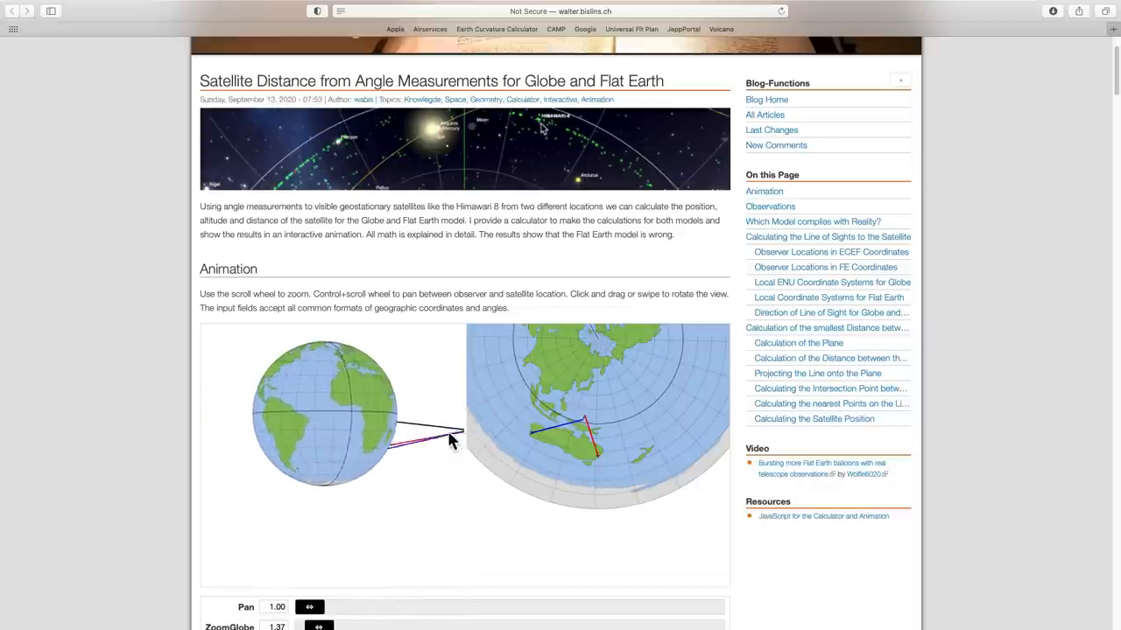
{"action": "left_click_drag", "start_coordinate": [451, 437], "coordinate": [350, 436]}
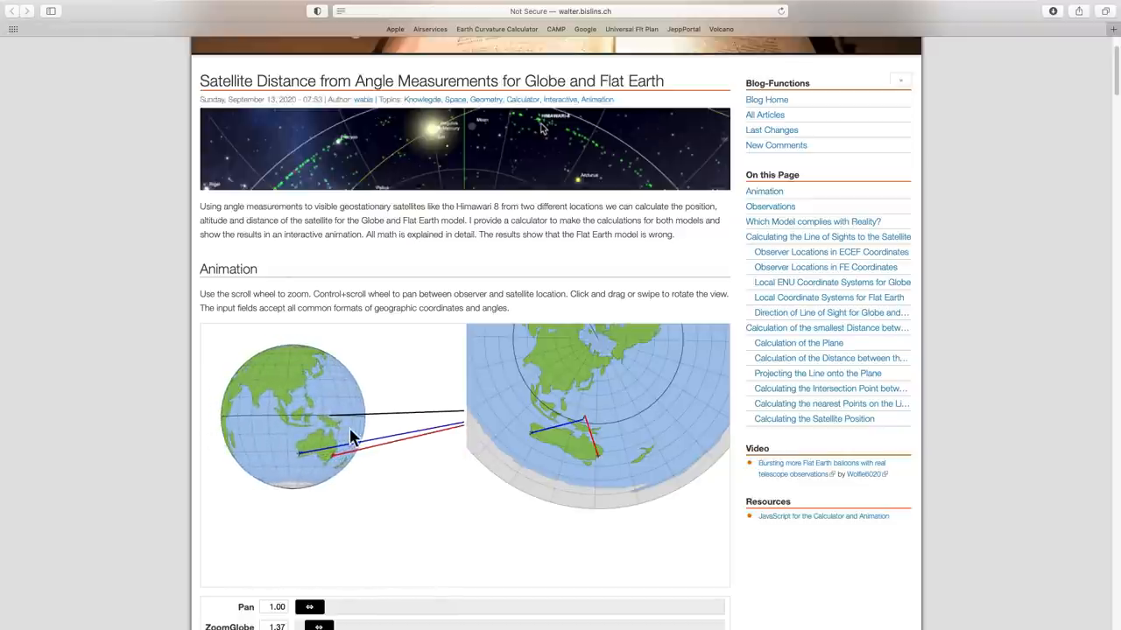
{"action": "left_click_drag", "start_coordinate": [350, 438], "coordinate": [289, 437]}
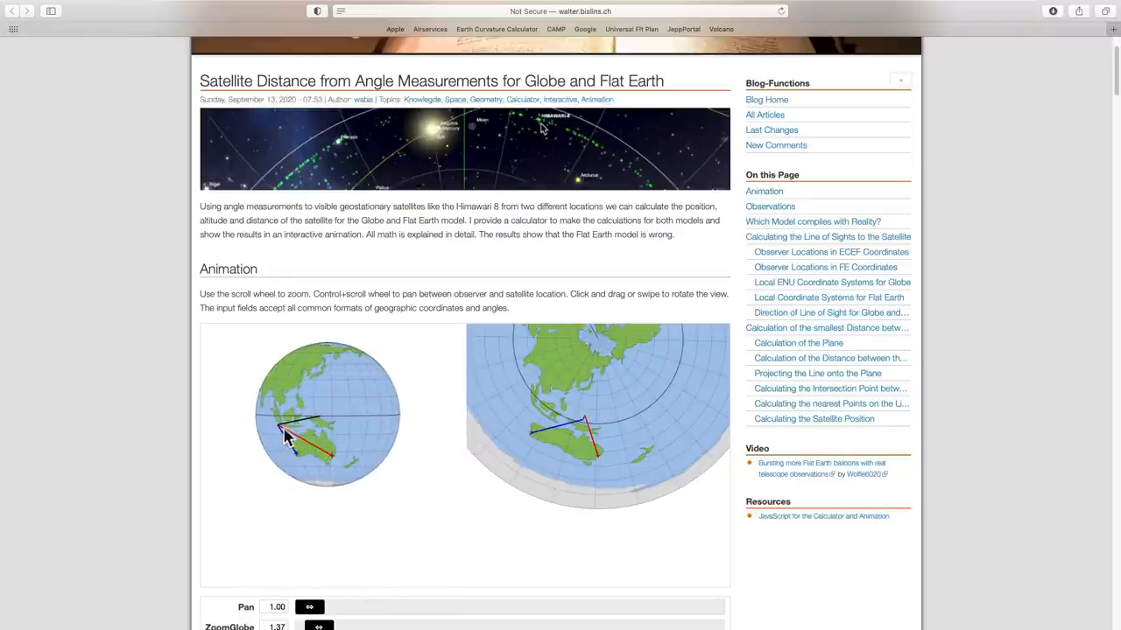
{"action": "left_click_drag", "start_coordinate": [289, 437], "coordinate": [324, 429]}
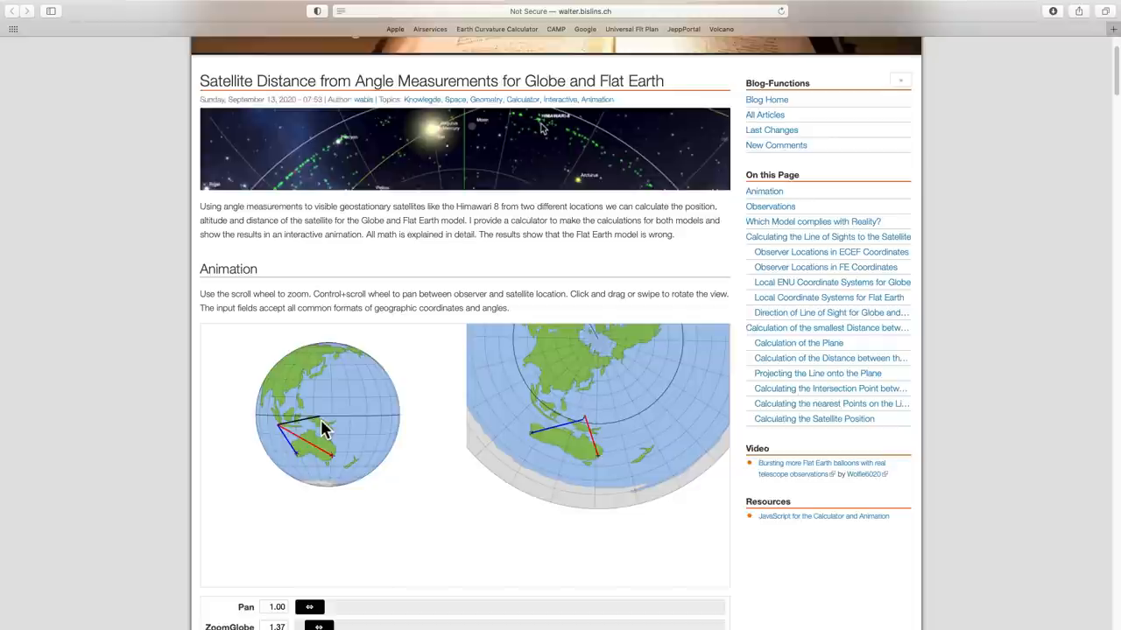
Turn the flat-earth model to show sight lines toward the observer locations.
{"action": "left_click_drag", "start_coordinate": [587, 429], "coordinate": [604, 415]}
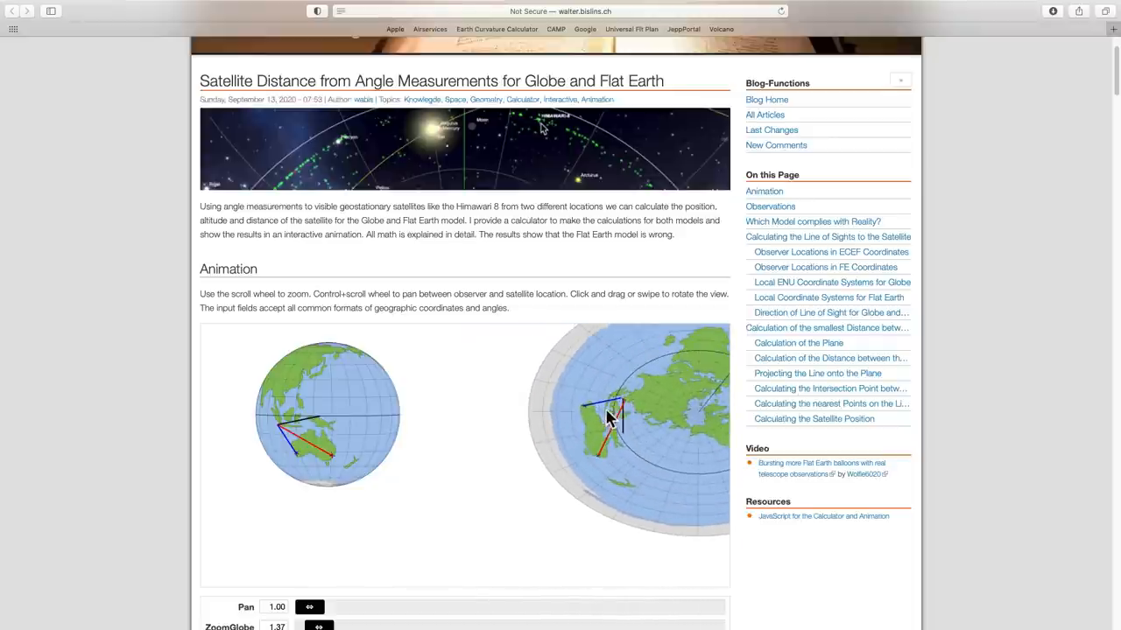
{"action": "left_click_drag", "start_coordinate": [608, 418], "coordinate": [668, 479]}
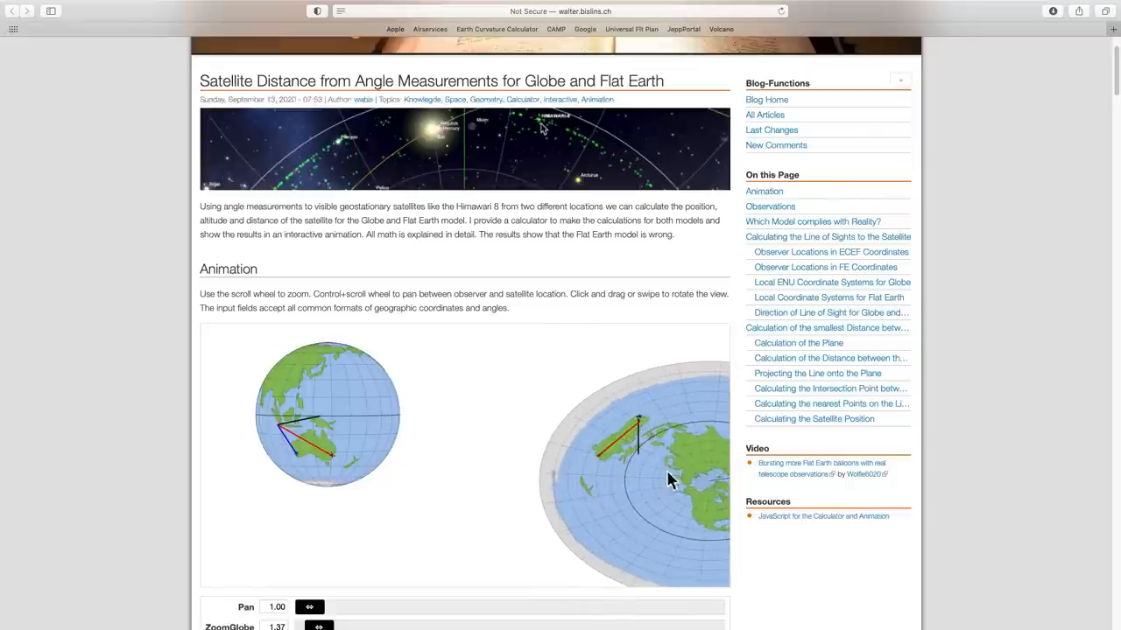
{"action": "mouse_move", "coordinate": [664, 473]}
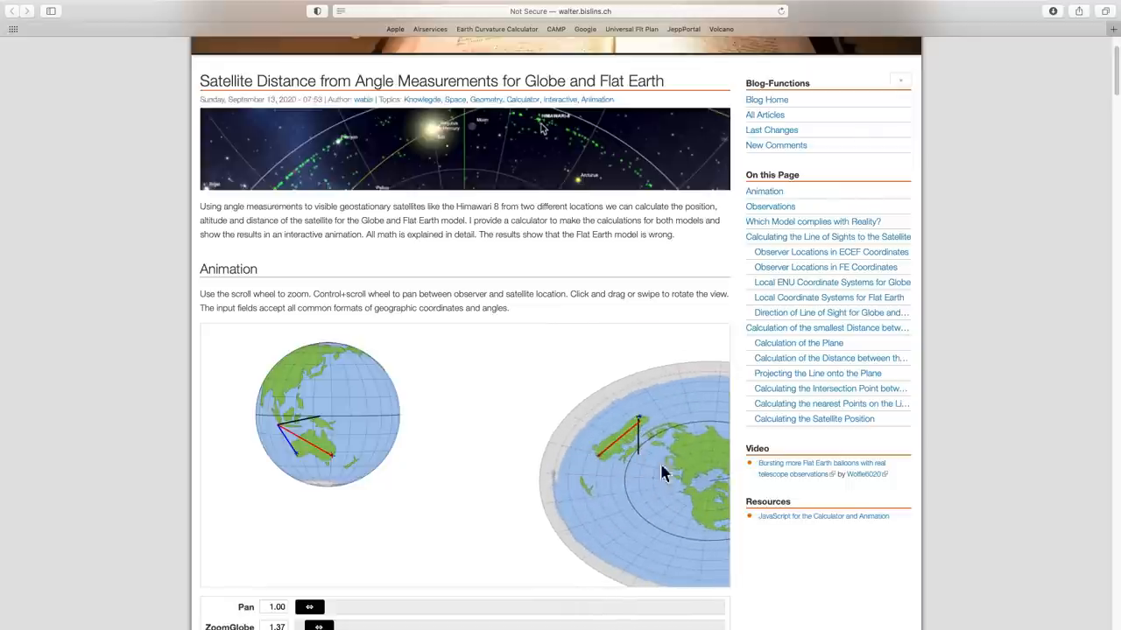
{"action": "left_click_drag", "start_coordinate": [660, 472], "coordinate": [665, 464]}
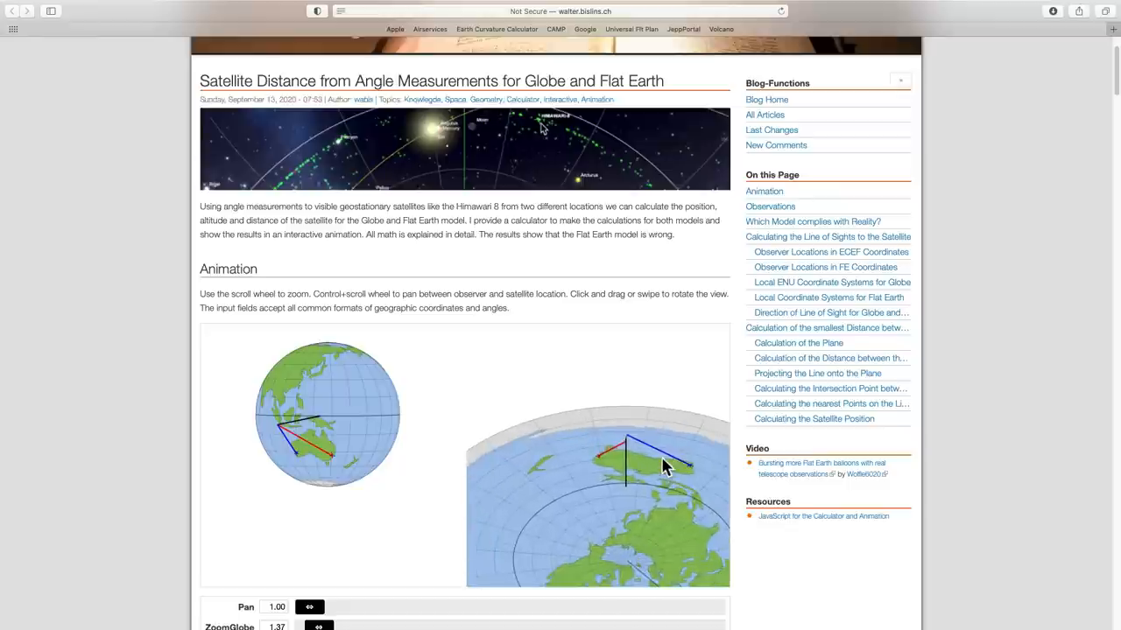
{"action": "left_click_drag", "start_coordinate": [665, 466], "coordinate": [576, 471]}
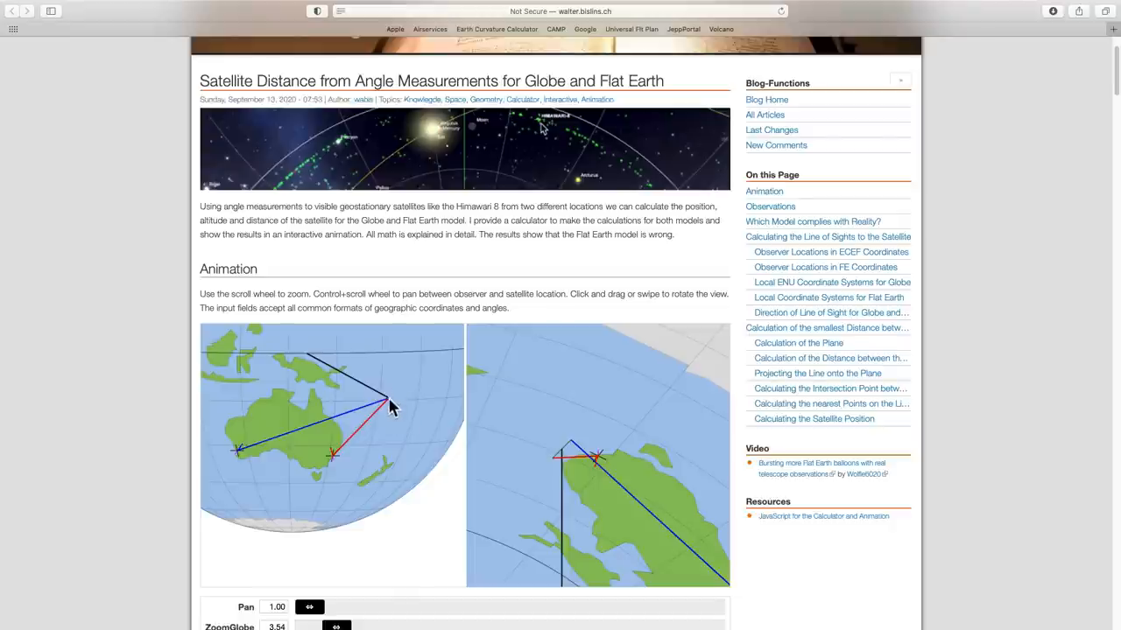
{"action": "scroll", "scroll_direction": "down", "scroll_amount": 3}
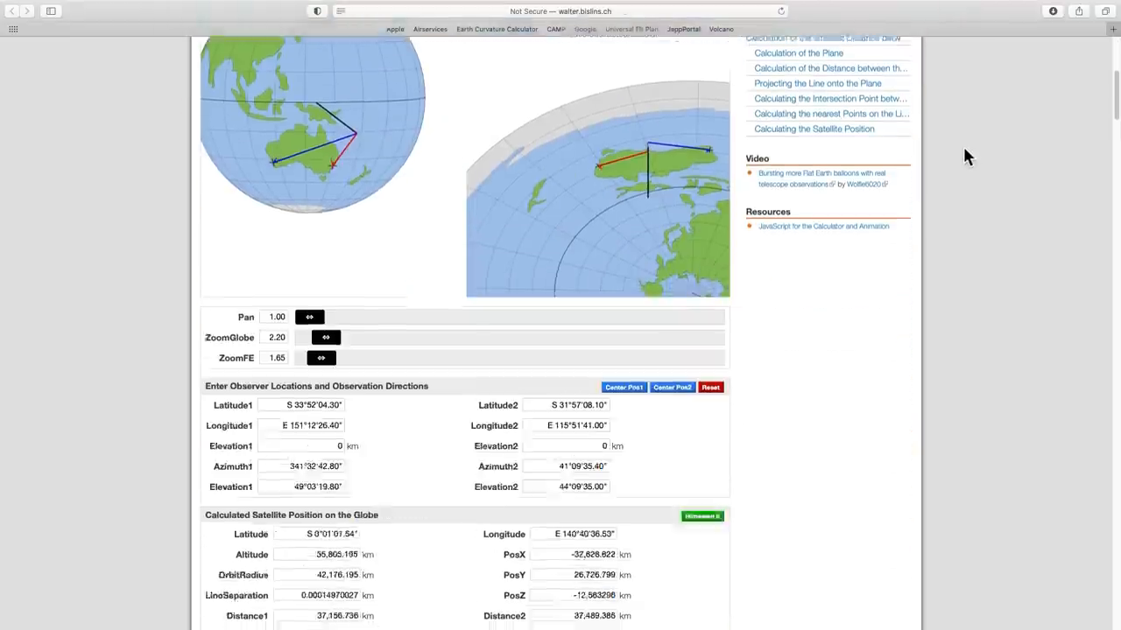
{"action": "scroll", "scroll_direction": "down", "scroll_amount": 3}
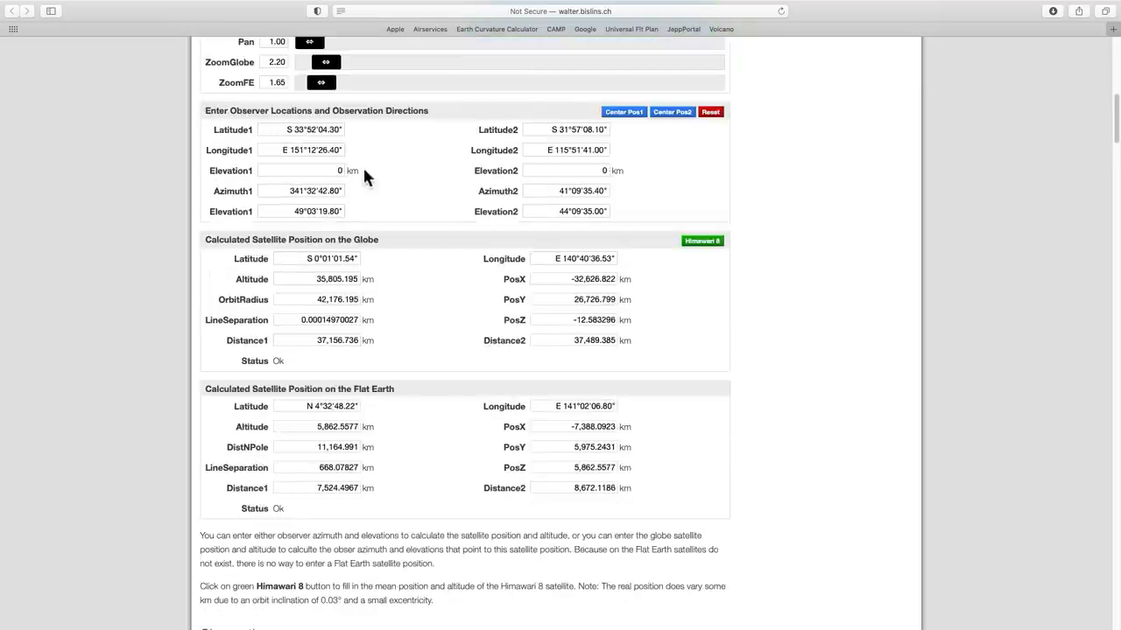
{"action": "mouse_move", "coordinate": [249, 182]}
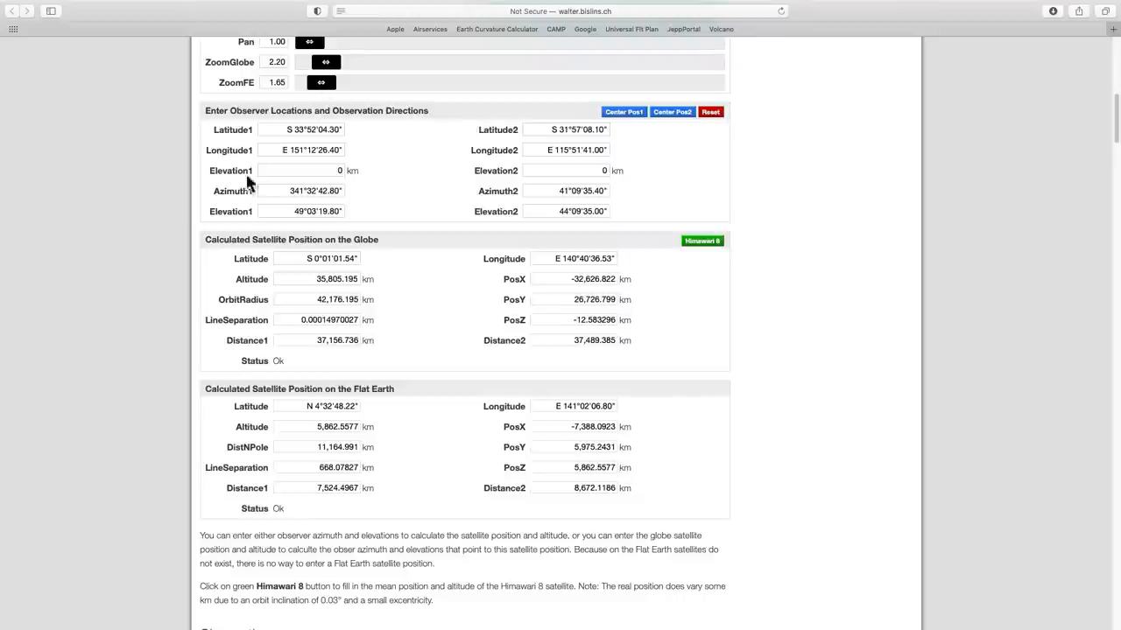
{"action": "mouse_move", "coordinate": [326, 130]}
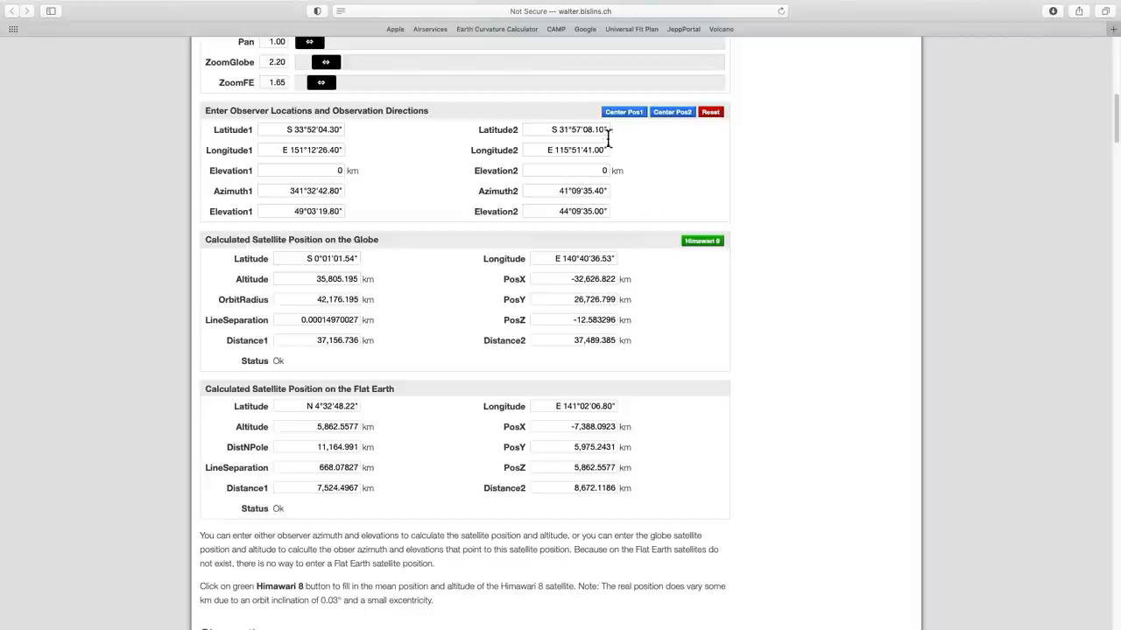
{"action": "mouse_move", "coordinate": [253, 266]}
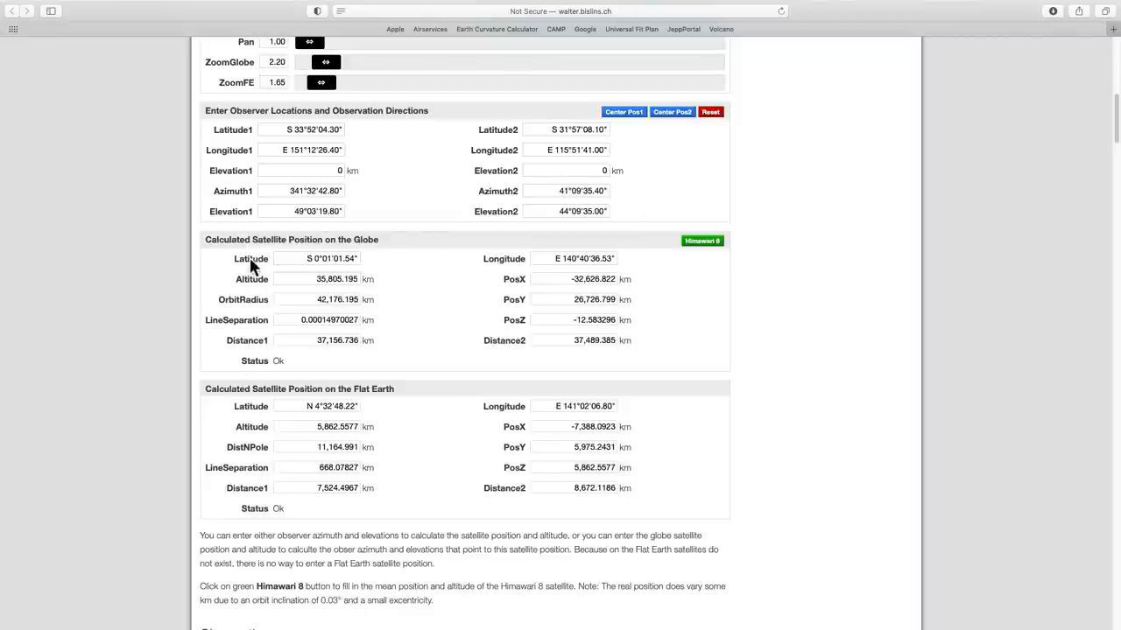
{"action": "mouse_move", "coordinate": [371, 255]}
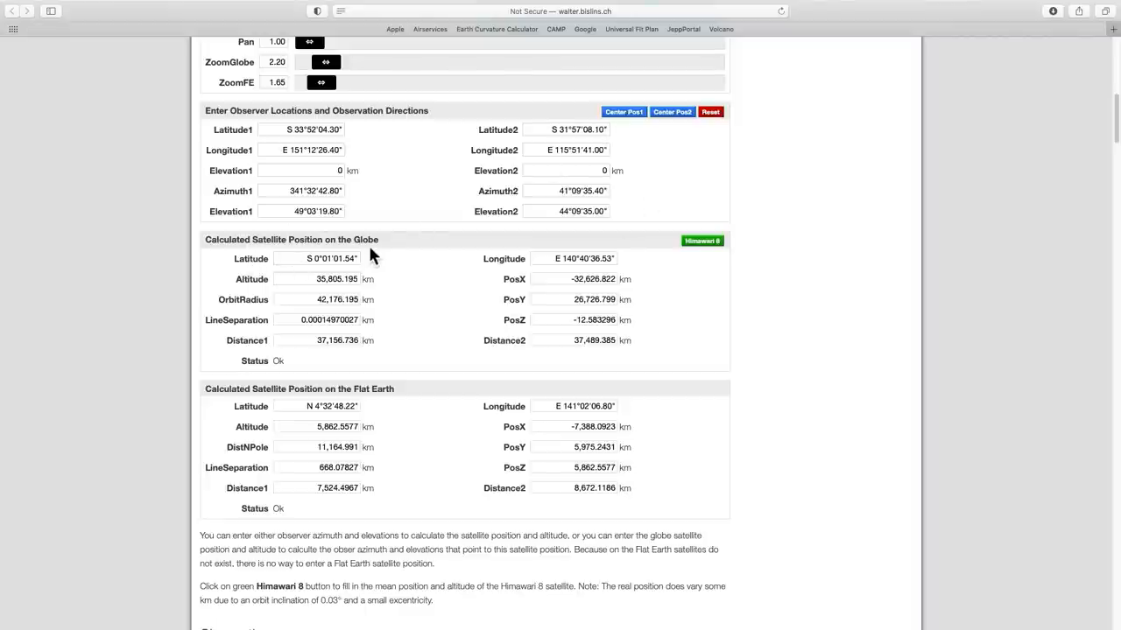
{"action": "mouse_move", "coordinate": [333, 408]}
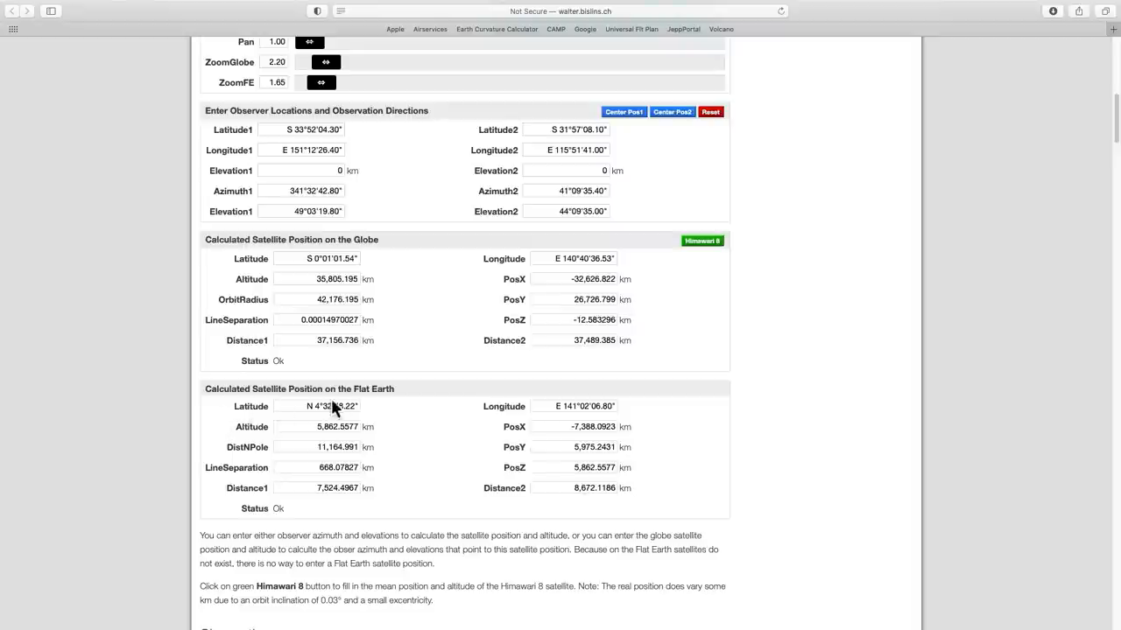
{"action": "mouse_move", "coordinate": [556, 342]}
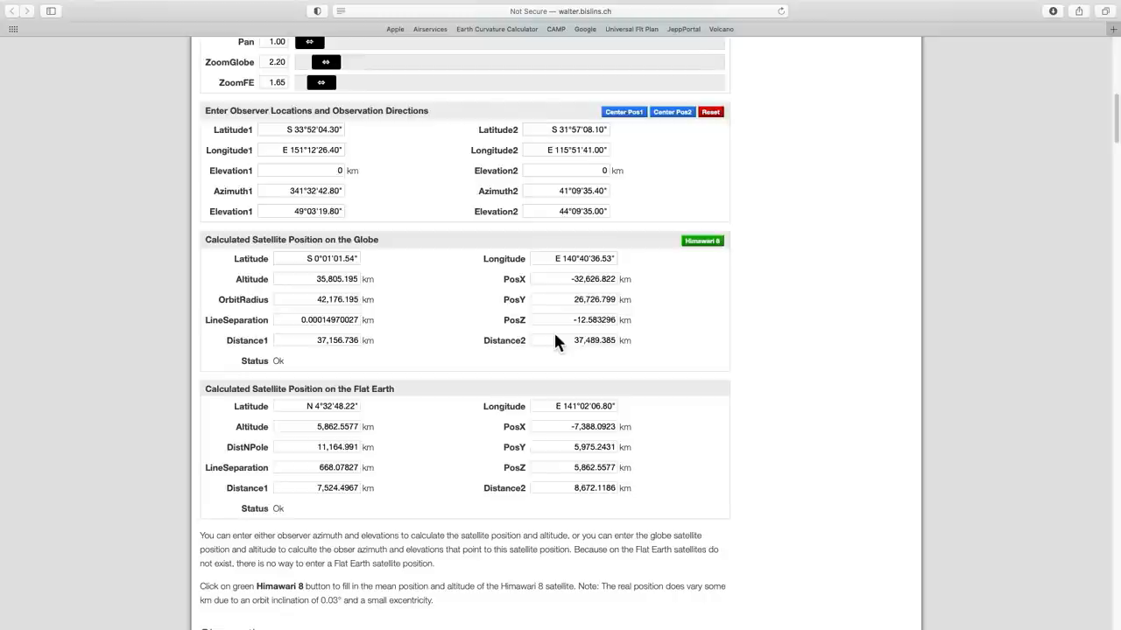
{"action": "mouse_move", "coordinate": [357, 288]}
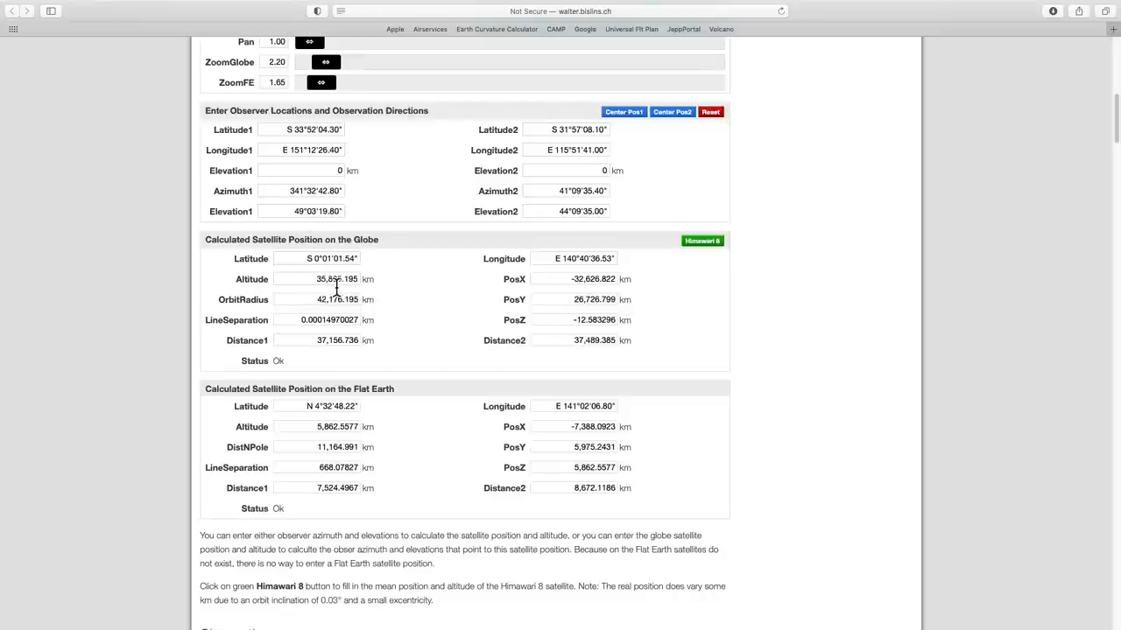
{"action": "mouse_move", "coordinate": [399, 290]}
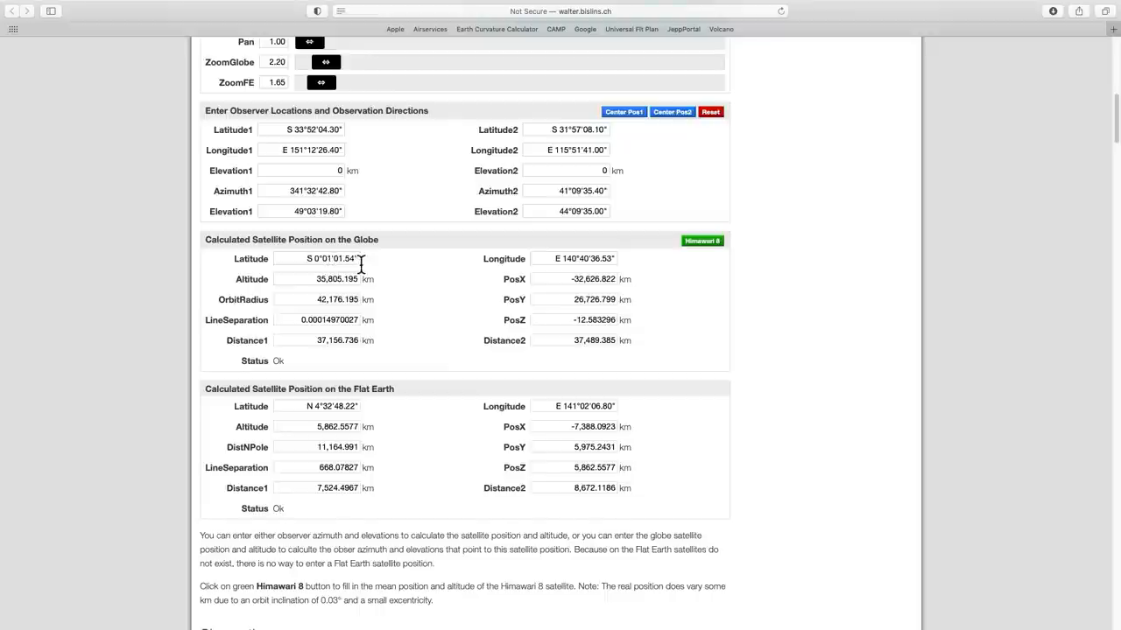
{"action": "mouse_move", "coordinate": [365, 267]}
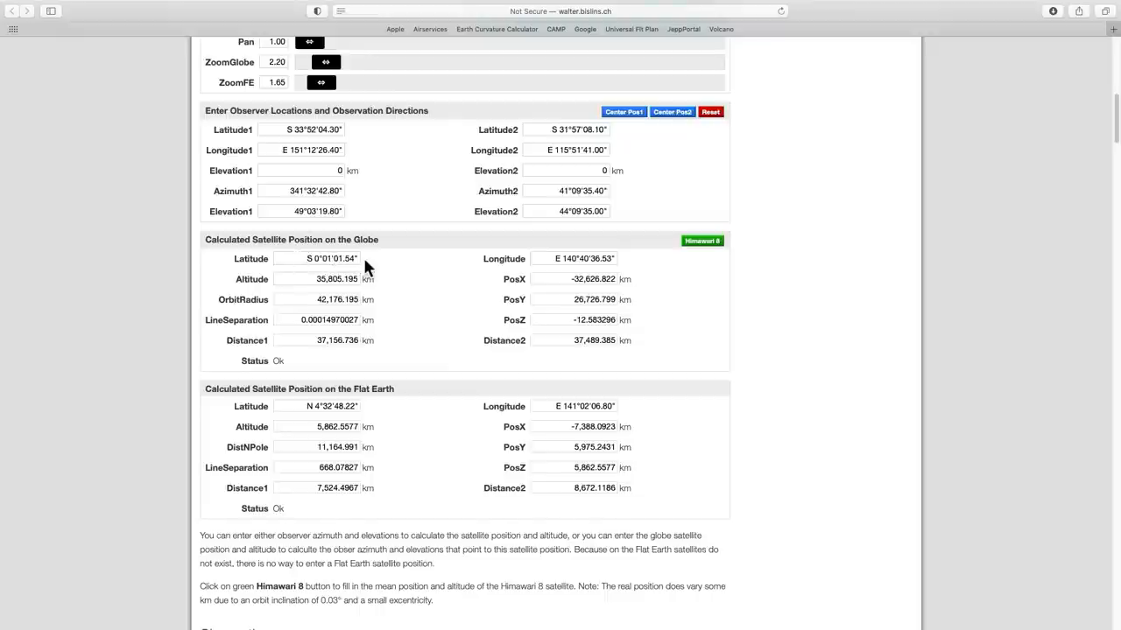
{"action": "mouse_move", "coordinate": [347, 433]}
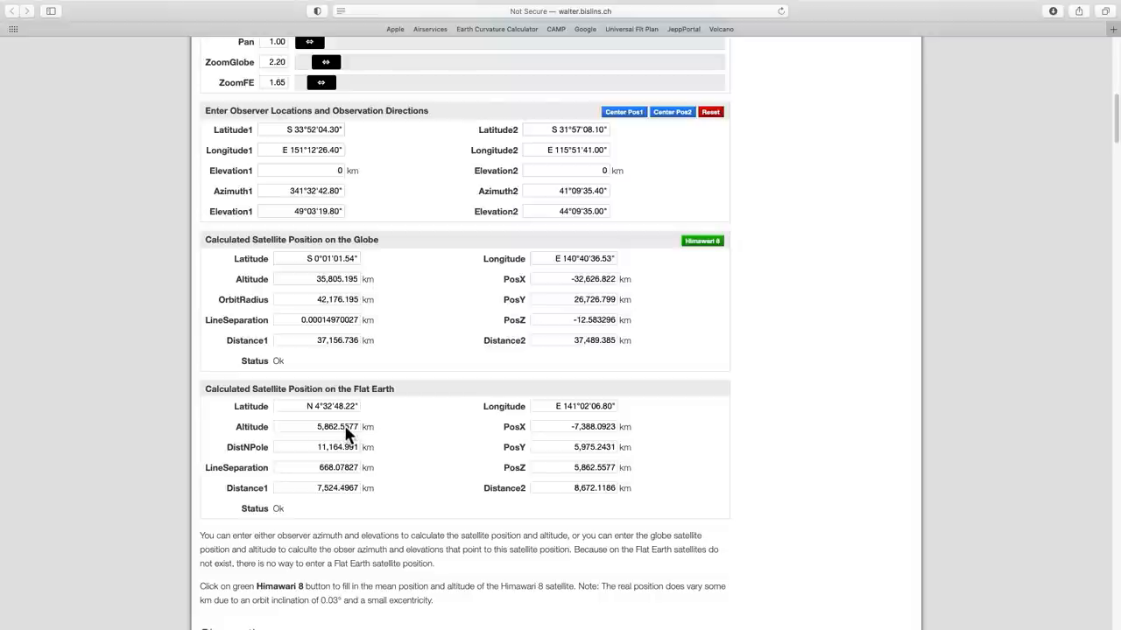
{"action": "mouse_move", "coordinate": [317, 416]}
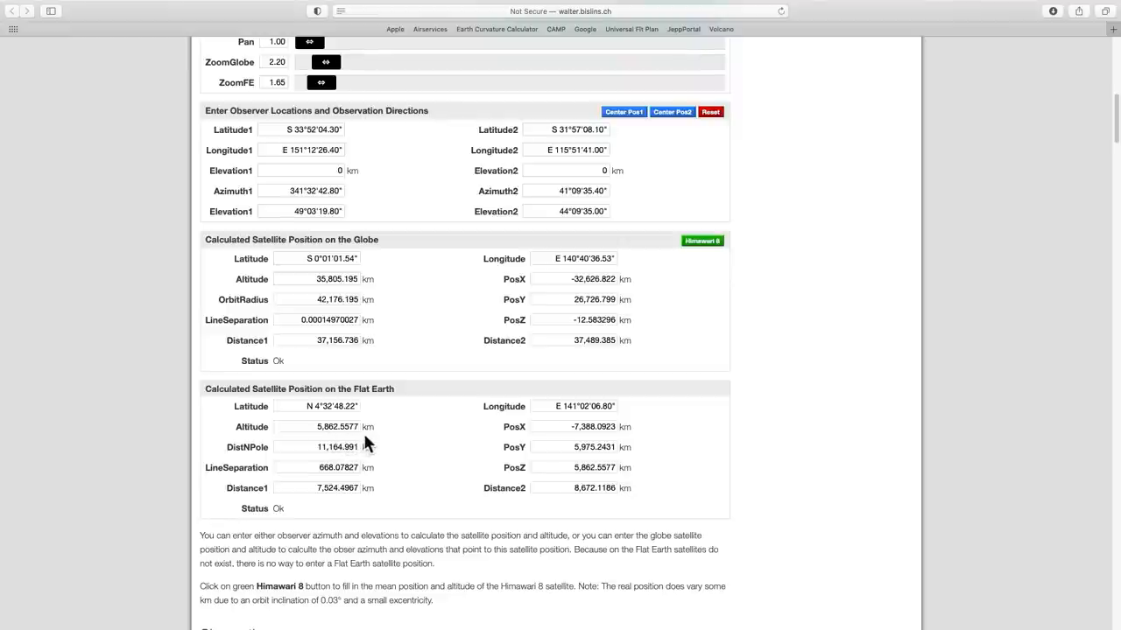
{"action": "mouse_move", "coordinate": [350, 216]}
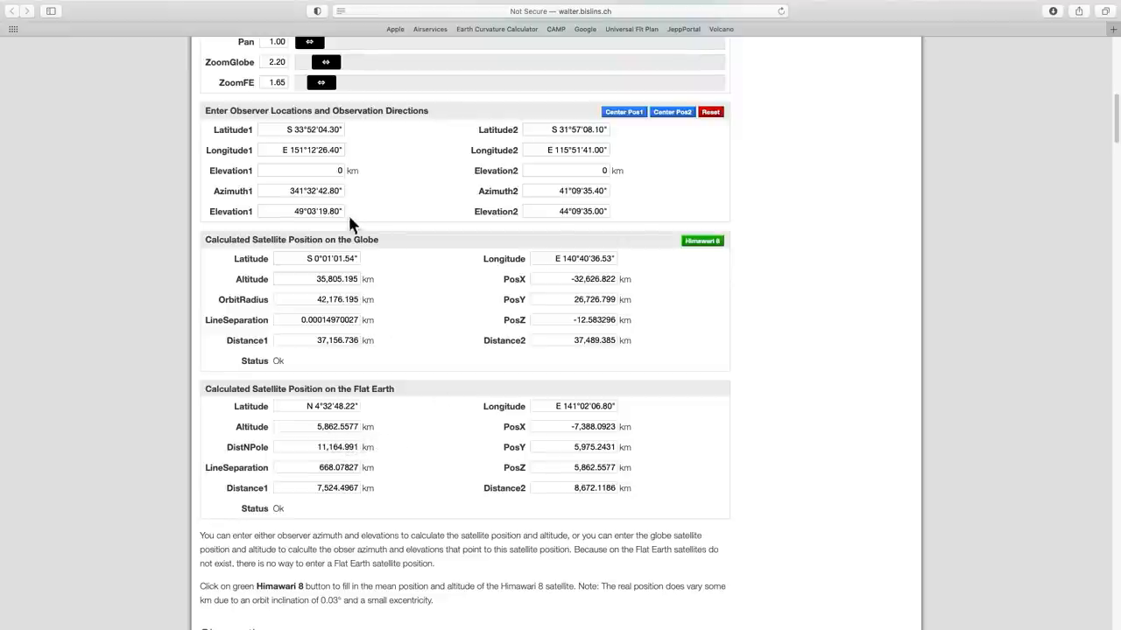
{"action": "mouse_move", "coordinate": [471, 417]}
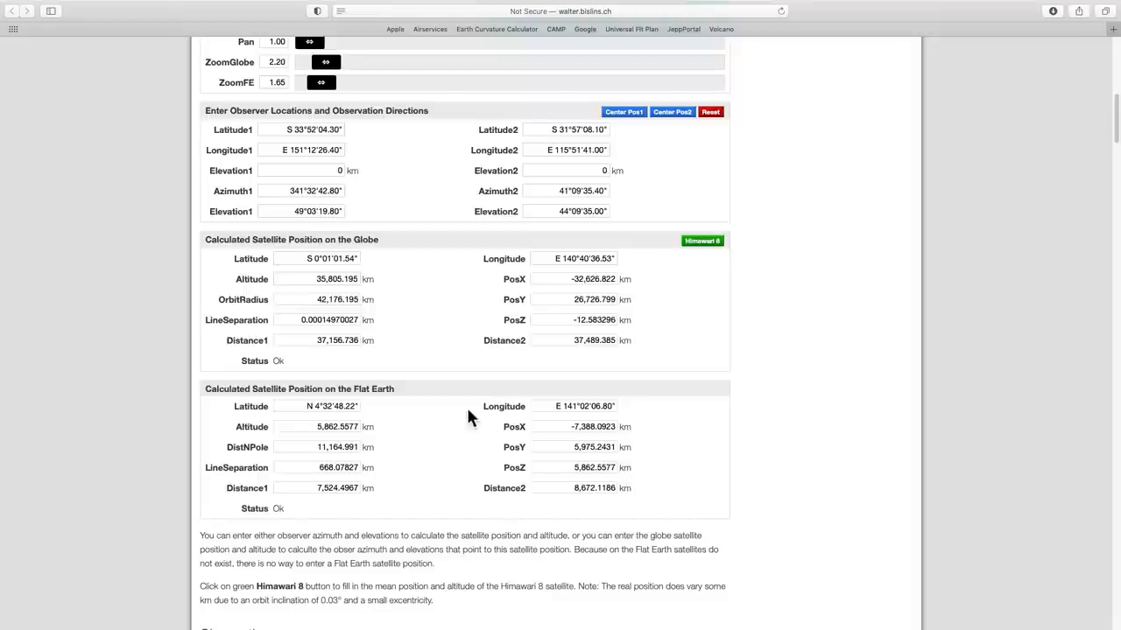
{"action": "mouse_move", "coordinate": [702, 240]}
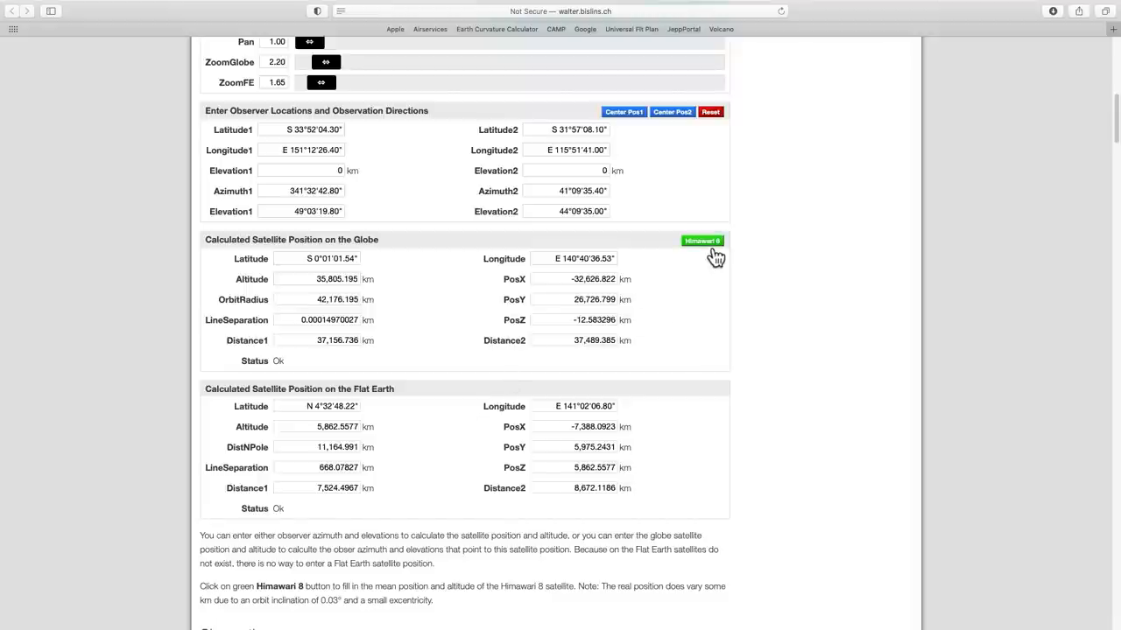
{"action": "mouse_move", "coordinate": [685, 248]}
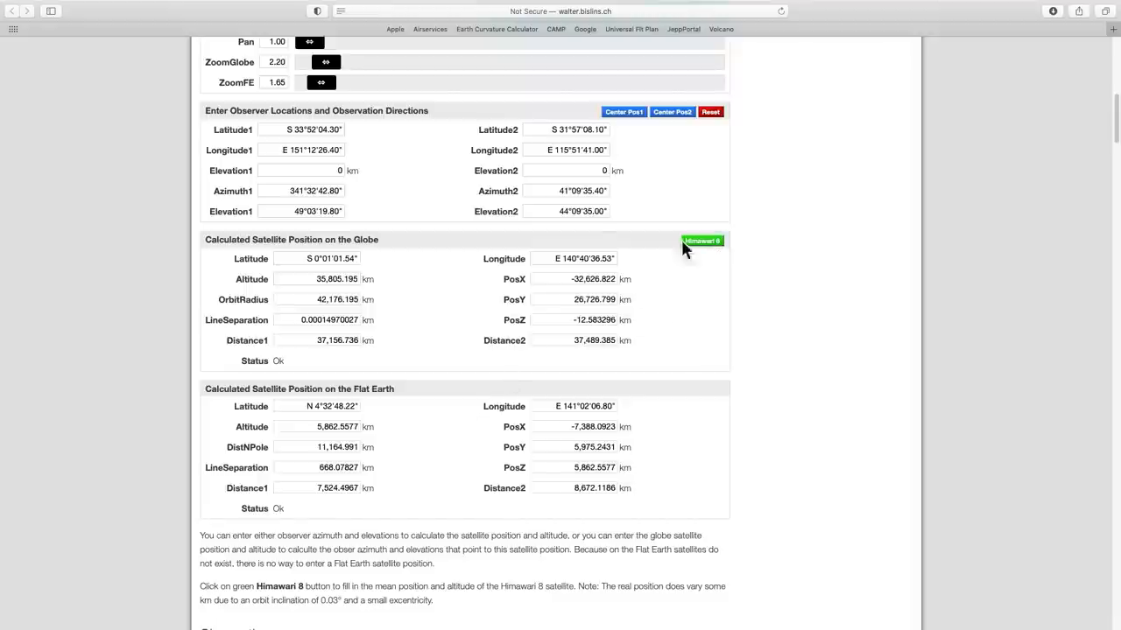
{"action": "mouse_move", "coordinate": [326, 289]}
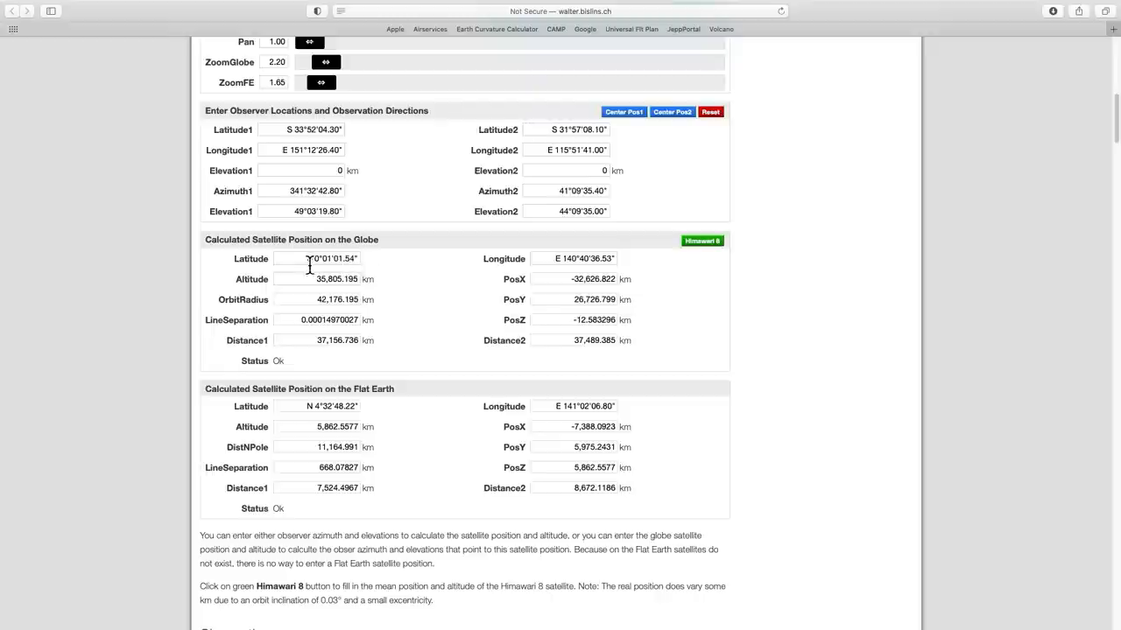
Fill in Himawari 8's nominal position: 0° latitude, E 140°42', 35,794 km.
{"action": "left_click", "coordinate": [702, 241]}
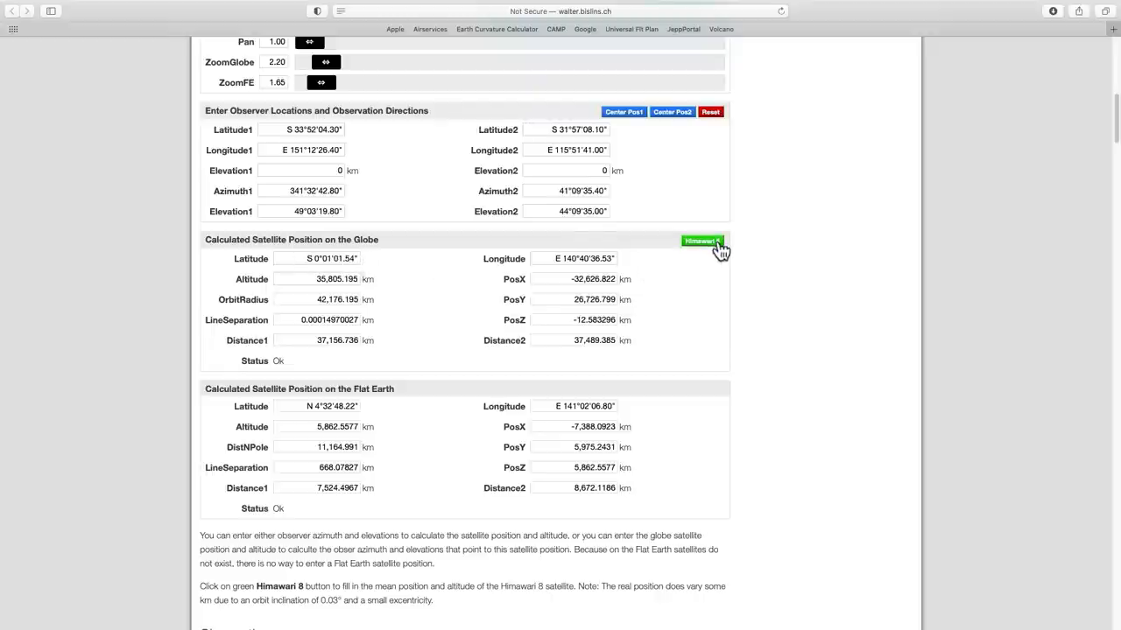
{"action": "left_click", "coordinate": [702, 240]}
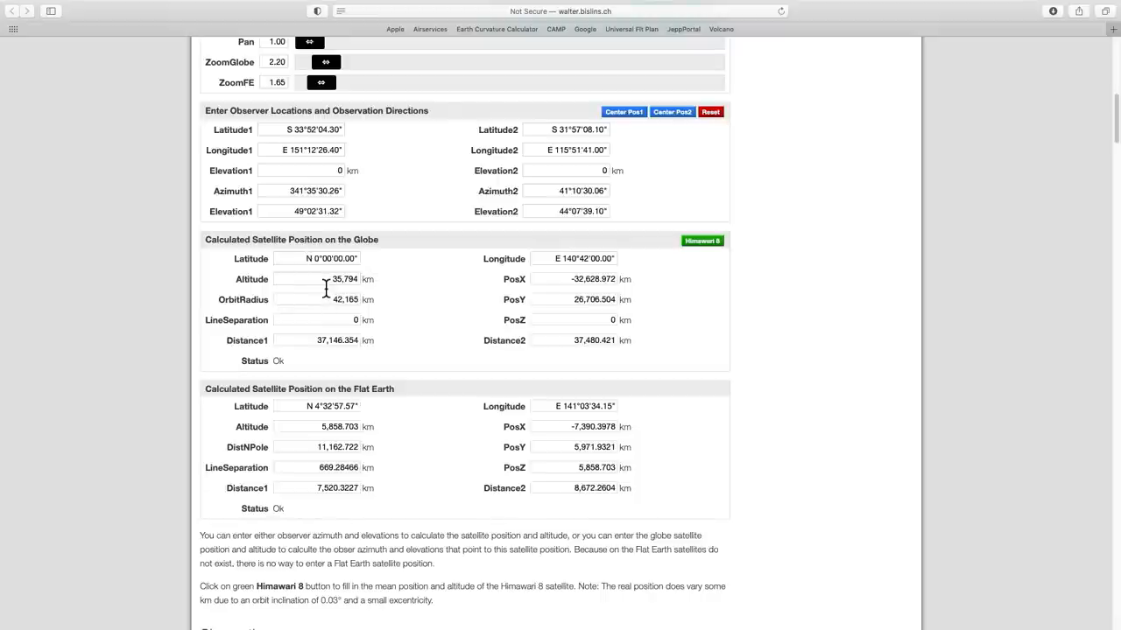
{"action": "mouse_move", "coordinate": [379, 291]}
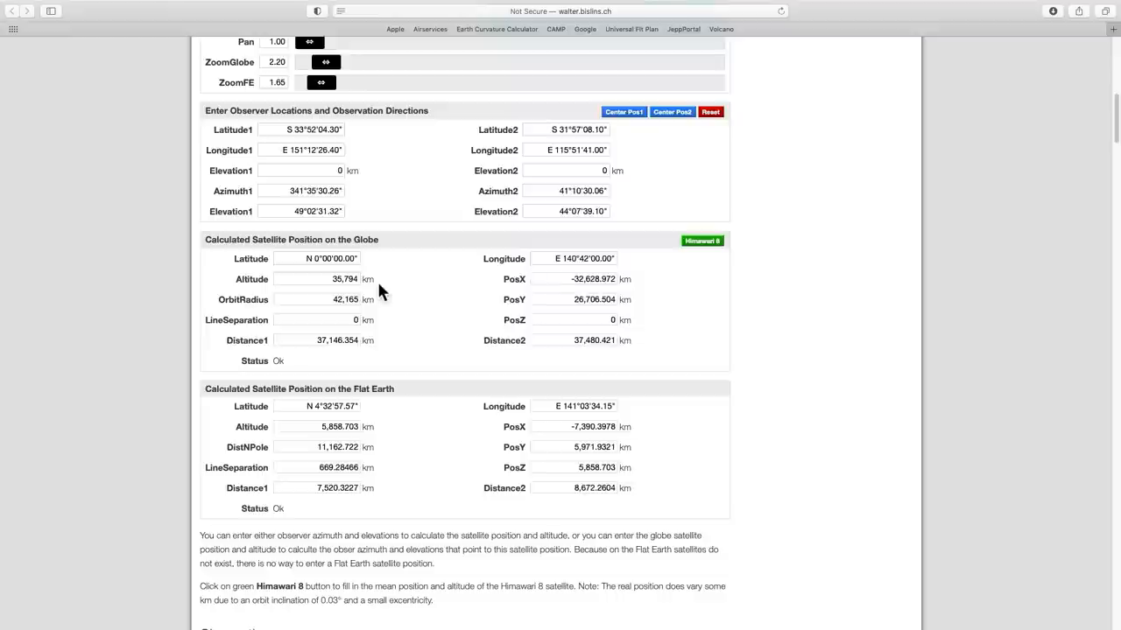
{"action": "mouse_move", "coordinate": [827, 314]}
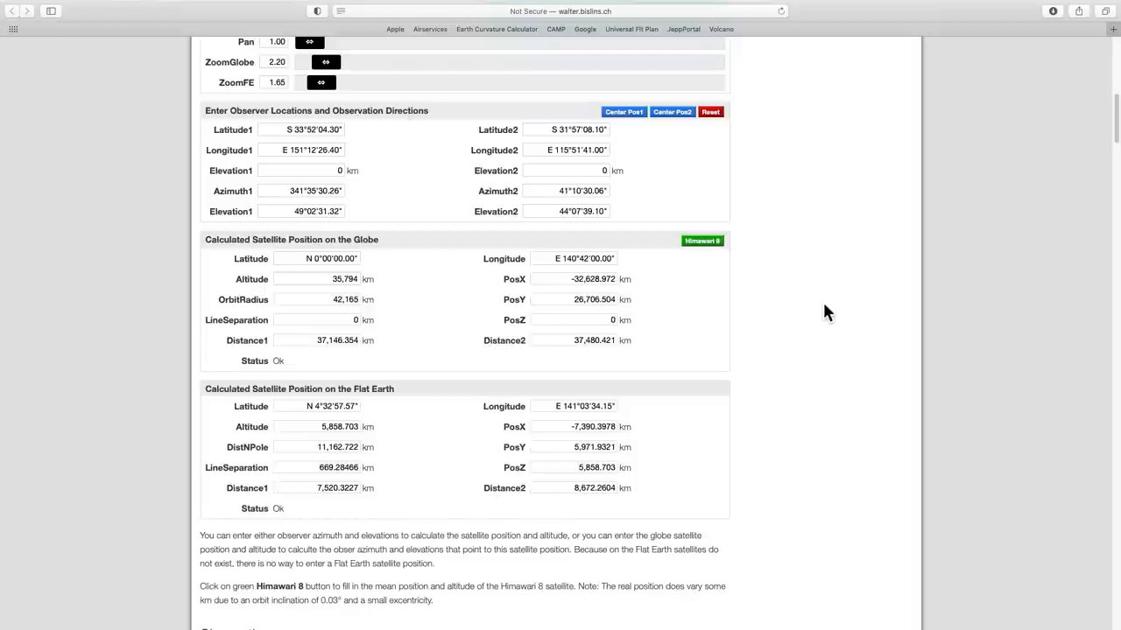
{"action": "mouse_move", "coordinate": [655, 322]}
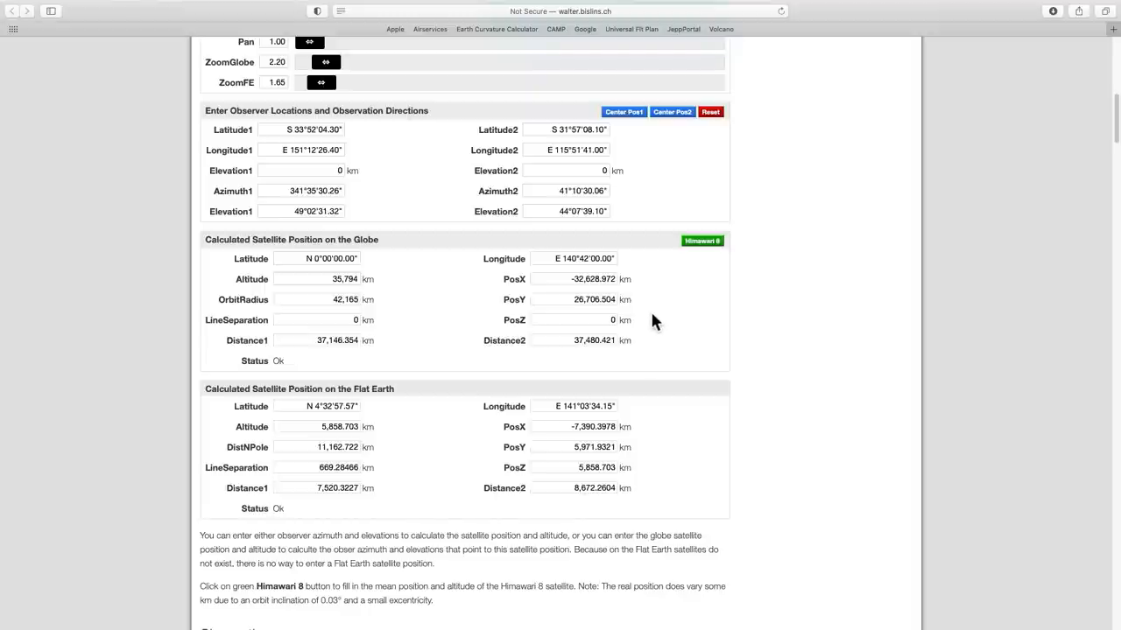
{"action": "mouse_move", "coordinate": [694, 315]}
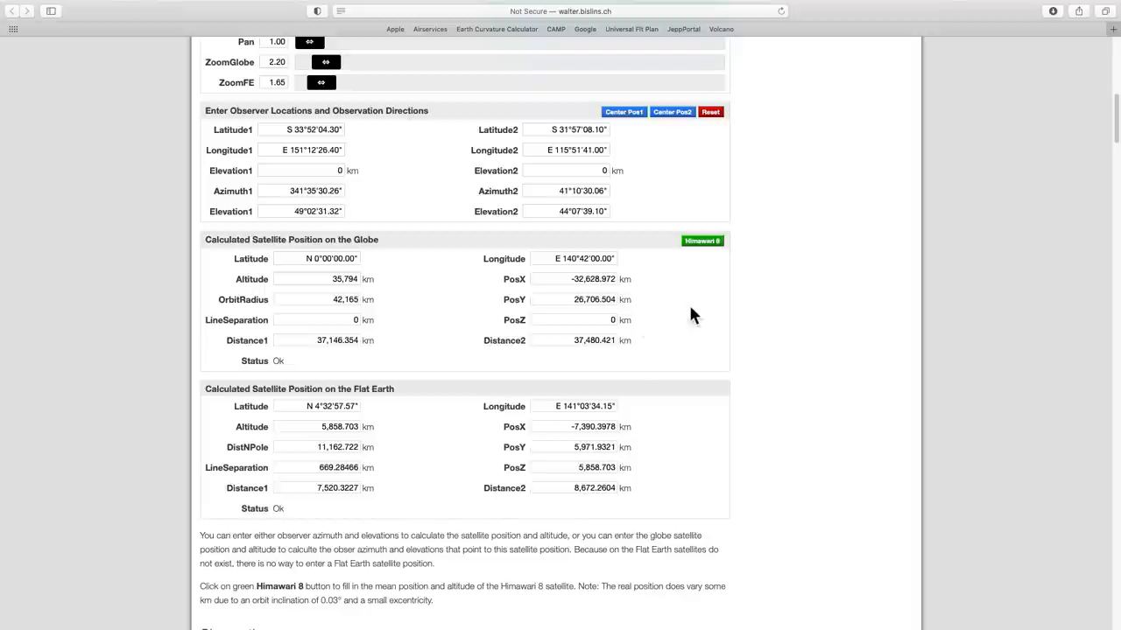
{"action": "mouse_move", "coordinate": [671, 360]}
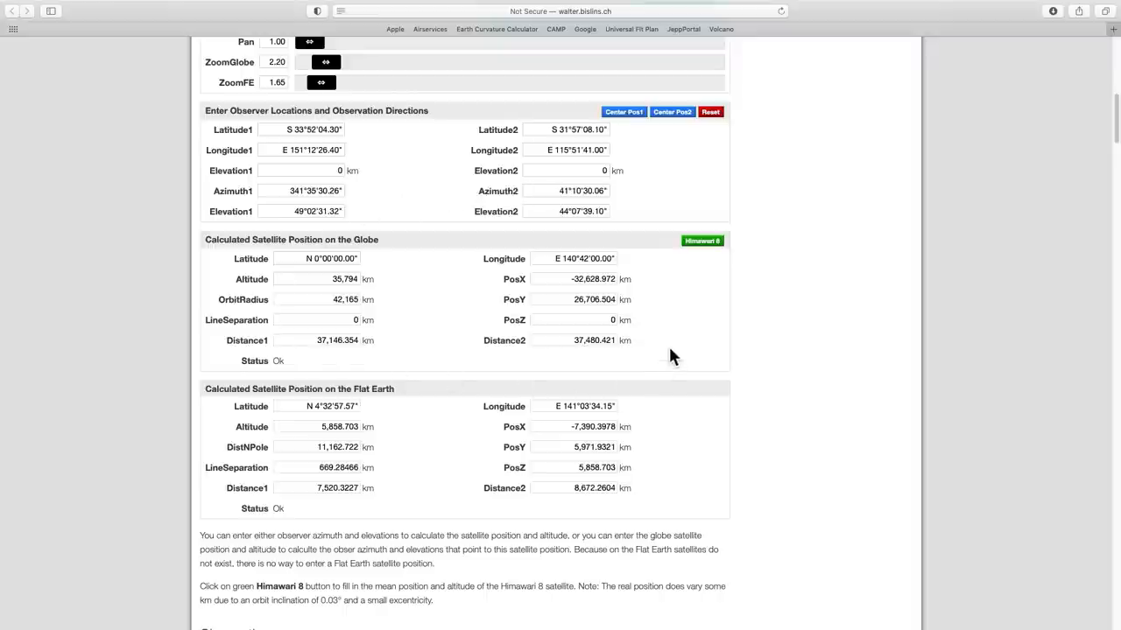
{"action": "mouse_move", "coordinate": [667, 464]}
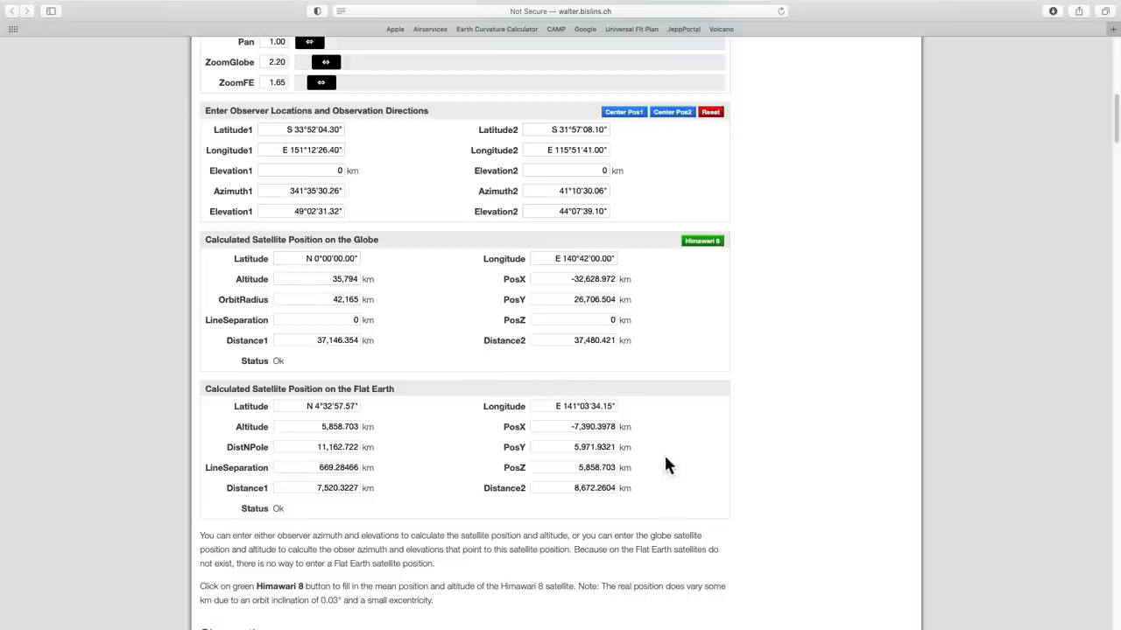
{"action": "mouse_move", "coordinate": [295, 391]}
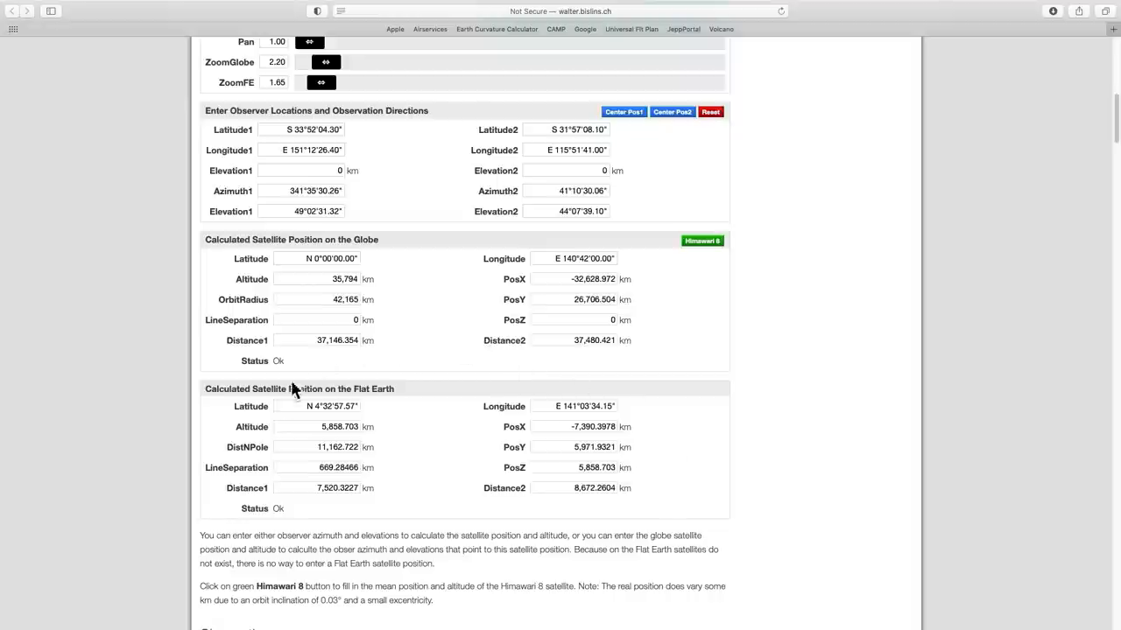
{"action": "mouse_move", "coordinate": [686, 497]}
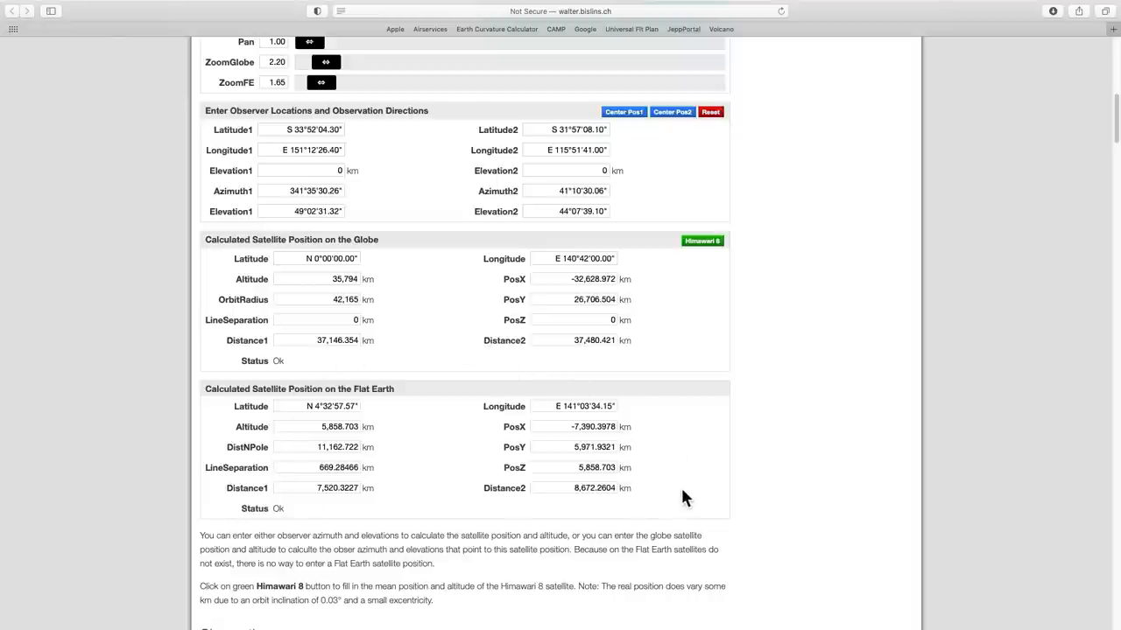
{"action": "mouse_move", "coordinate": [658, 461]}
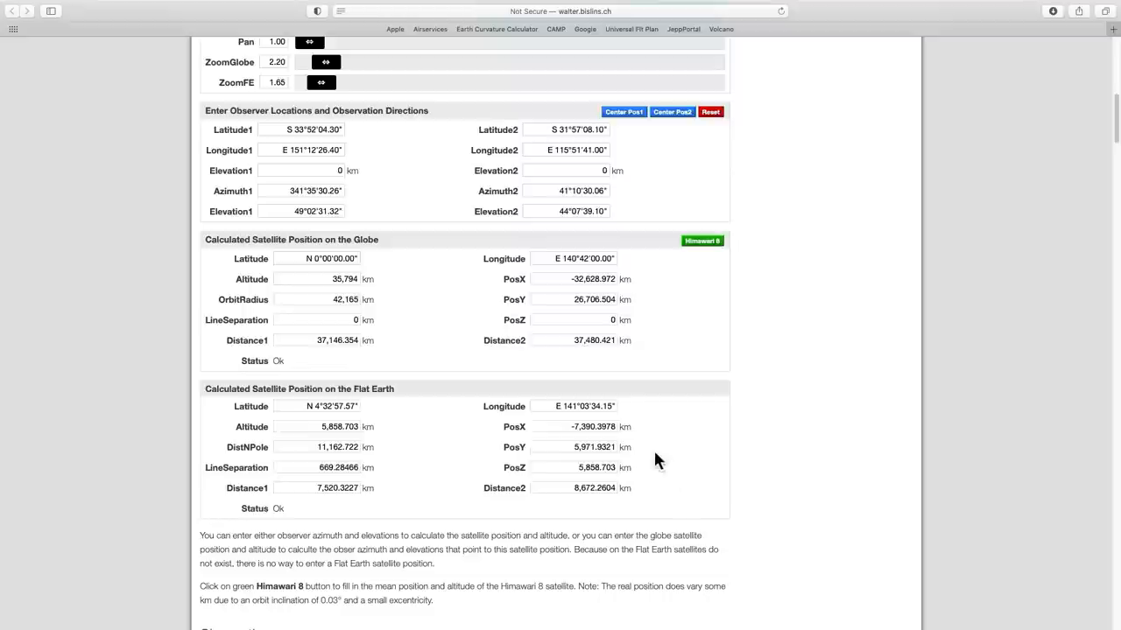
{"action": "mouse_move", "coordinate": [318, 449]}
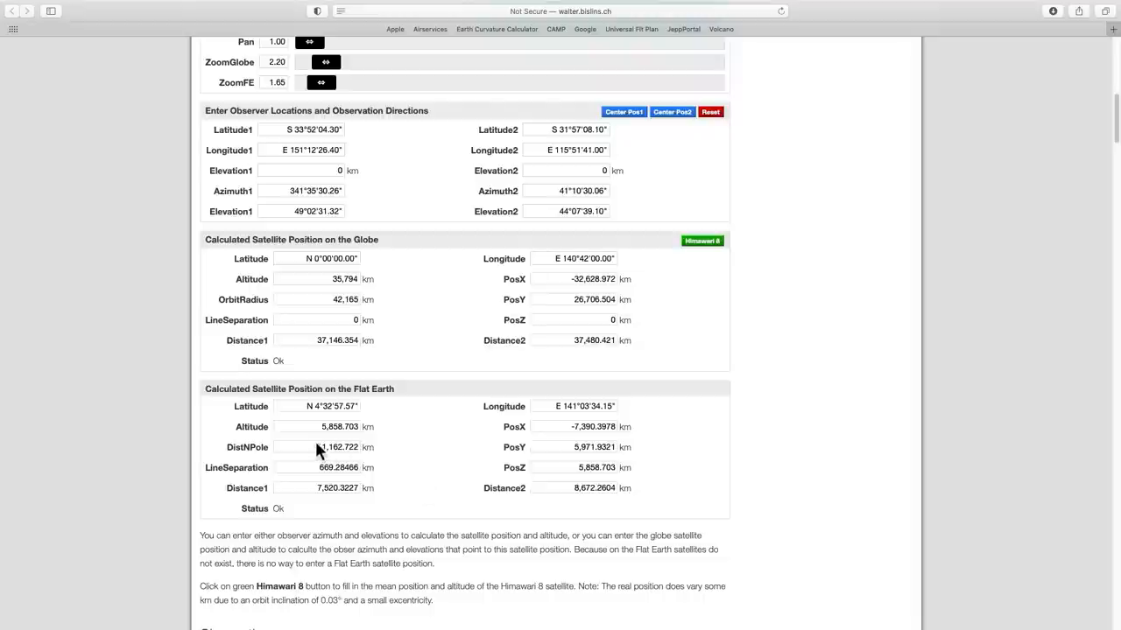
{"action": "mouse_move", "coordinate": [328, 445]}
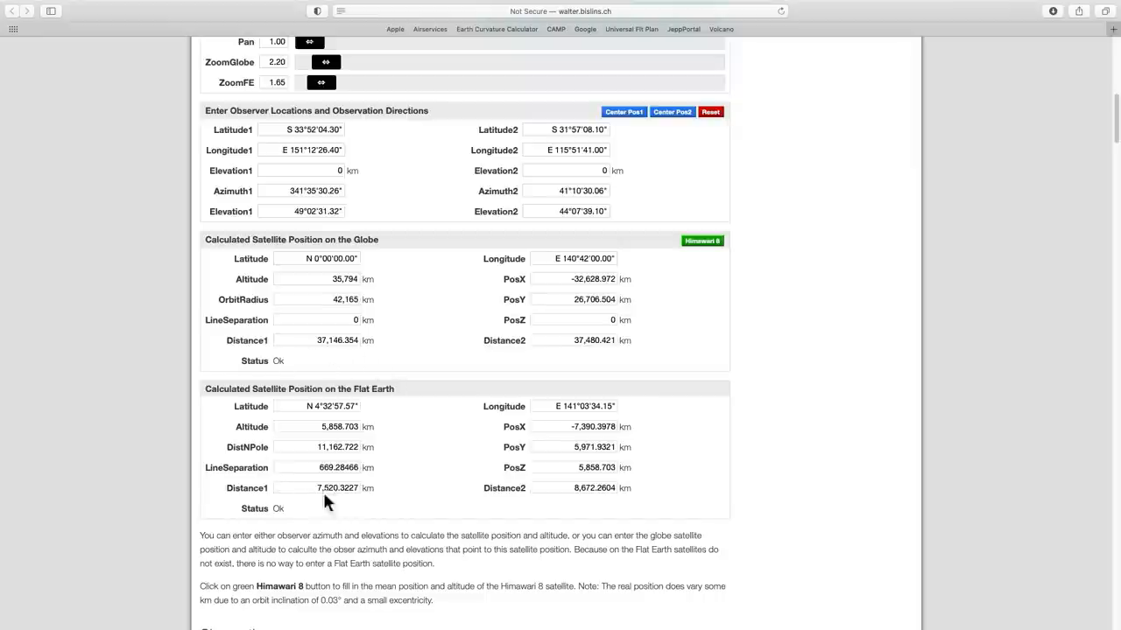
{"action": "mouse_move", "coordinate": [454, 433]}
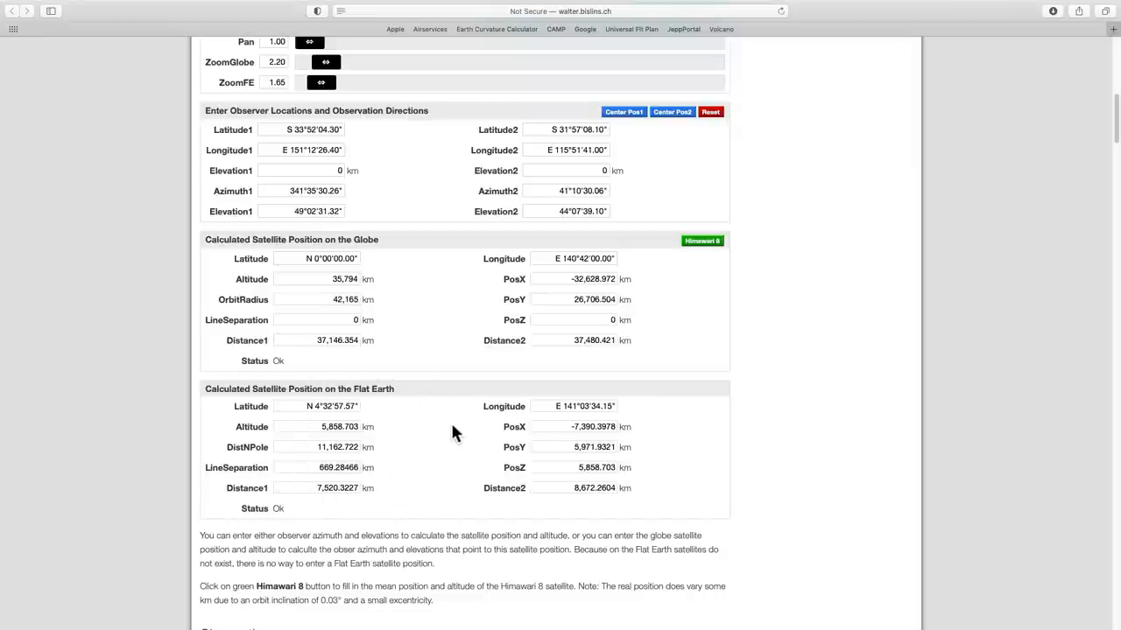
{"action": "mouse_move", "coordinate": [449, 385]}
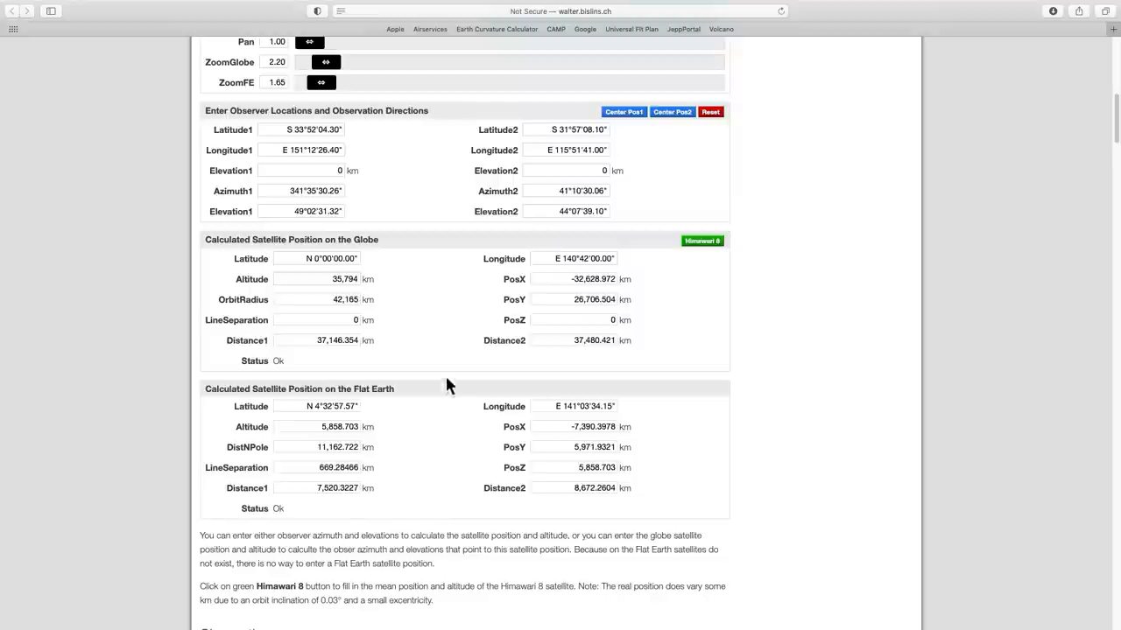
{"action": "mouse_move", "coordinate": [335, 446]}
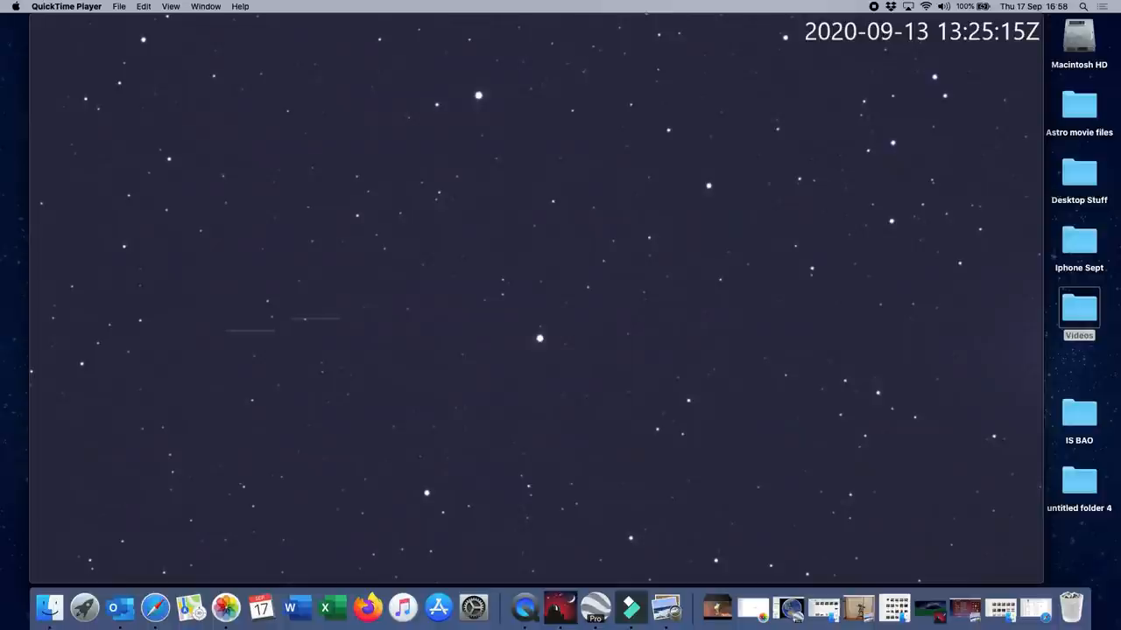
{"action": "mouse_move", "coordinate": [472, 607]}
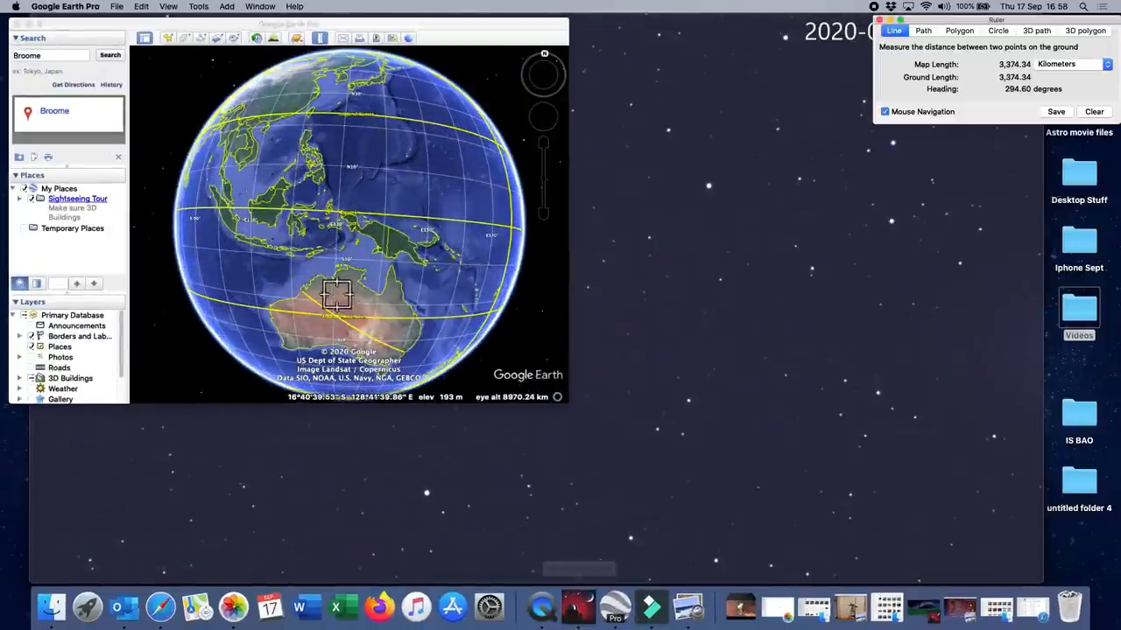
Zoom from the globe down to Broome's coastline near 18°00′ S, 122°12′ E.
{"action": "scroll", "scroll_direction": "down", "scroll_amount": 3}
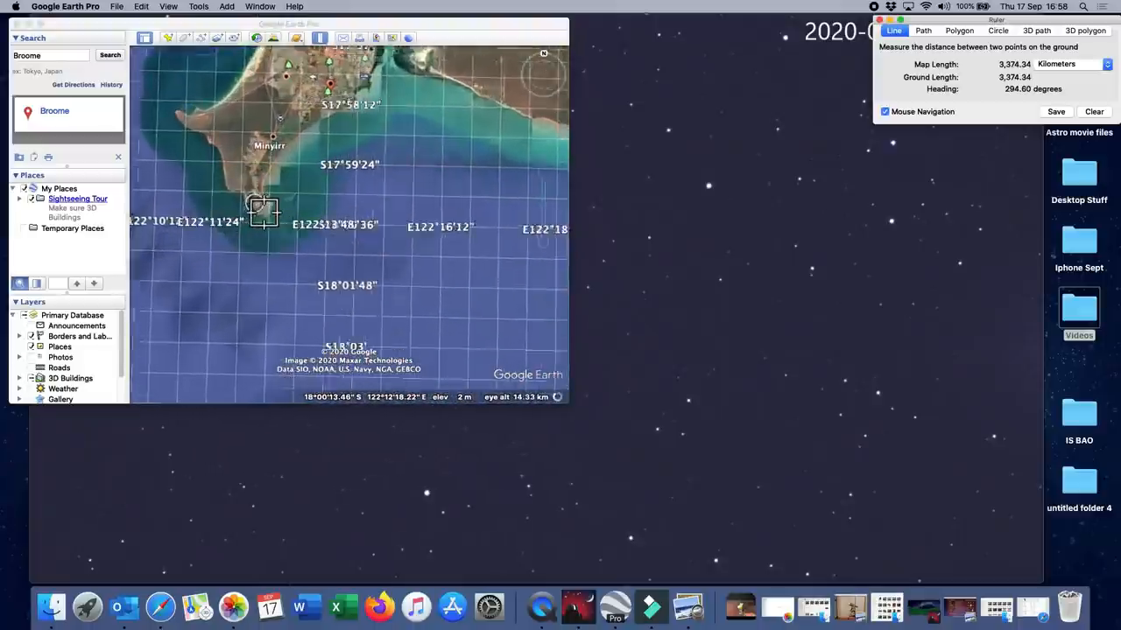
{"action": "scroll", "scroll_direction": "up", "scroll_amount": 3}
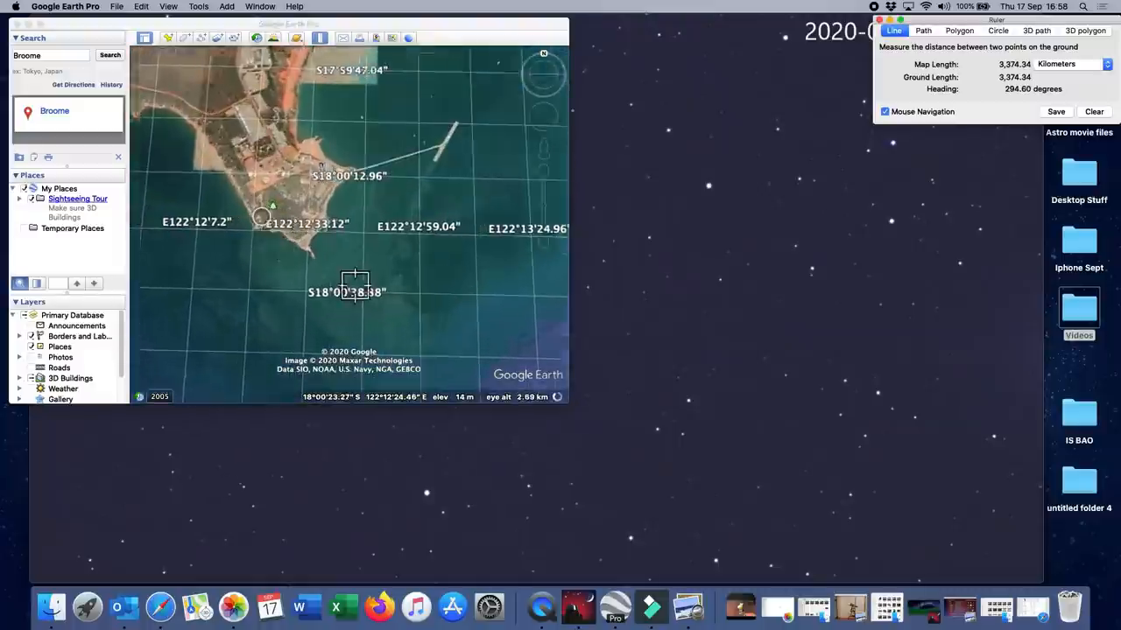
{"action": "scroll", "scroll_direction": "up", "scroll_amount": 3}
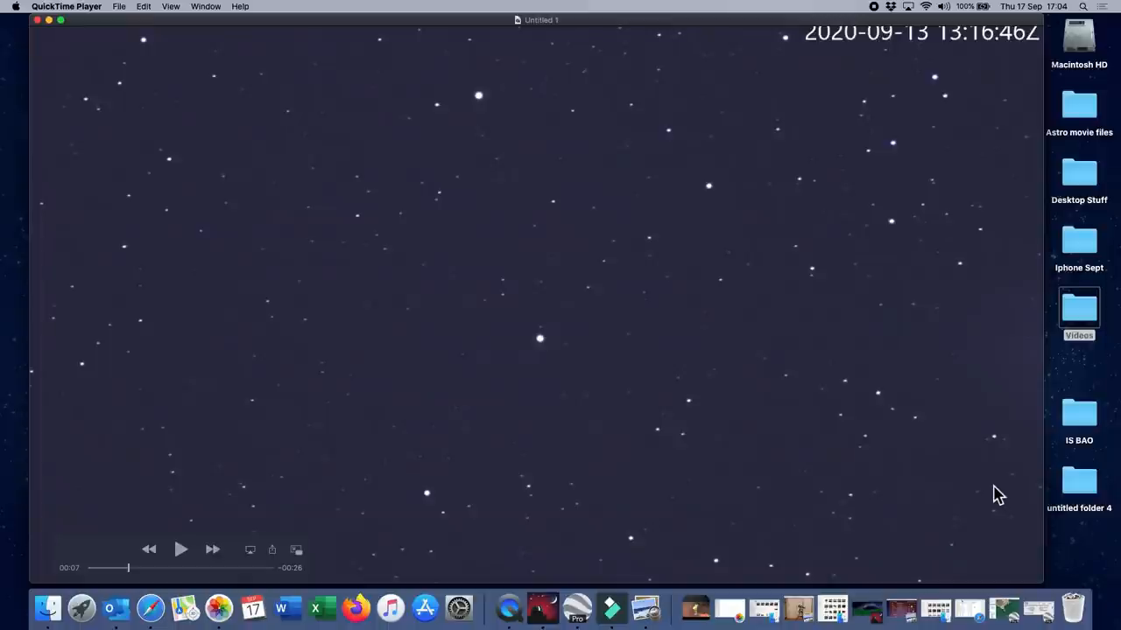
{"action": "mouse_move", "coordinate": [576, 607]}
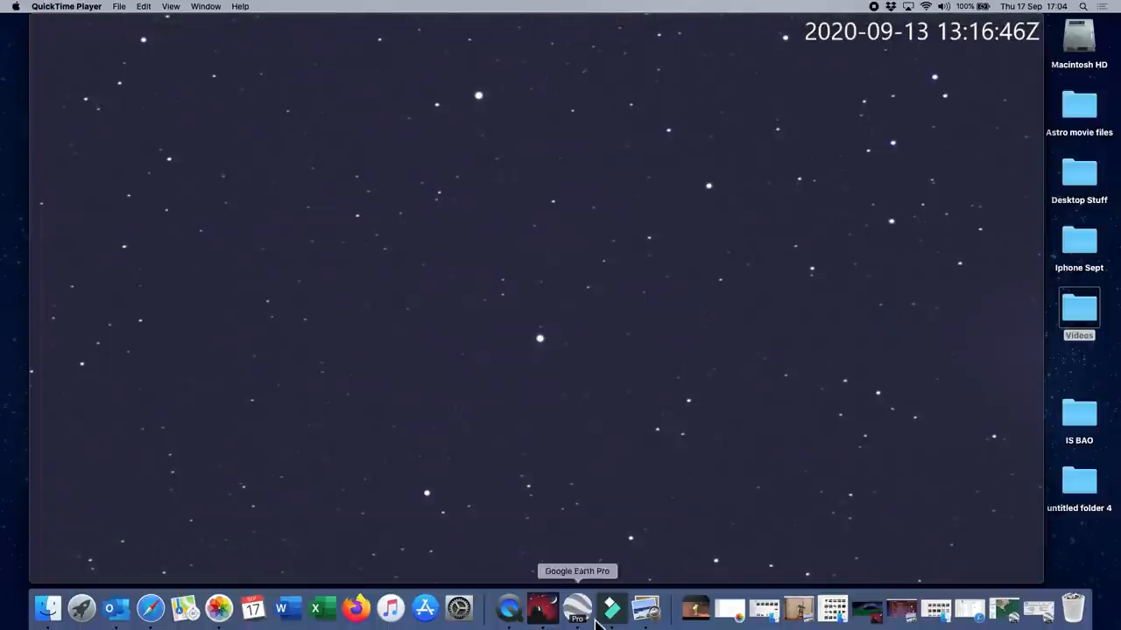
{"action": "left_click", "coordinate": [645, 607]}
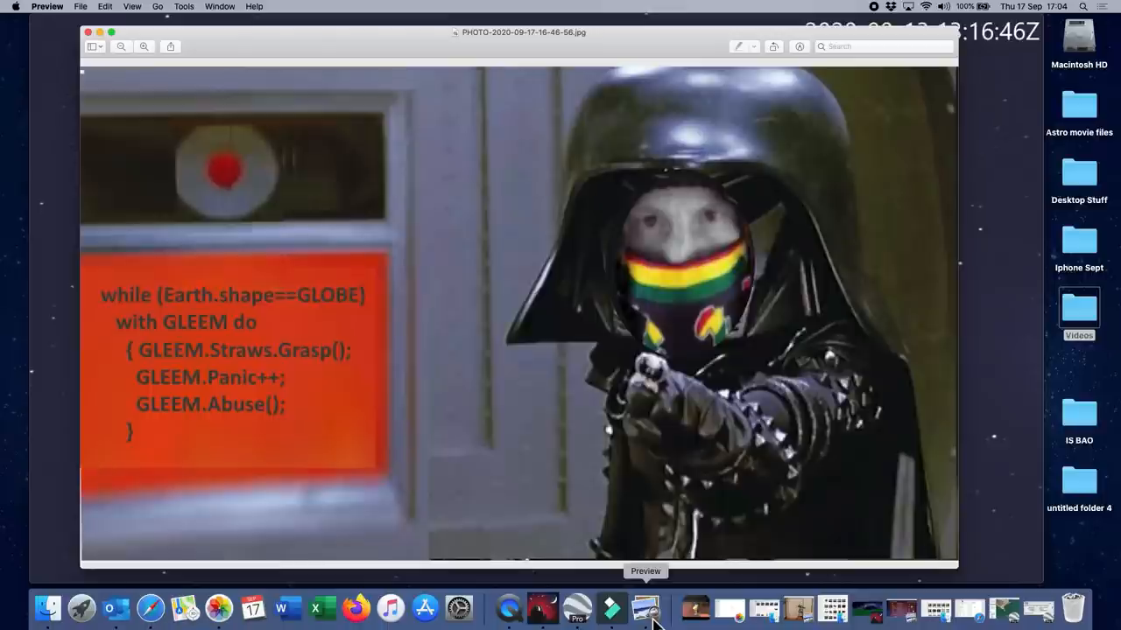
{"action": "left_click", "coordinate": [646, 608]}
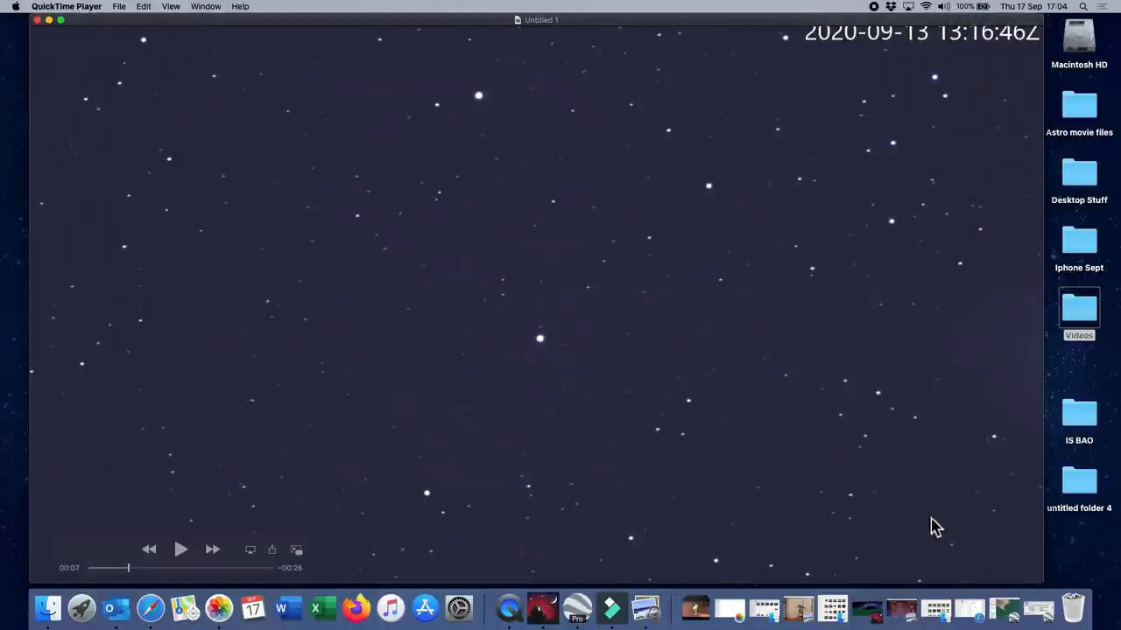
{"action": "mouse_move", "coordinate": [822, 492]}
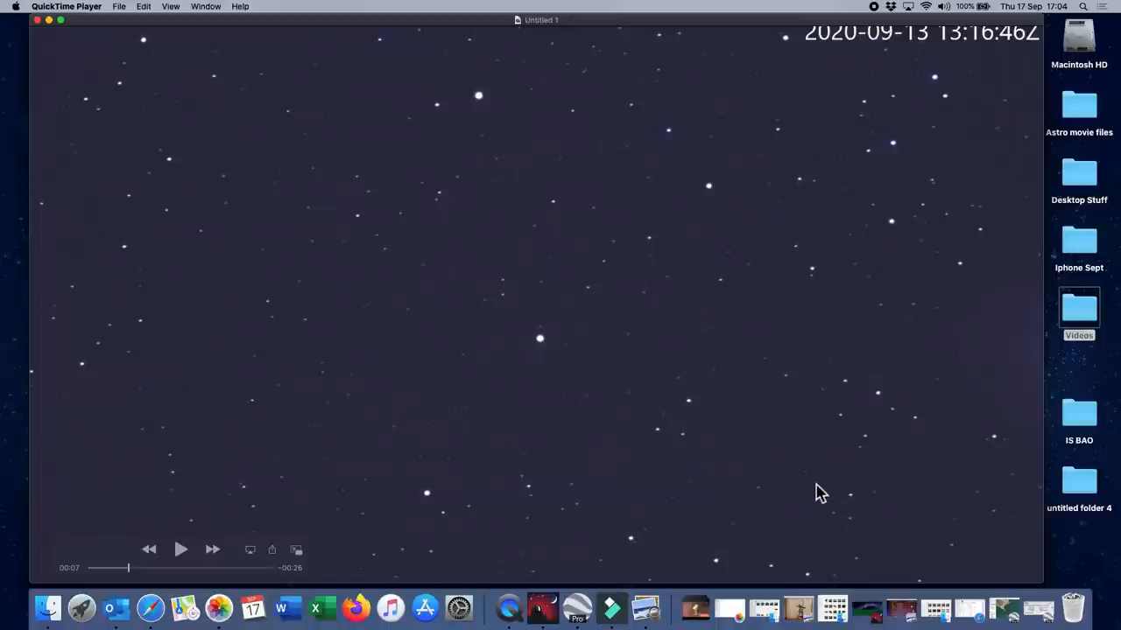
{"action": "mouse_move", "coordinate": [829, 480]}
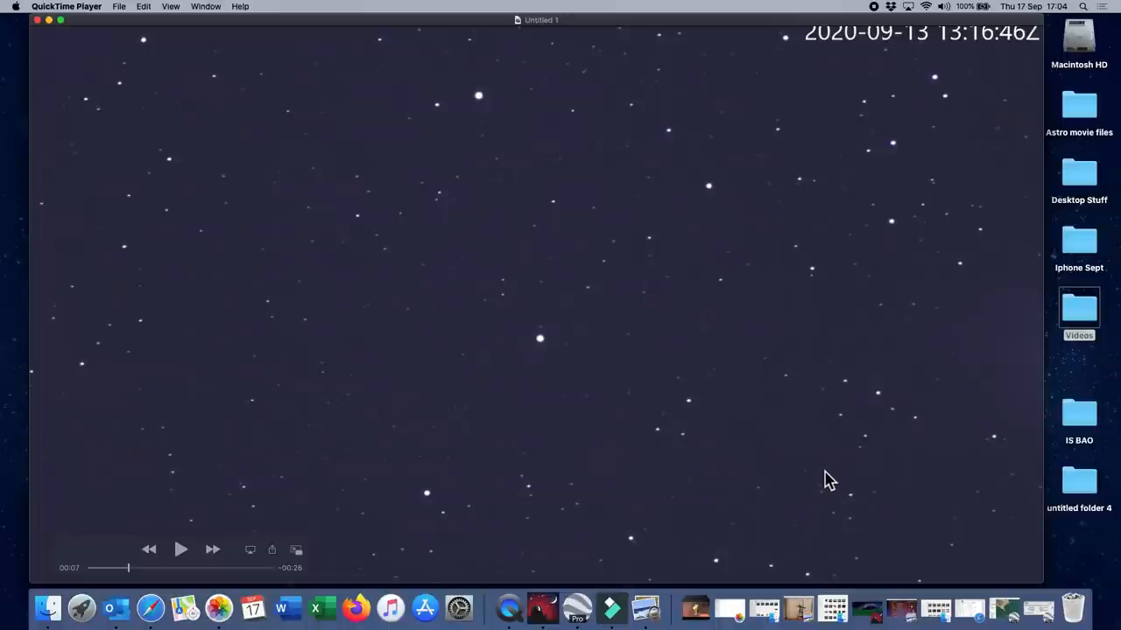
{"action": "mouse_move", "coordinate": [789, 490]}
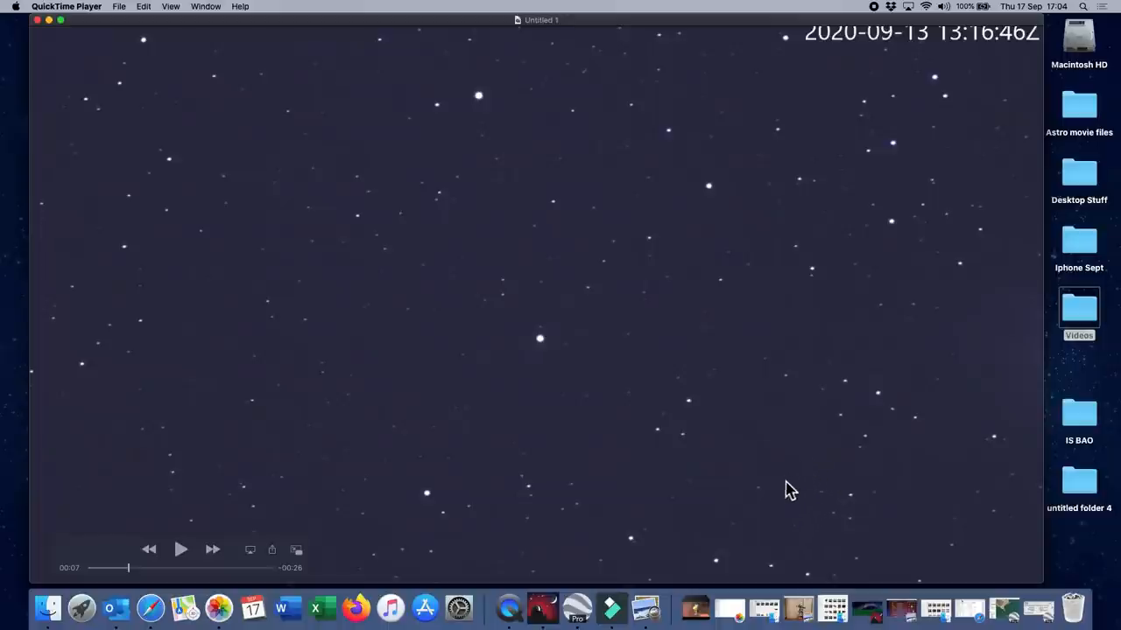
{"action": "mouse_move", "coordinate": [815, 492]}
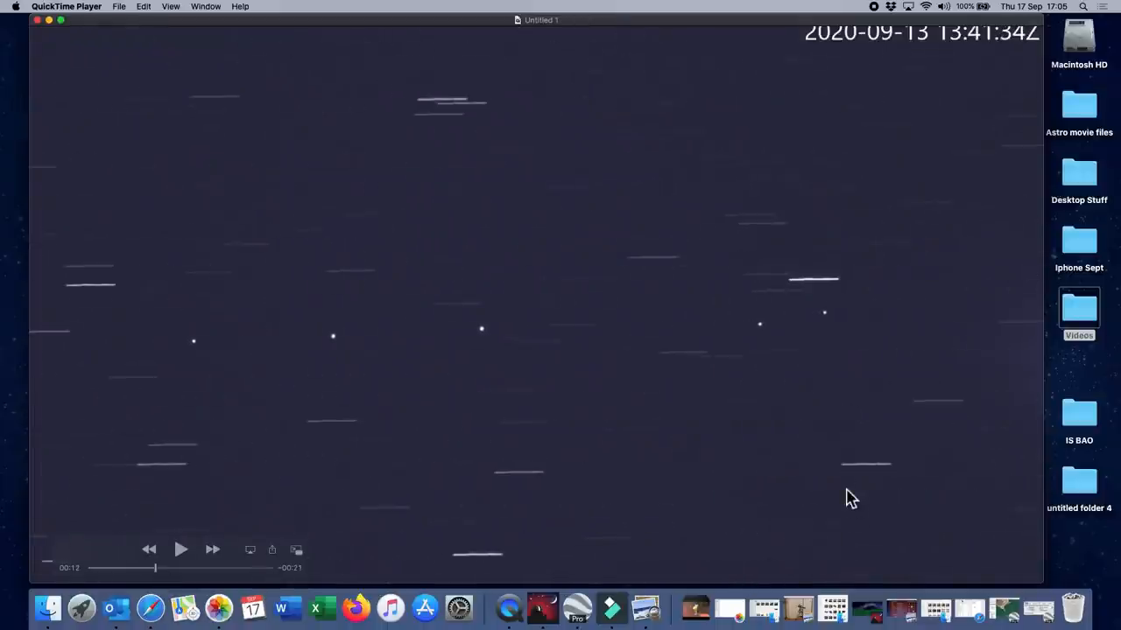
{"action": "mouse_move", "coordinate": [784, 489]}
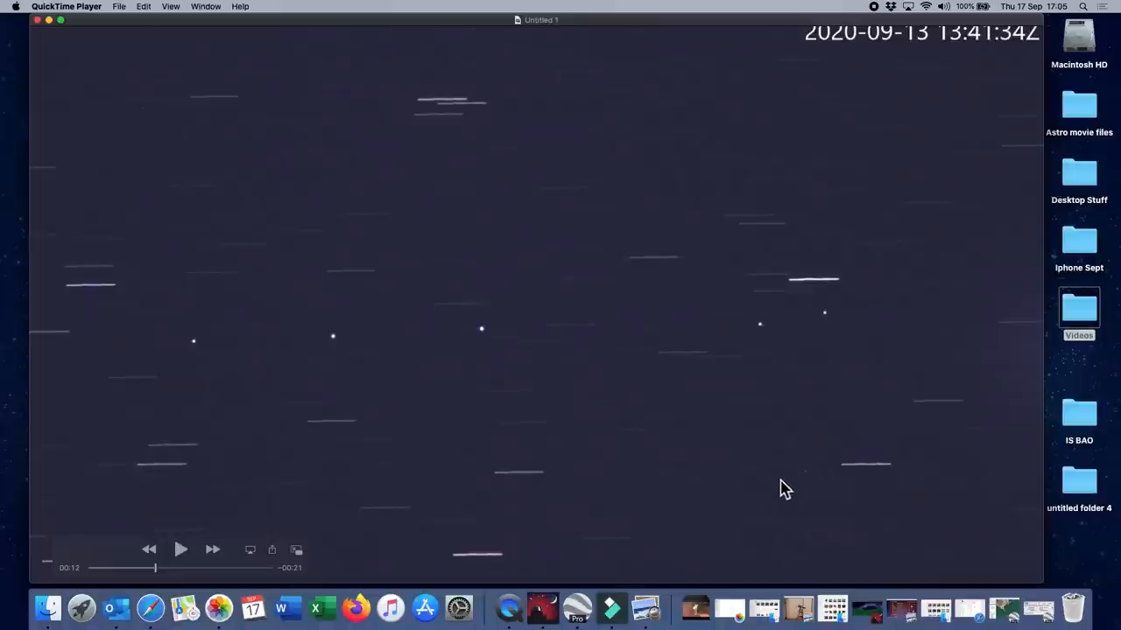
{"action": "mouse_move", "coordinate": [832, 504]}
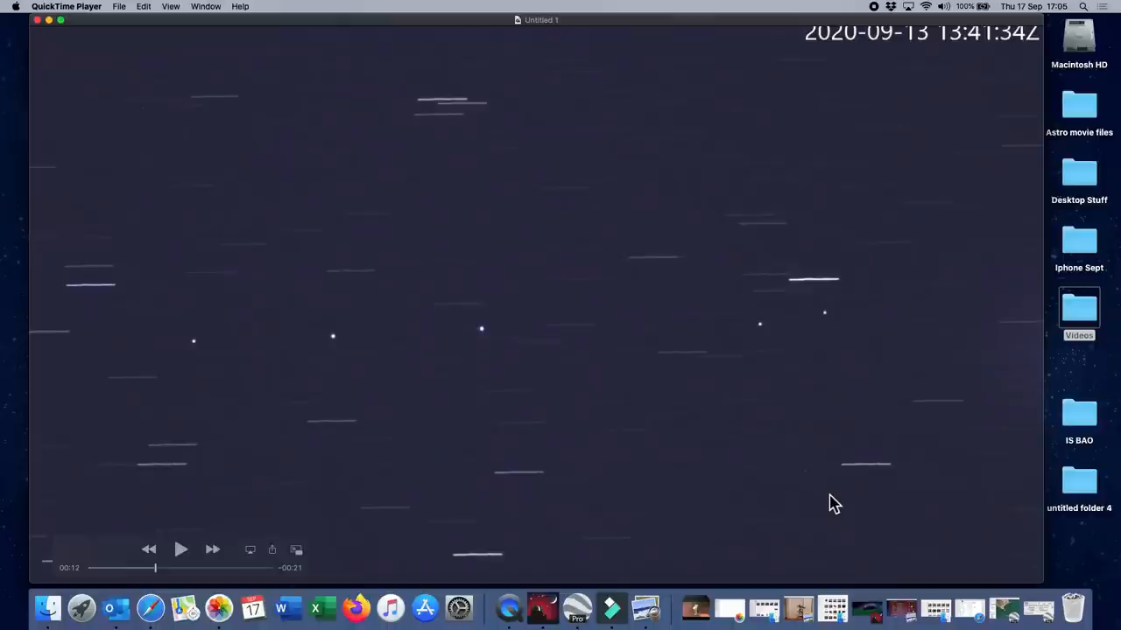
{"action": "mouse_move", "coordinate": [781, 527]}
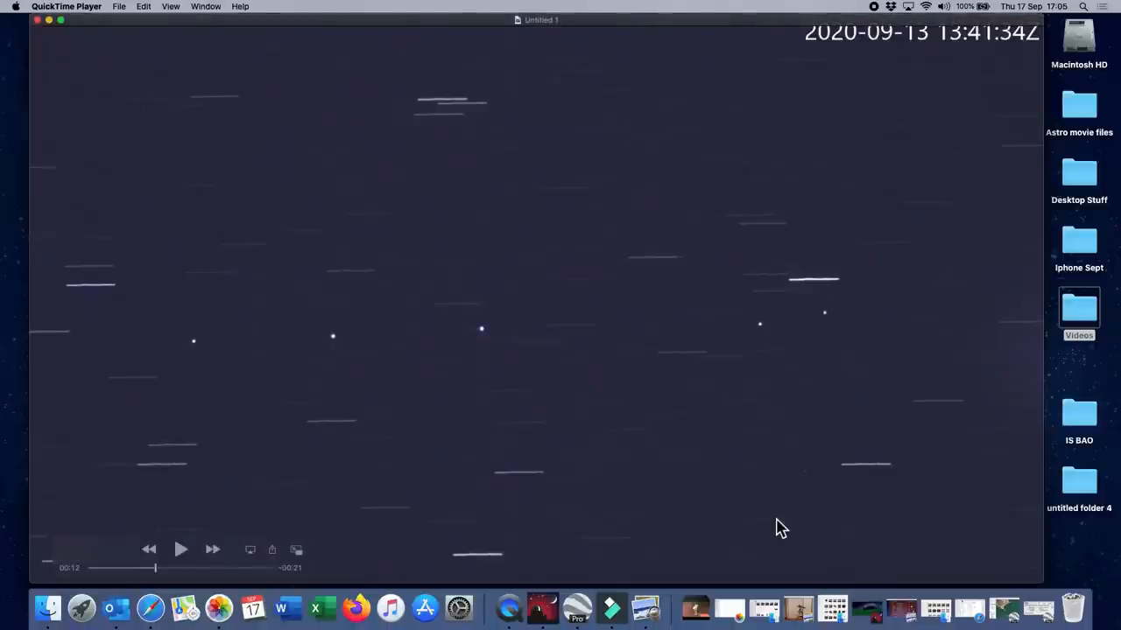
{"action": "mouse_move", "coordinate": [860, 478]}
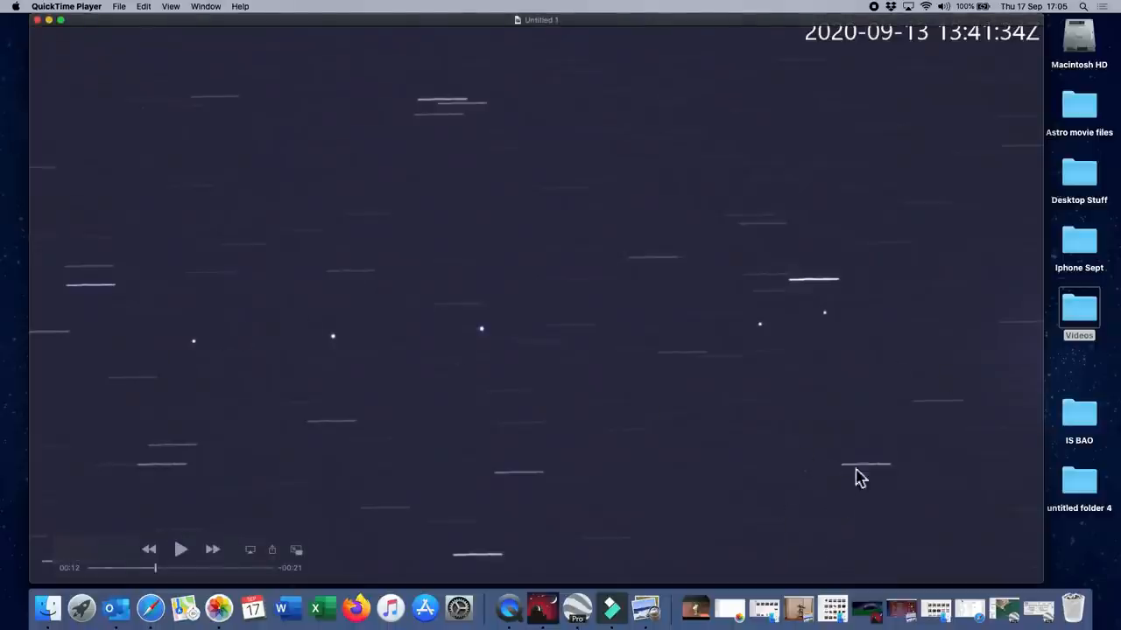
{"action": "mouse_move", "coordinate": [822, 504]}
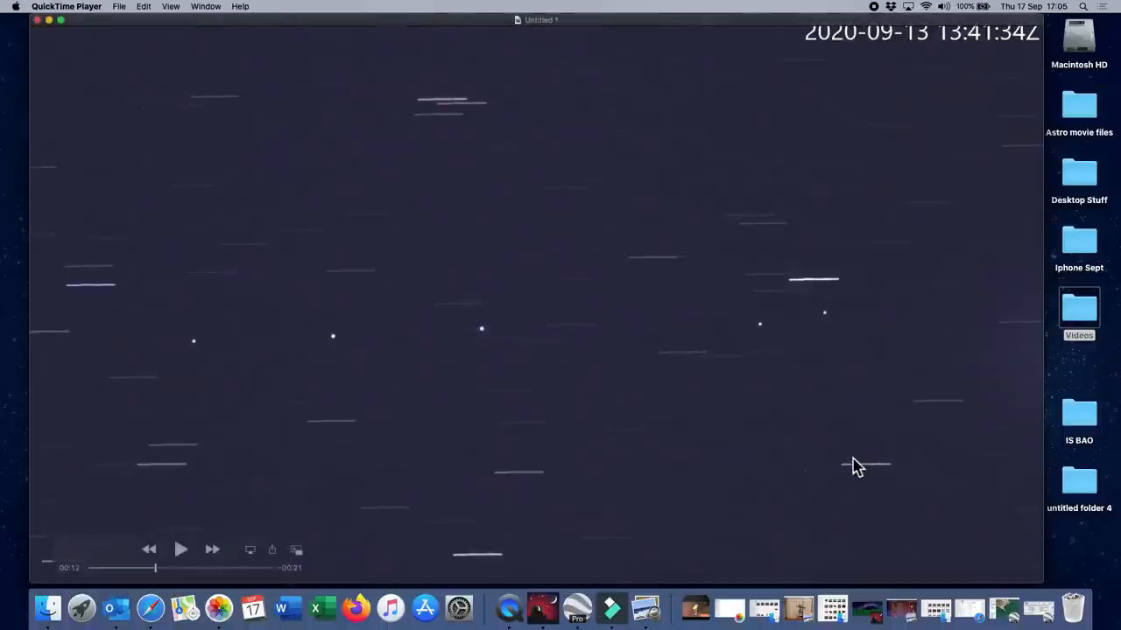
{"action": "mouse_move", "coordinate": [886, 536]}
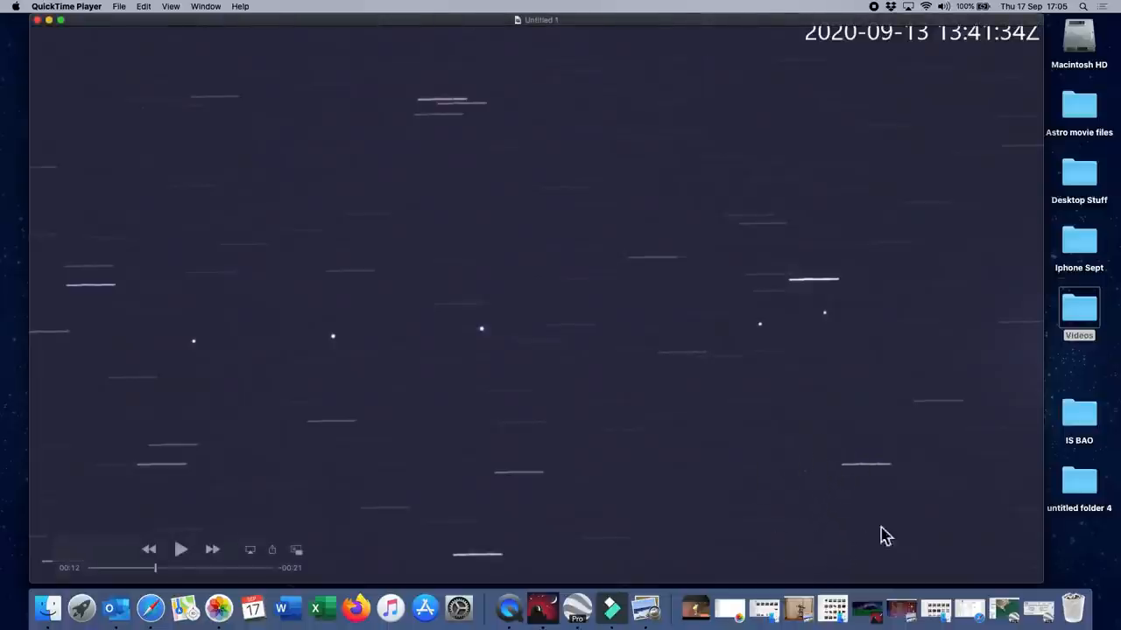
{"action": "mouse_move", "coordinate": [836, 485]}
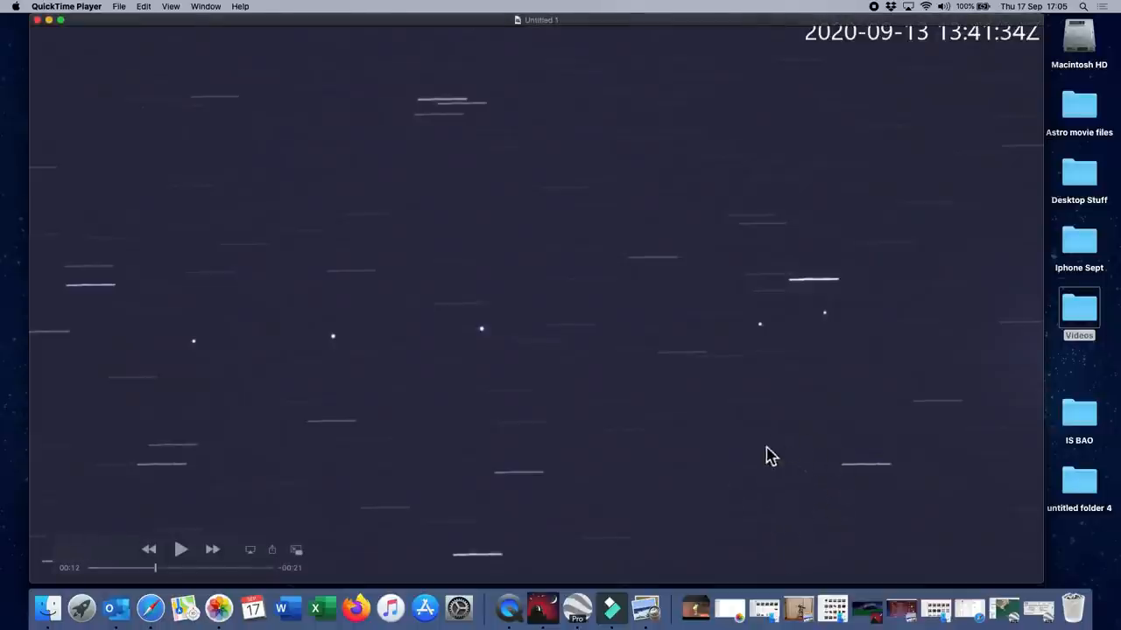
{"action": "mouse_move", "coordinate": [730, 461]}
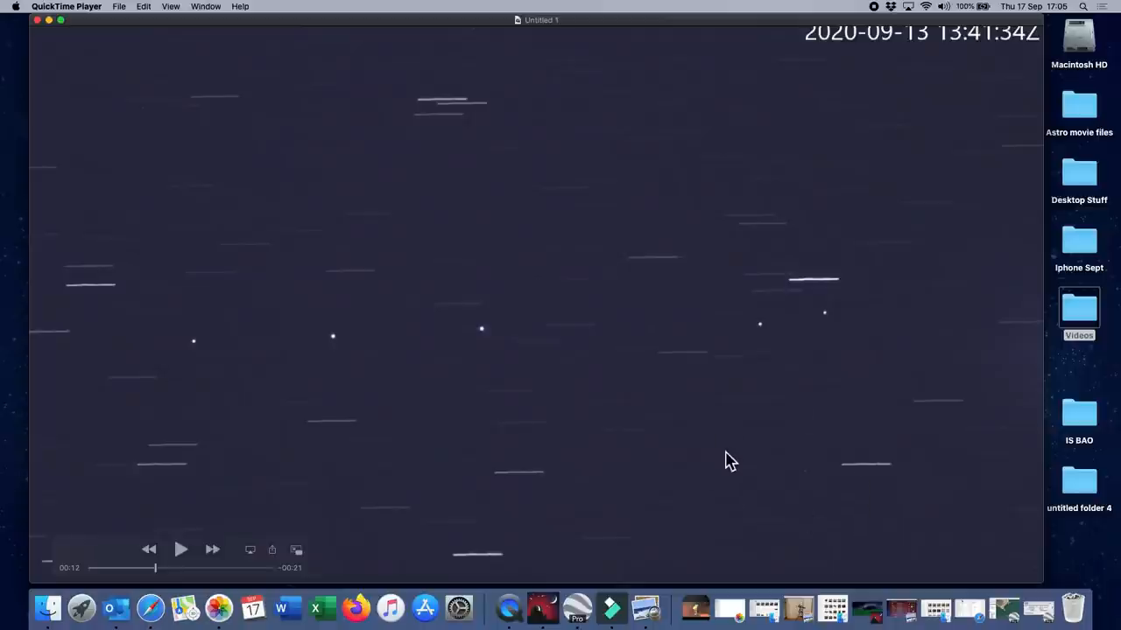
{"action": "left_click", "coordinate": [645, 606]}
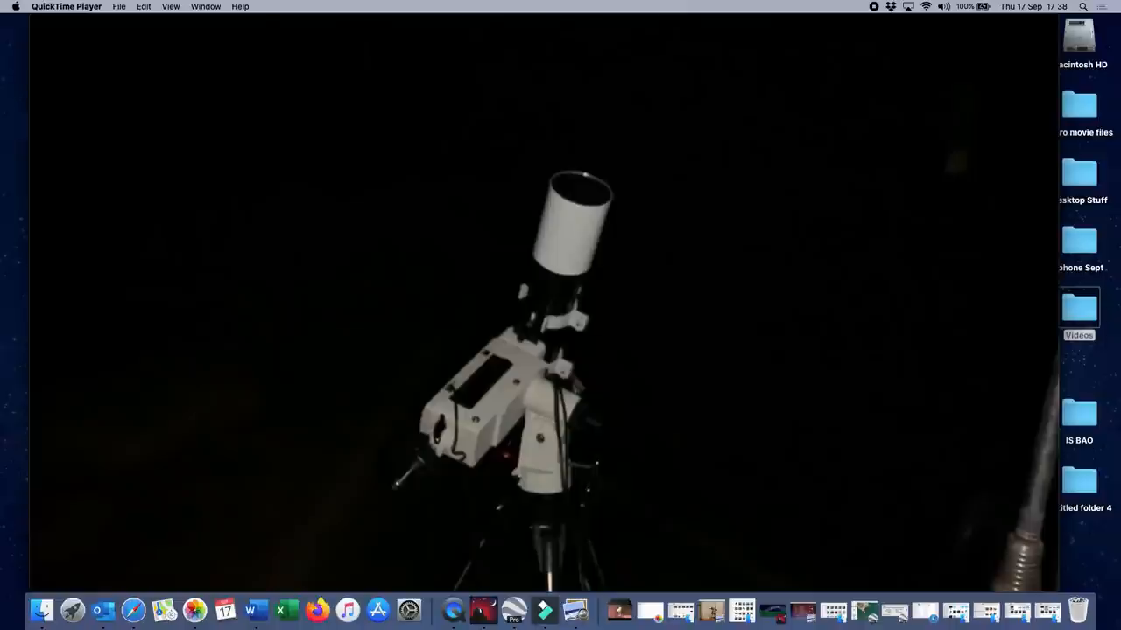
{"action": "mouse_move", "coordinate": [788, 489]}
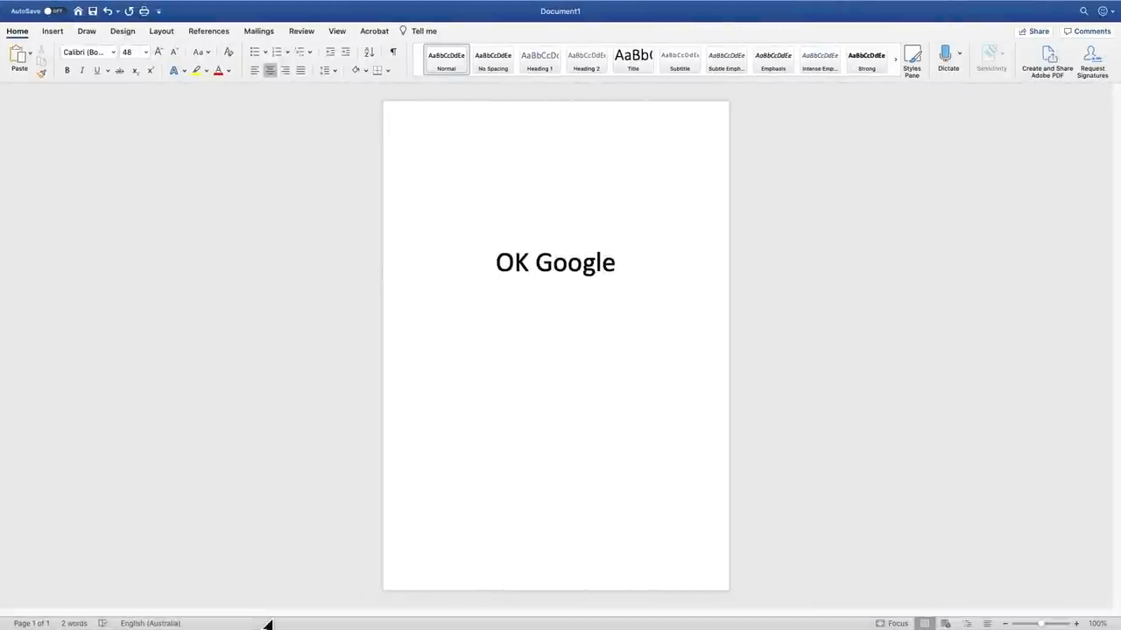
Place the cursor just before the large 'OK Google' text in Word.
{"action": "left_click", "coordinate": [497, 262]}
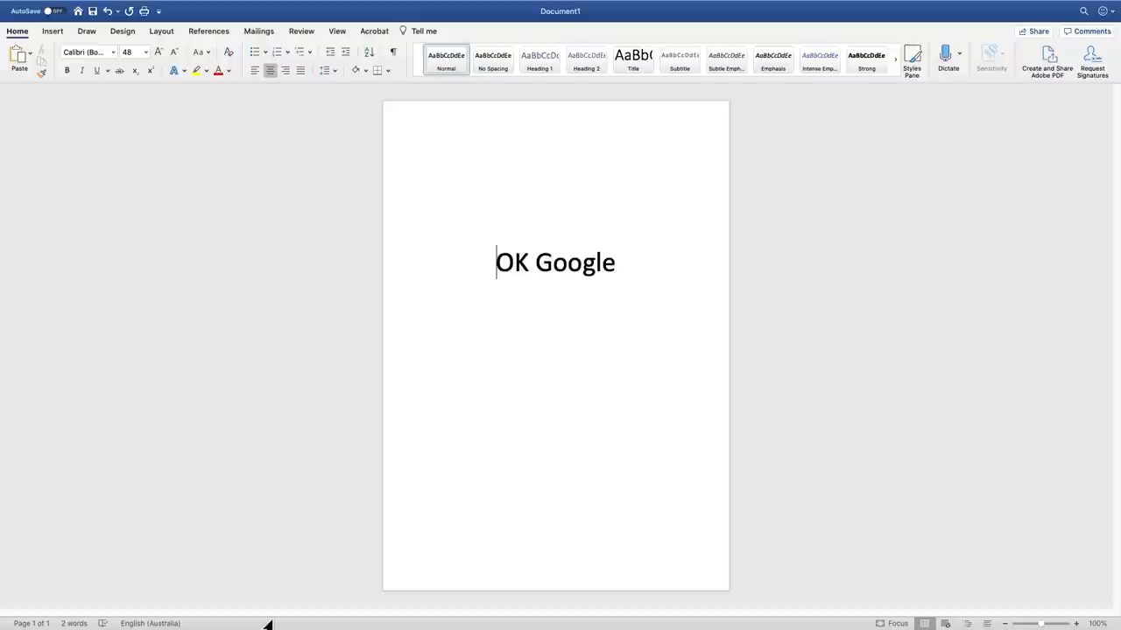